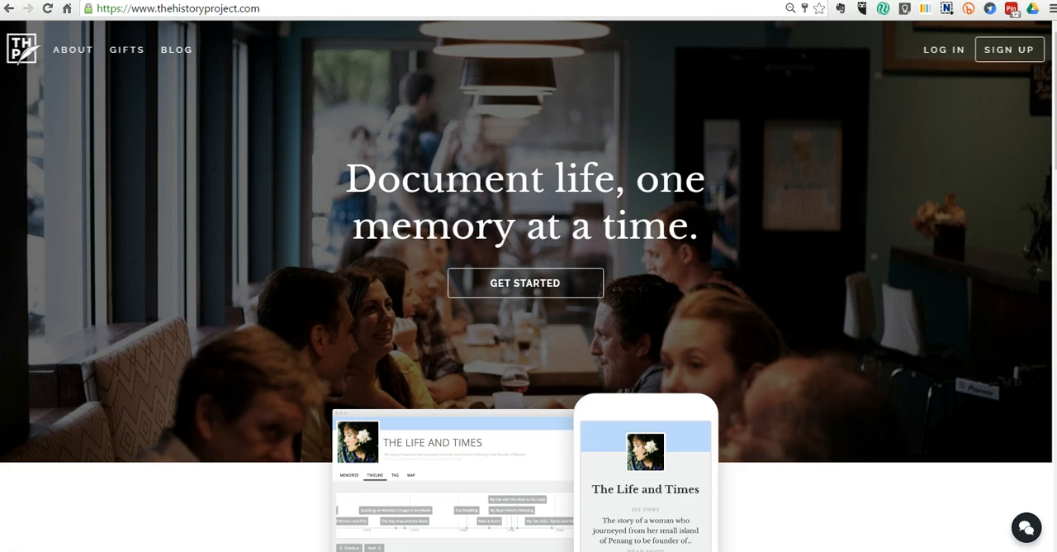
pyautogui.moveTo(857, 79)
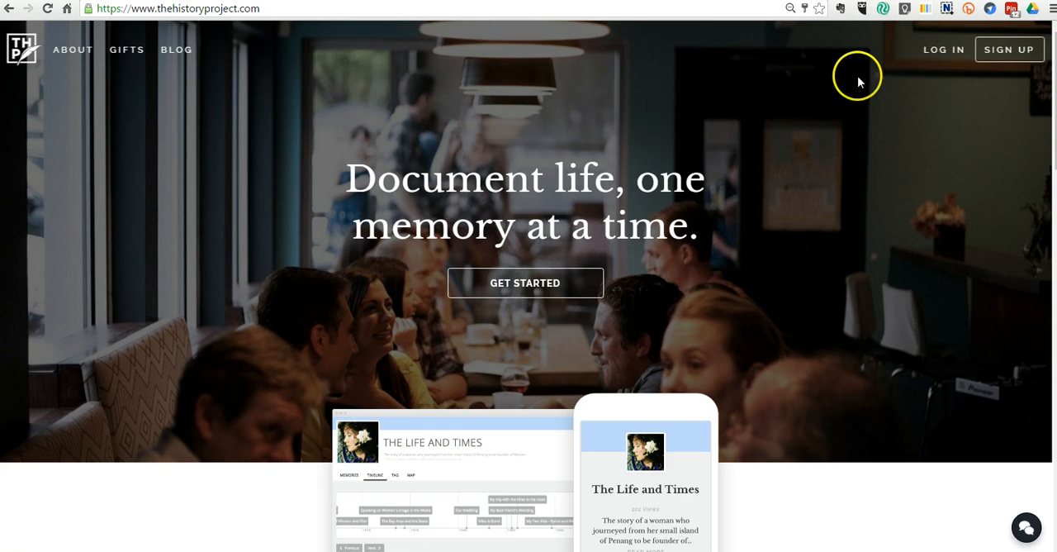
# - Sign in with the stored email and password from the home page
pyautogui.click(943, 49)
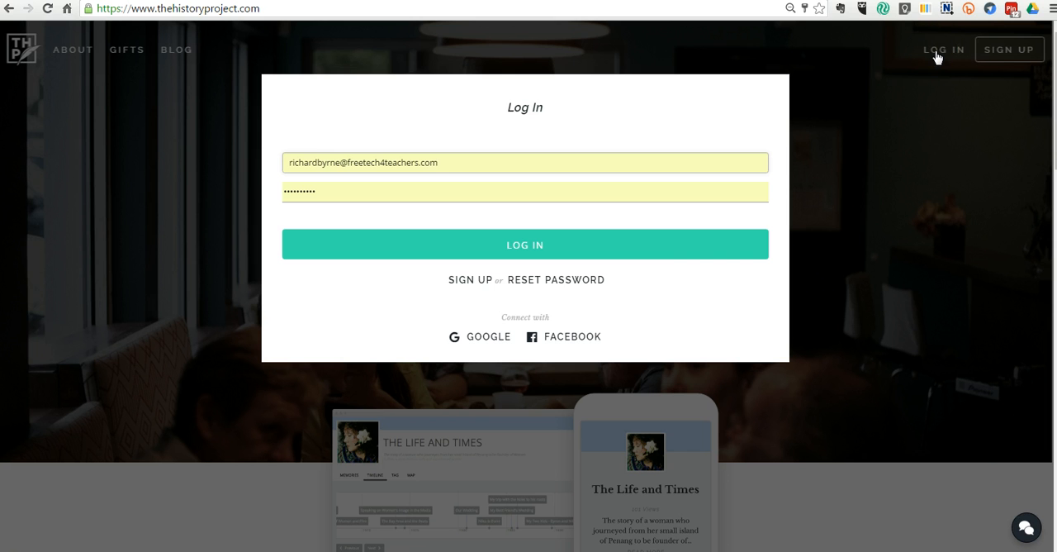
pyautogui.moveTo(509, 354)
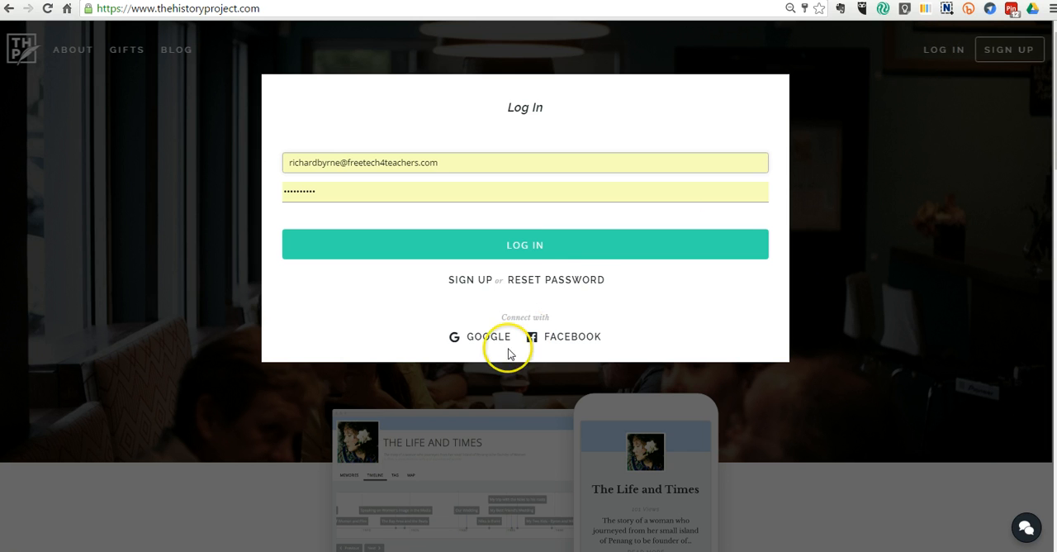
pyautogui.click(525, 244)
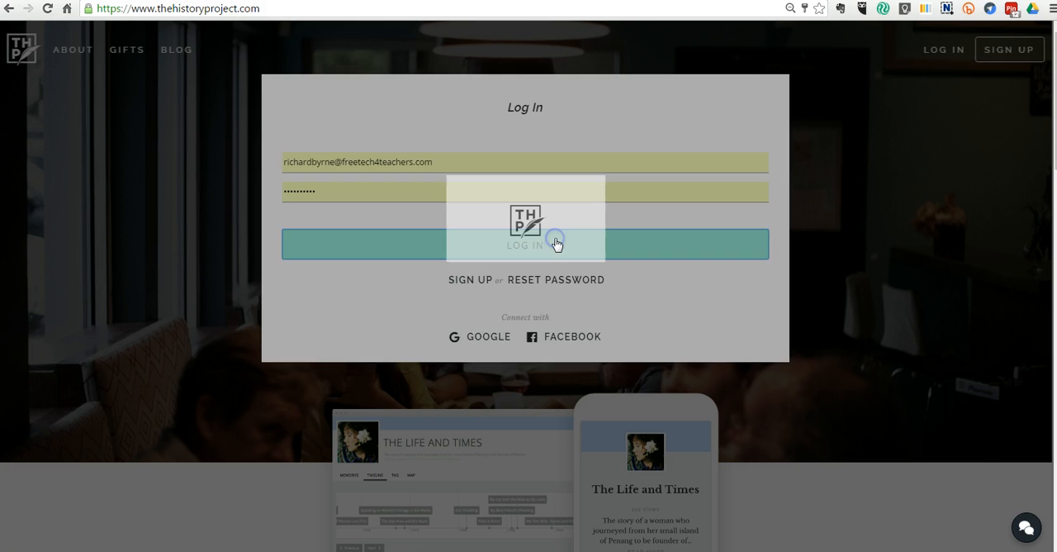
pyautogui.click(525, 245)
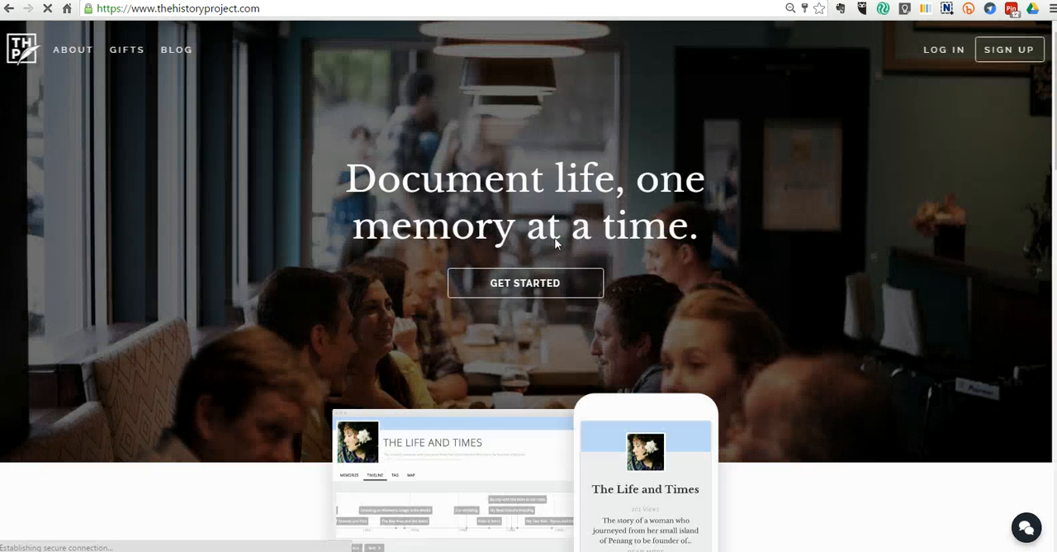
pyautogui.click(525, 283)
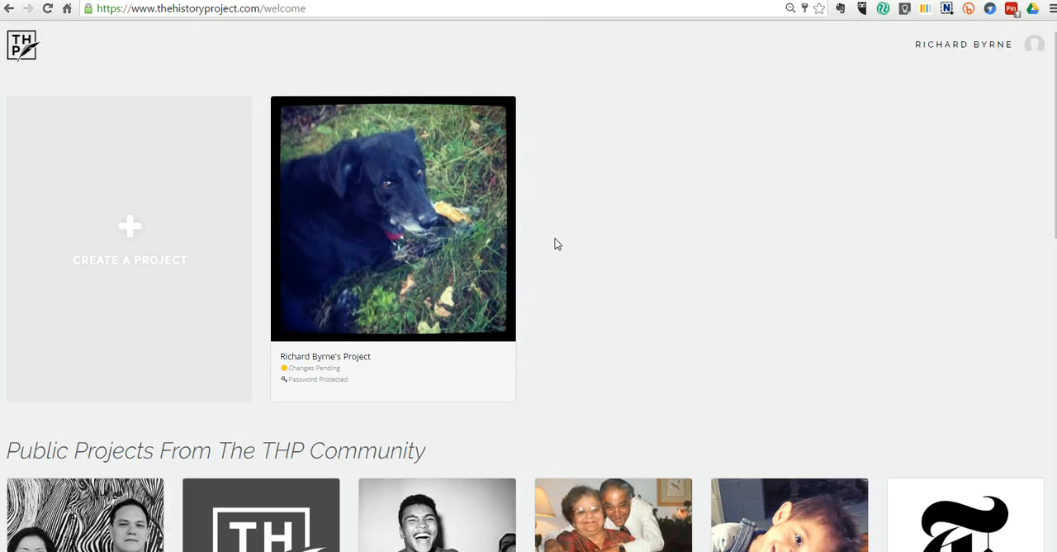
pyautogui.moveTo(462, 254)
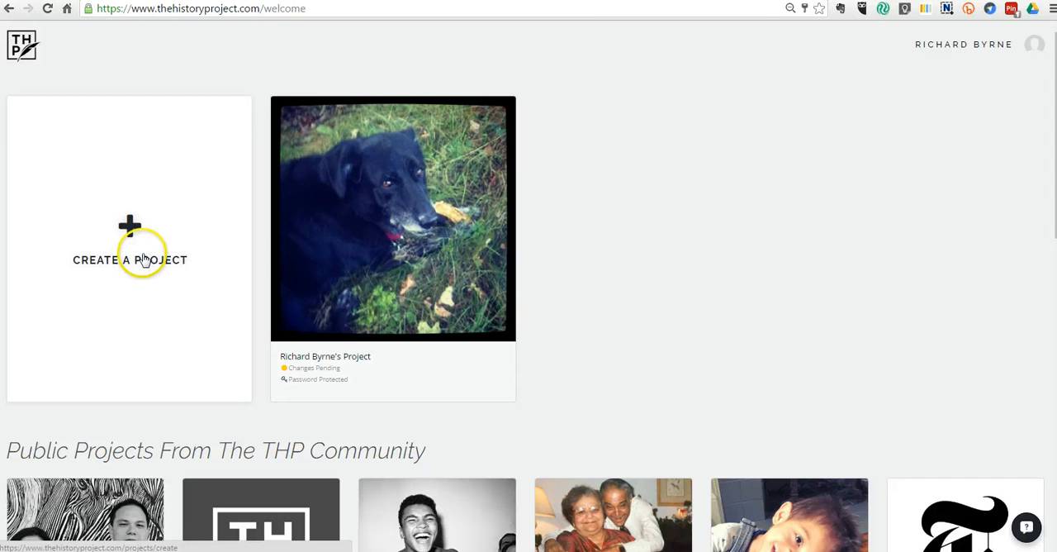
# - Create a new project and title it 'A timeline of events in my life'
pyautogui.click(129, 248)
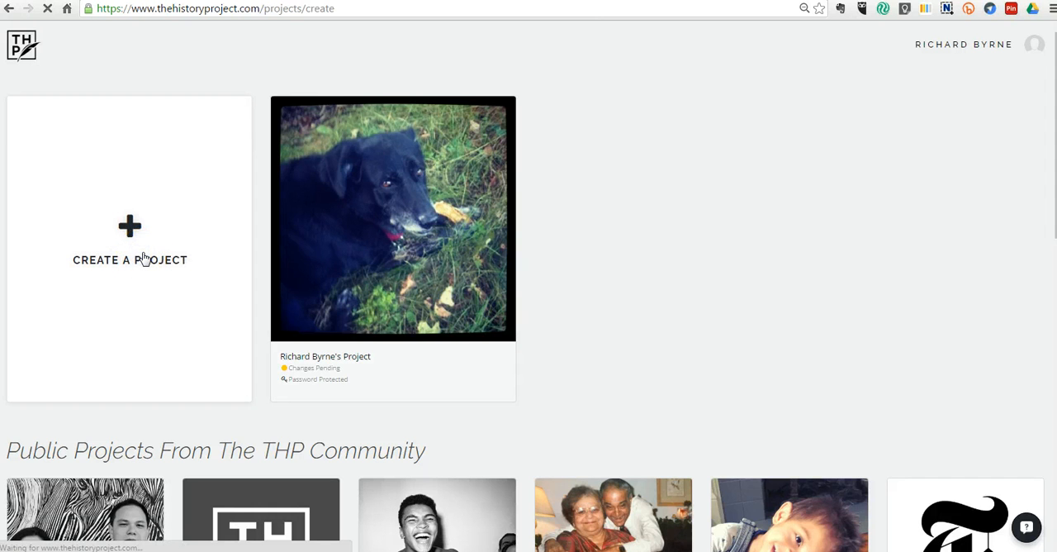
pyautogui.click(129, 247)
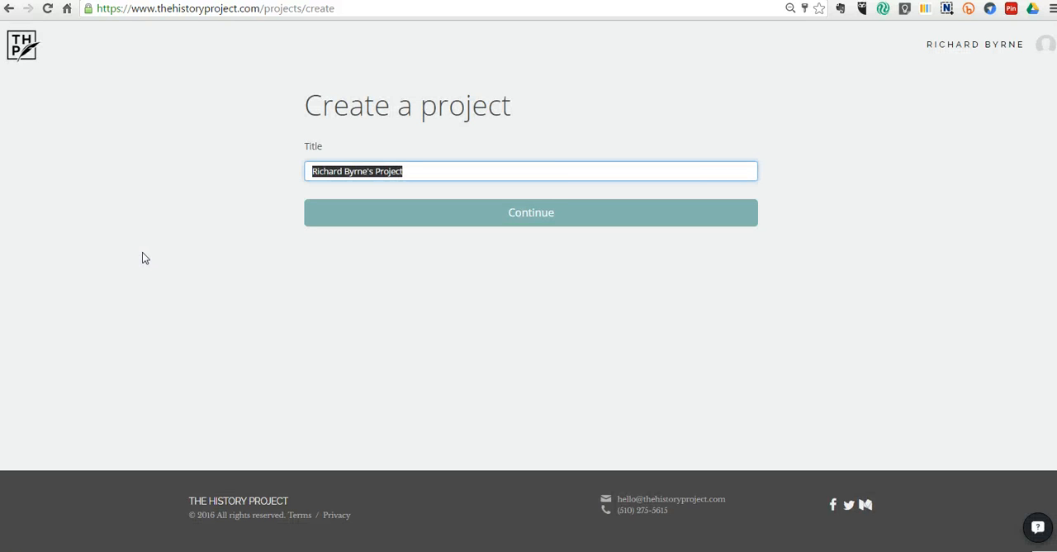
pyautogui.write('A timeline of')
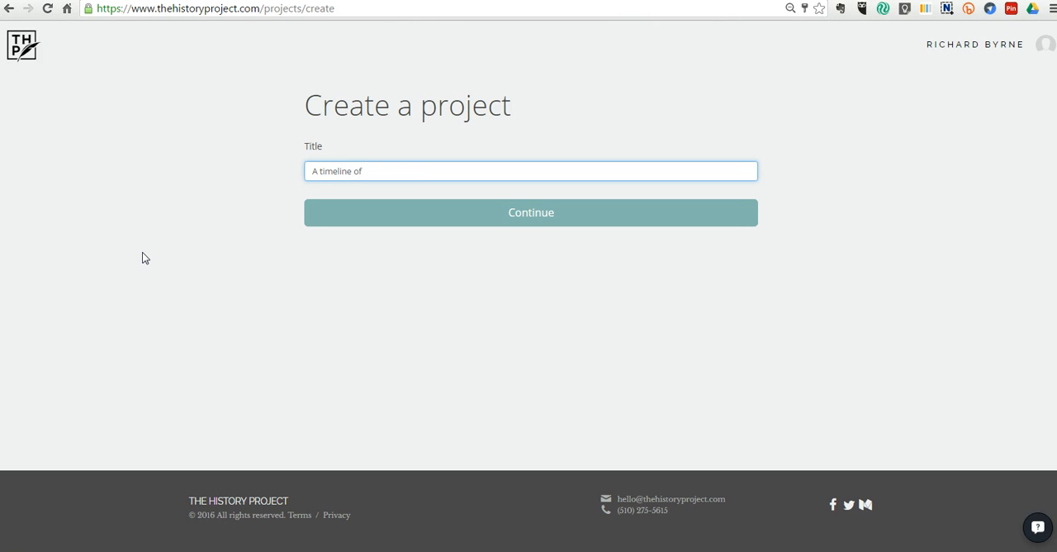
pyautogui.write('events in my')
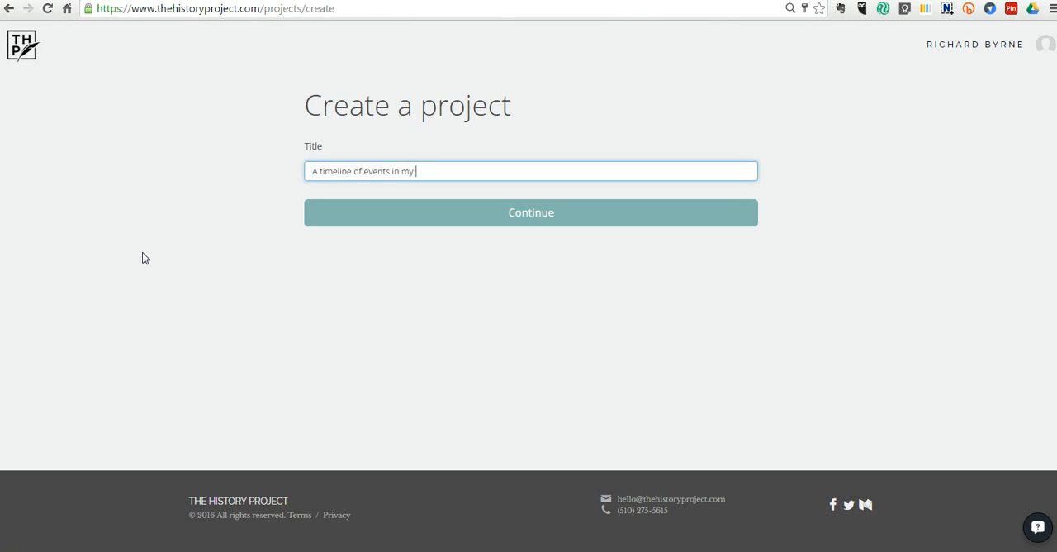
pyautogui.write('life')
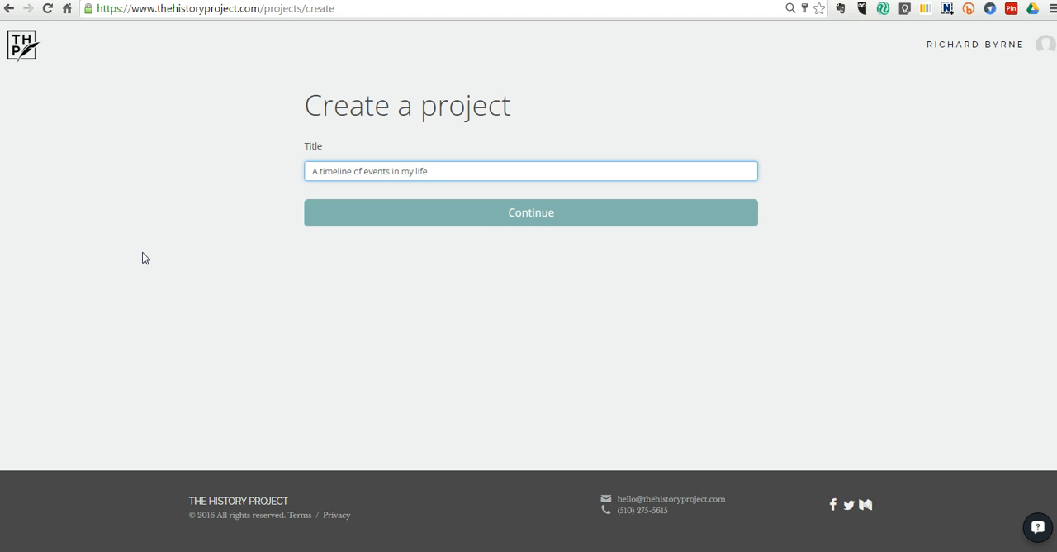
pyautogui.click(530, 211)
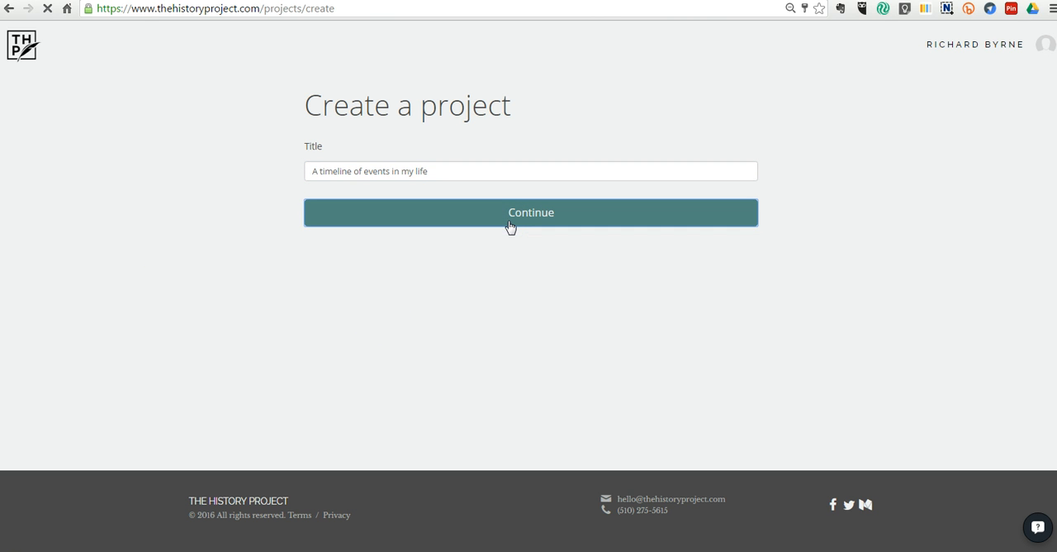
# - Confirm the project and save its description 'Some random things in my life'
pyautogui.click(531, 211)
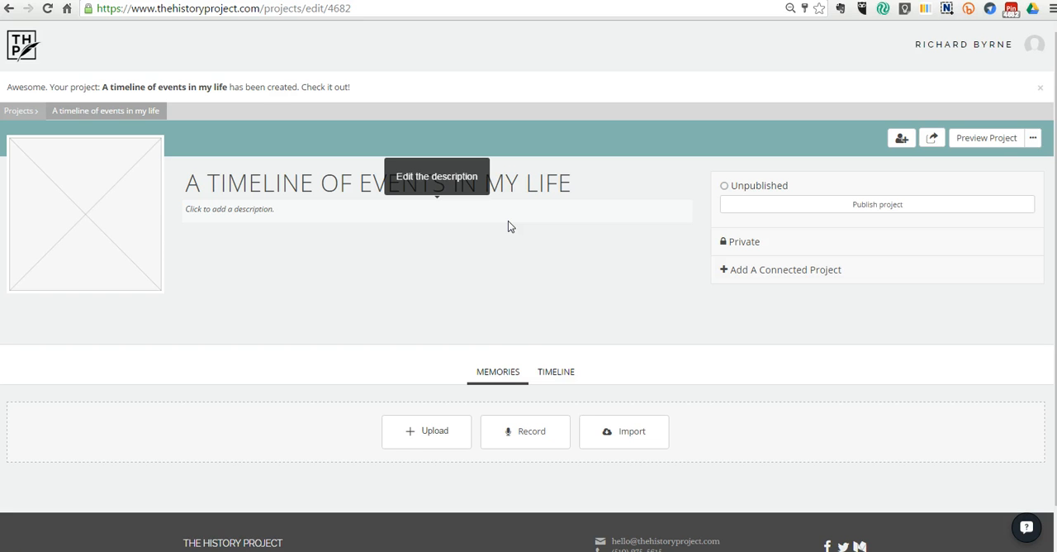
pyautogui.moveTo(535, 388)
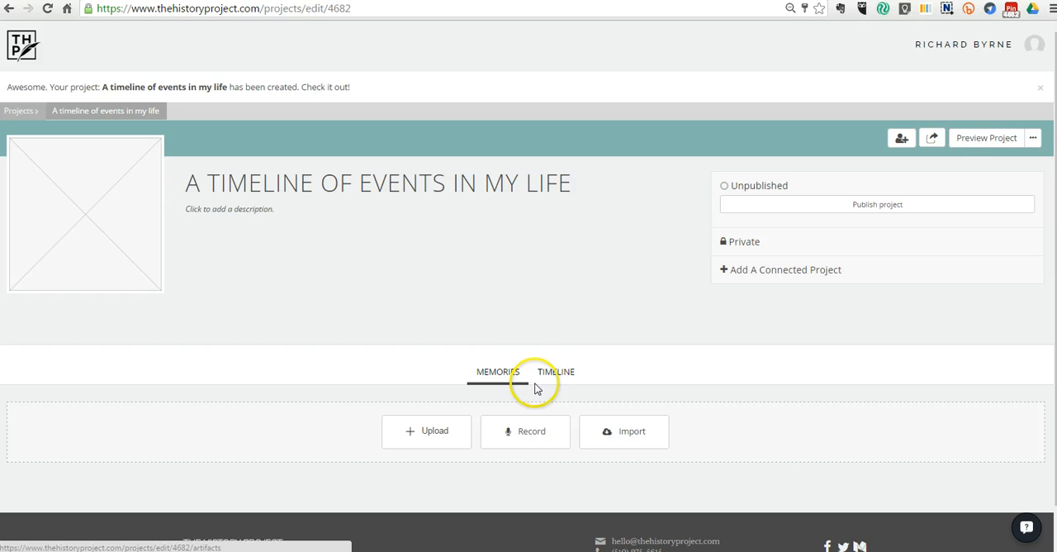
pyautogui.moveTo(561, 383)
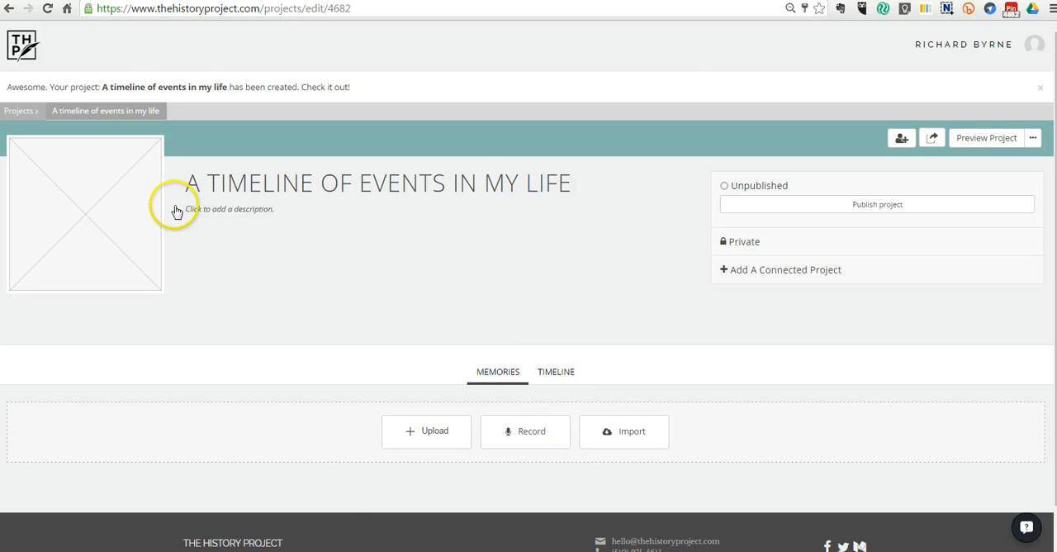
pyautogui.click(231, 208)
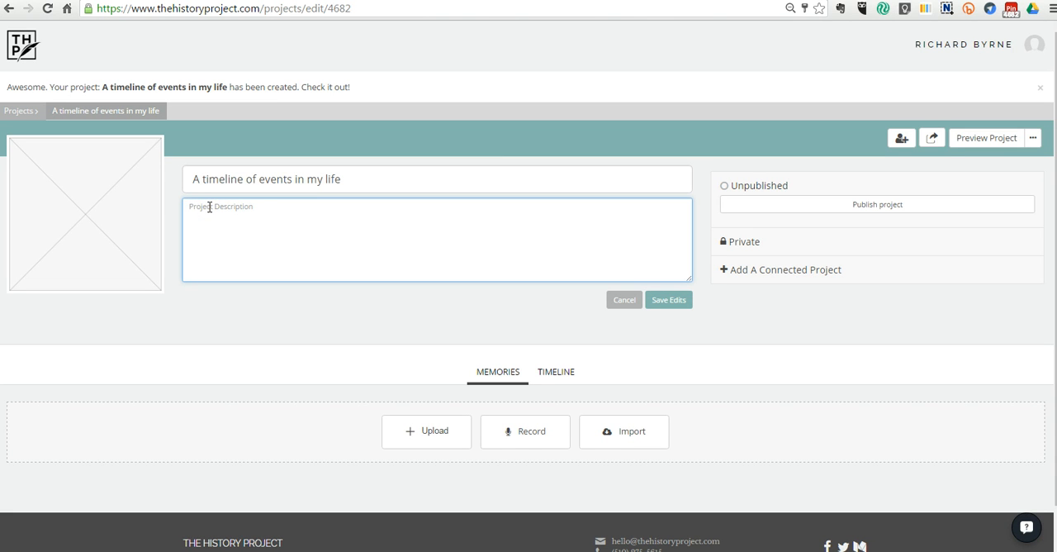
pyautogui.write('Some')
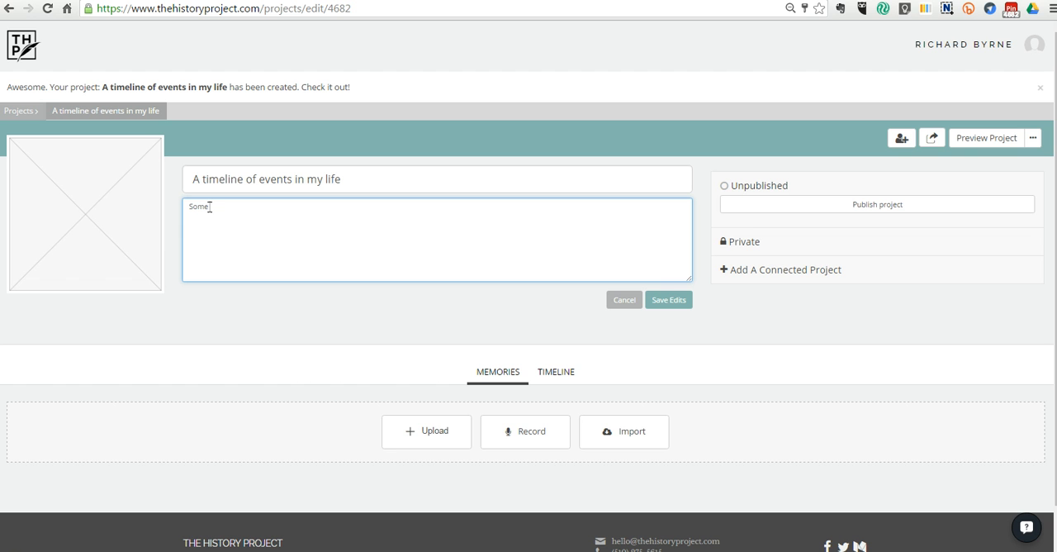
pyautogui.write('random th')
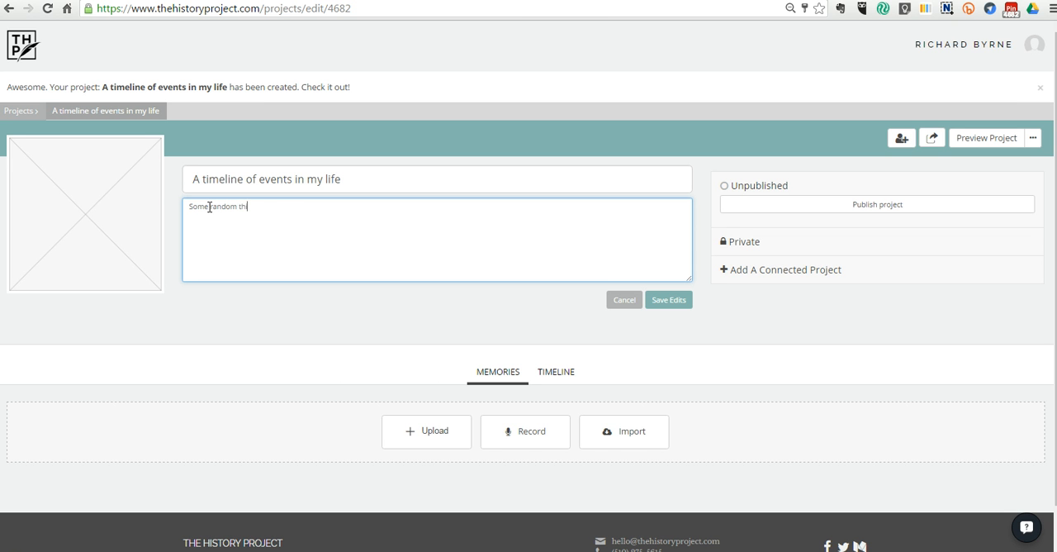
pyautogui.write('ings in my lif')
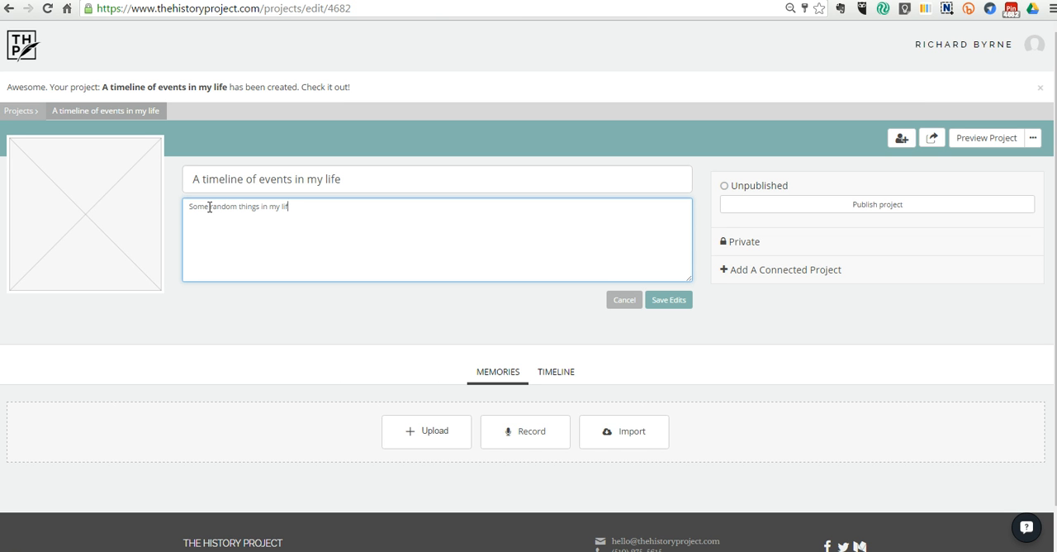
pyautogui.write('e')
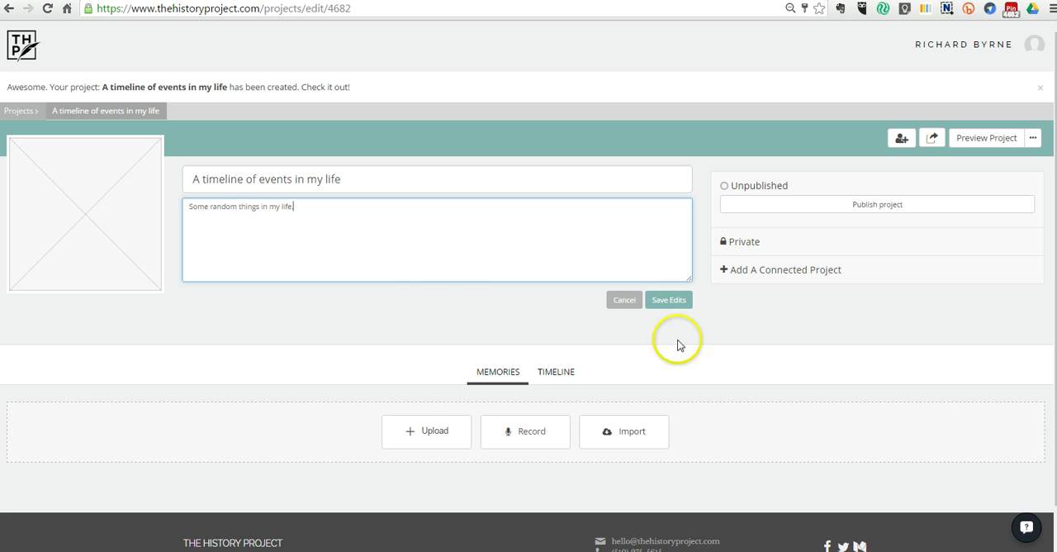
pyautogui.click(668, 298)
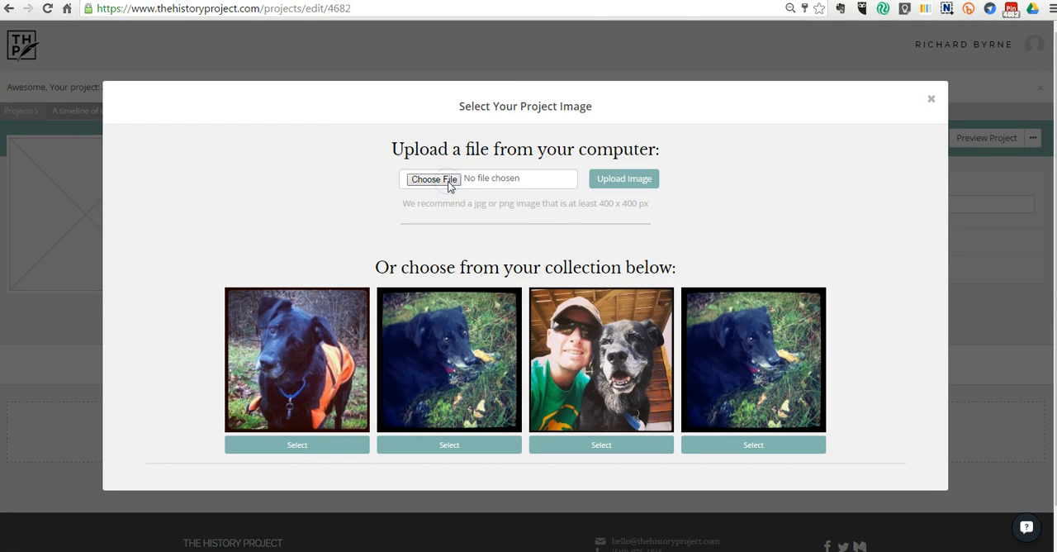
# - Upload the dump truck photo from the Personal images folder as the project thumbnail
pyautogui.click(433, 178)
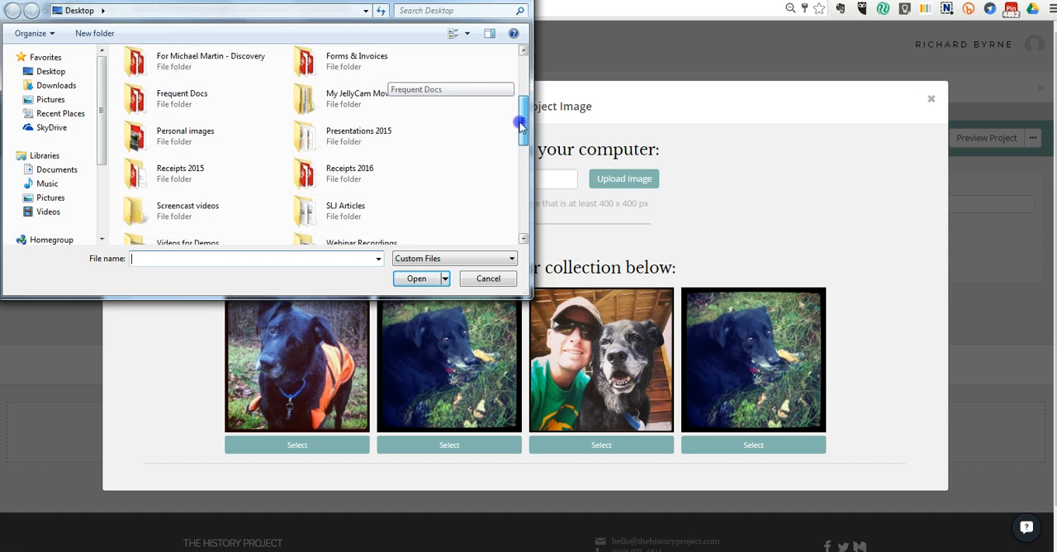
pyautogui.doubleClick(185, 135)
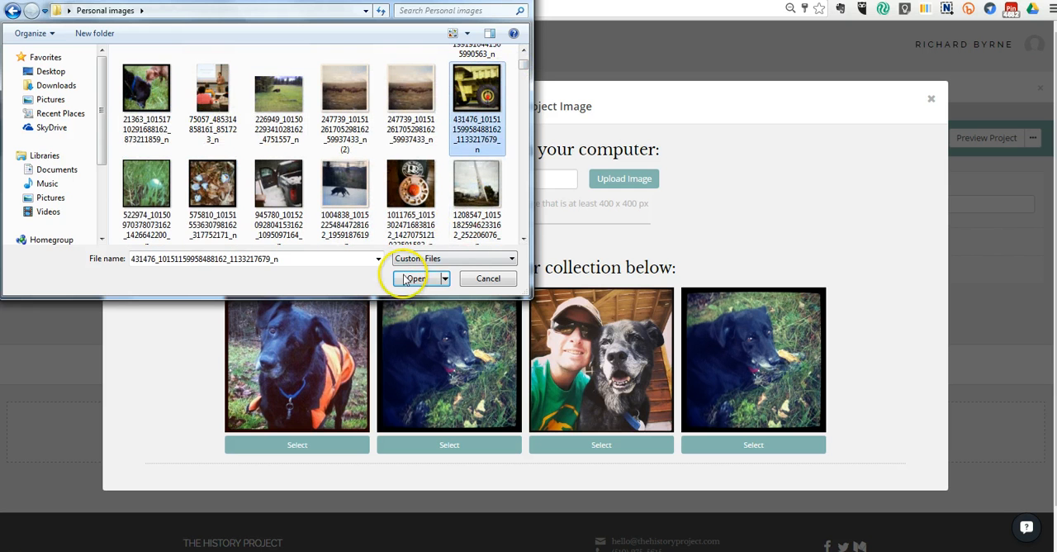
pyautogui.click(413, 278)
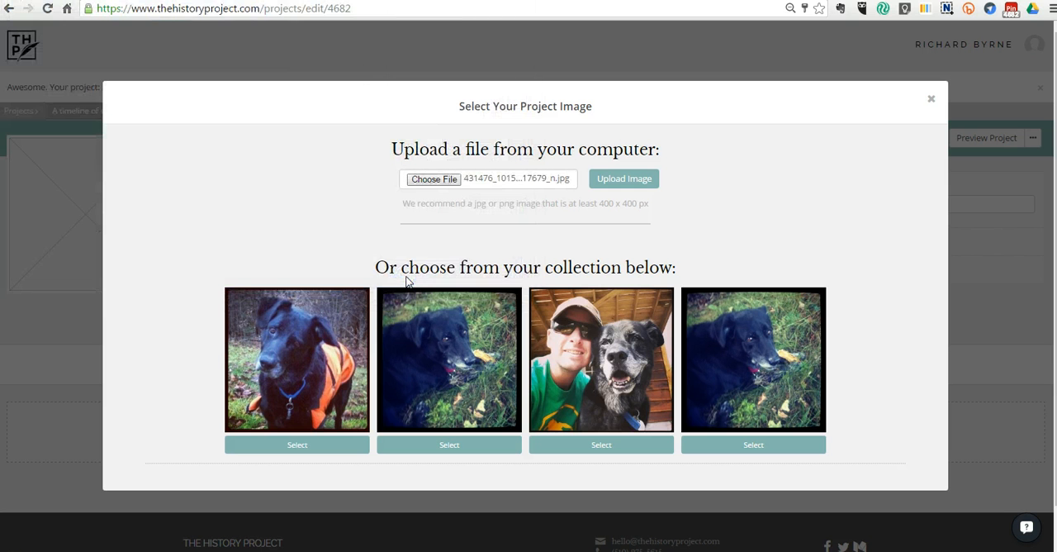
pyautogui.click(624, 179)
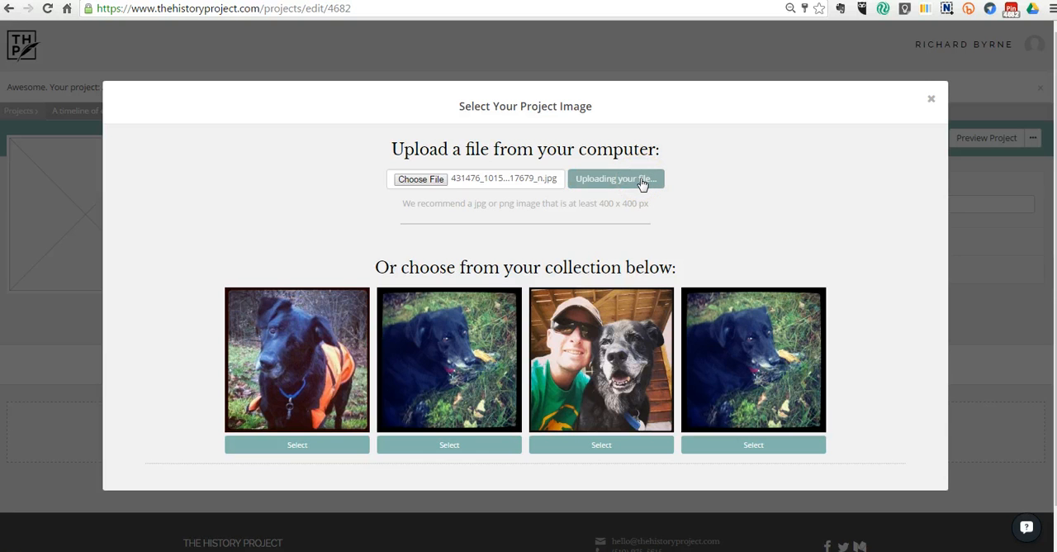
pyautogui.click(616, 178)
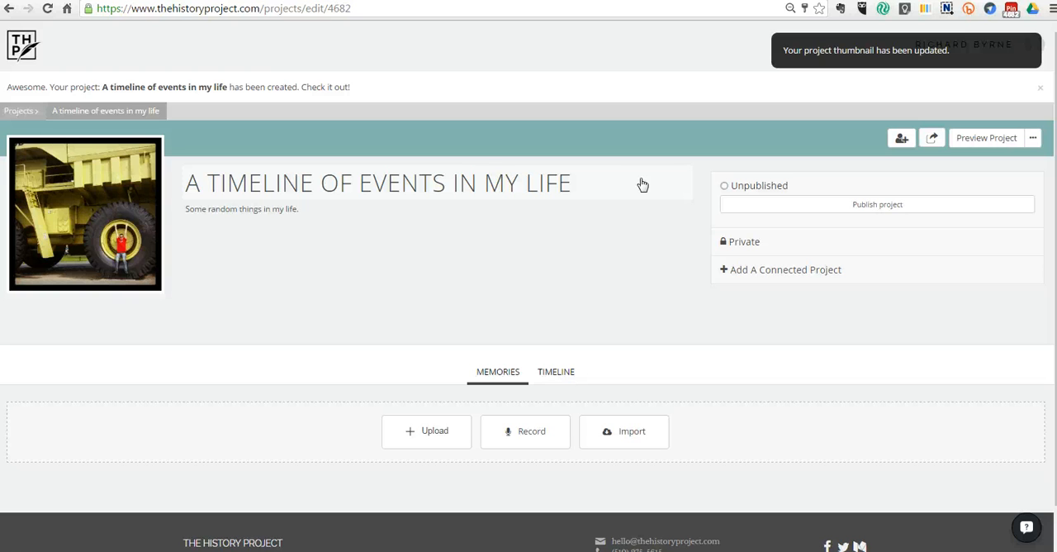
pyautogui.moveTo(598, 327)
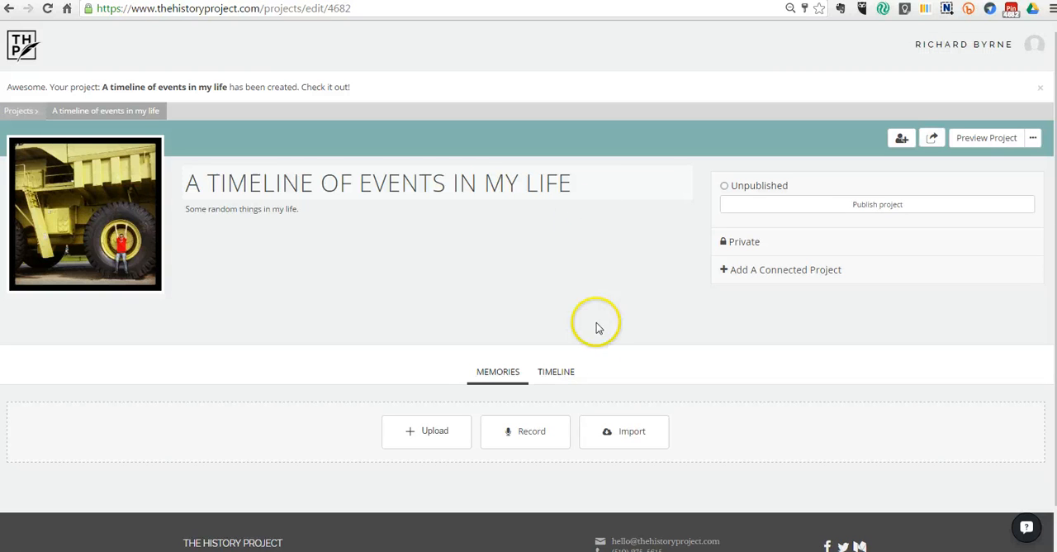
# - Add a new timeline event named 'Trip to Sparwood, British Columbia'
pyautogui.click(555, 371)
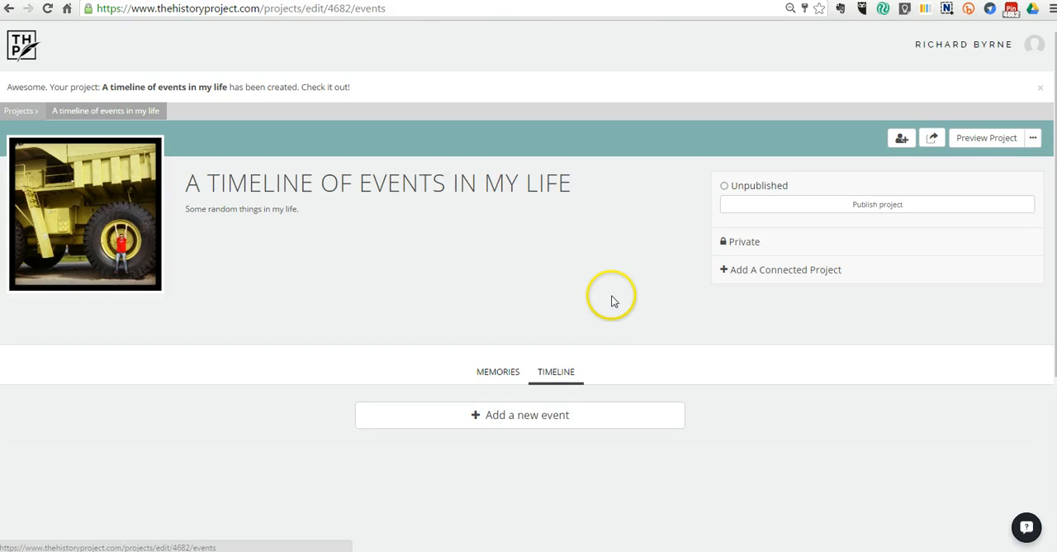
pyautogui.click(519, 415)
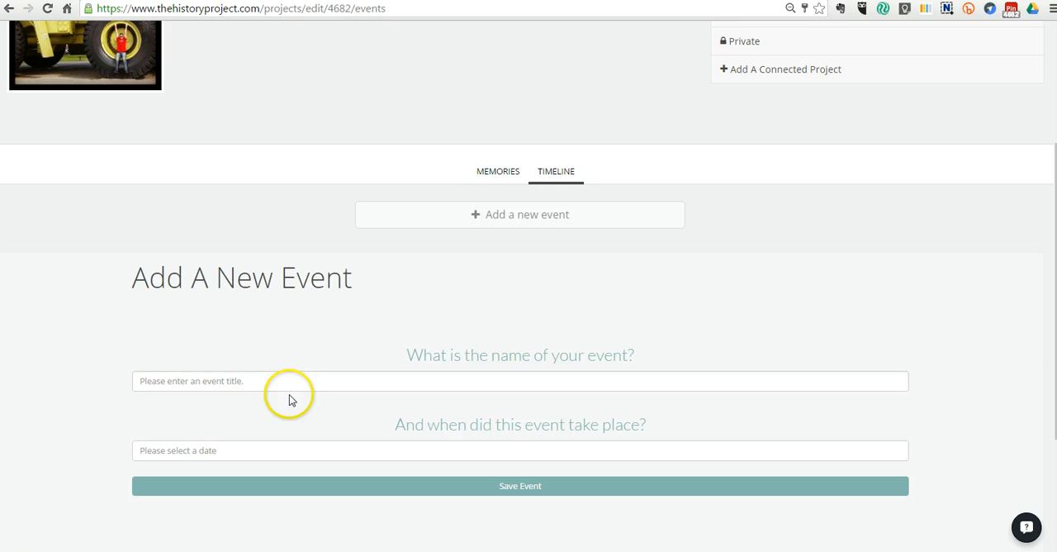
pyautogui.click(287, 379)
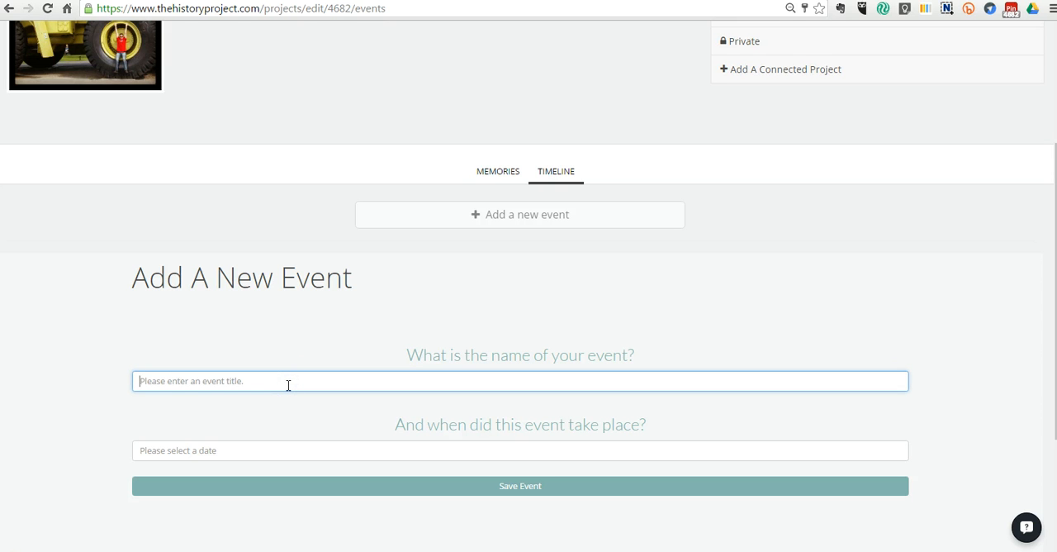
pyautogui.write('Trip to')
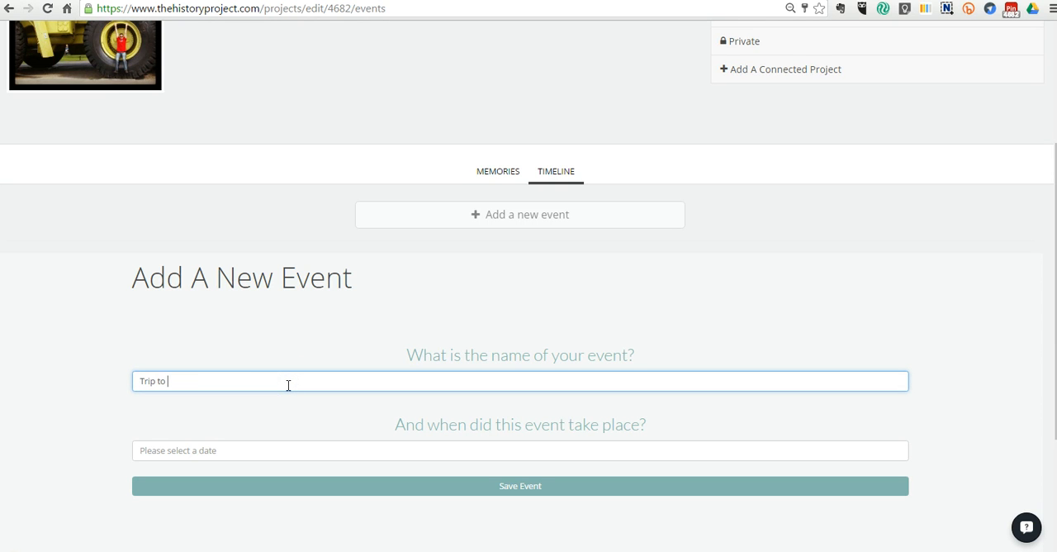
pyautogui.write('Sparwood')
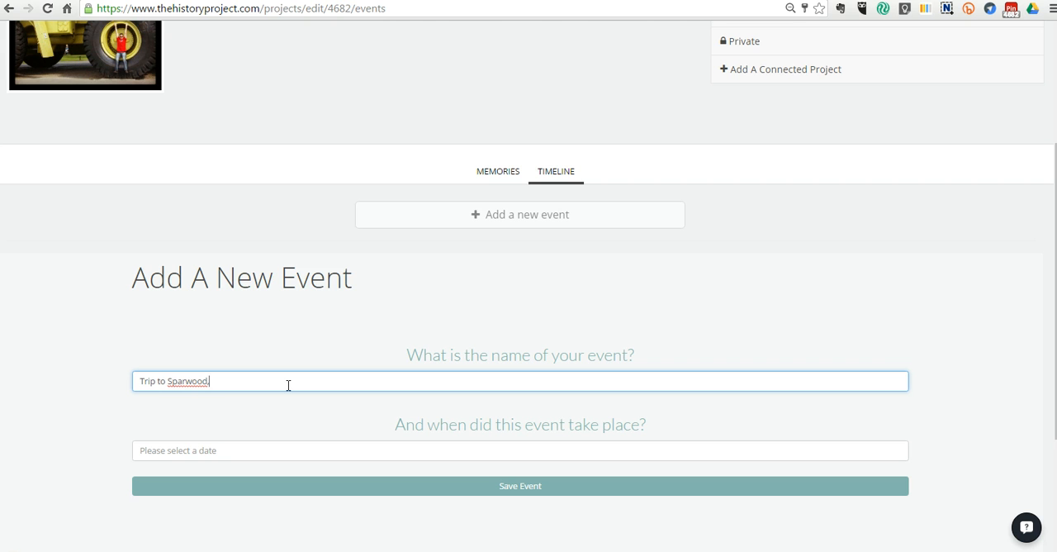
pyautogui.write(', British')
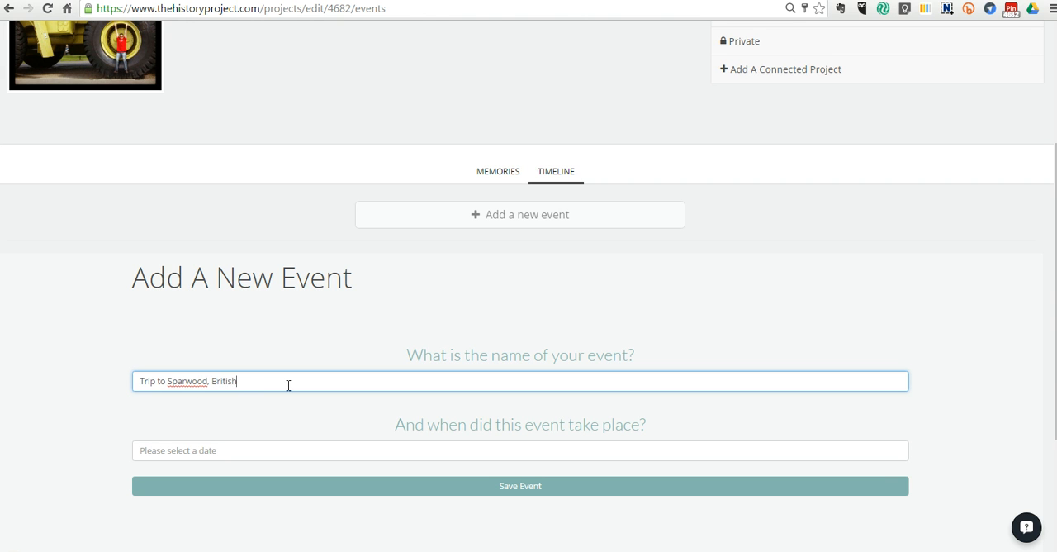
pyautogui.write('Columb')
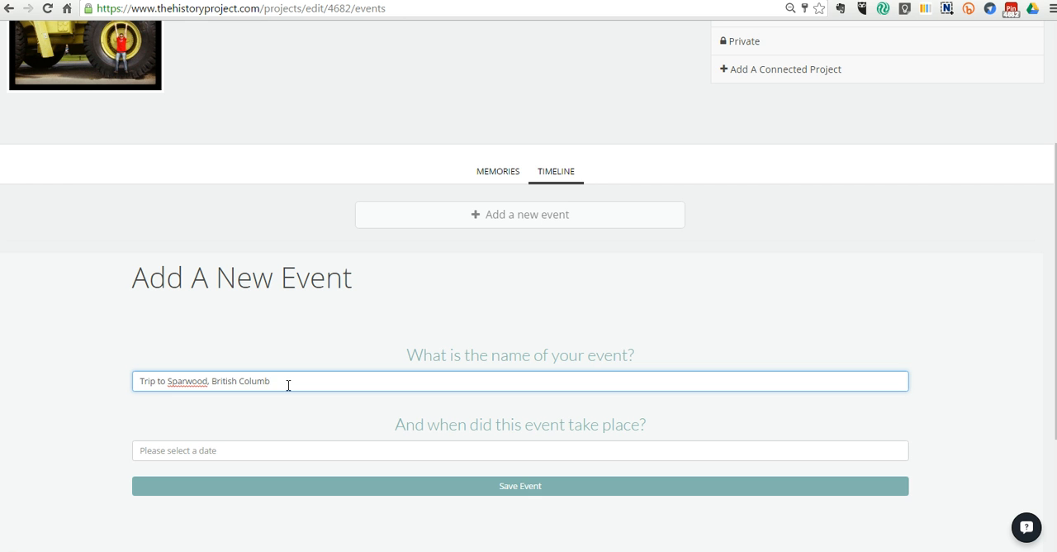
pyautogui.click(518, 449)
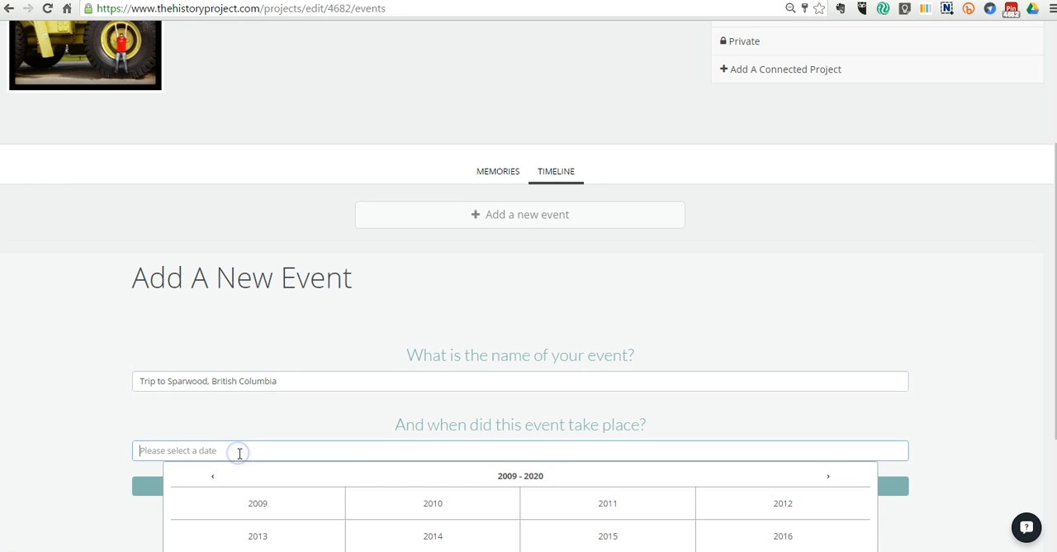
# - Navigate the date picker to the 2009–2020 decade and choose August 2012
pyautogui.scroll(-3)
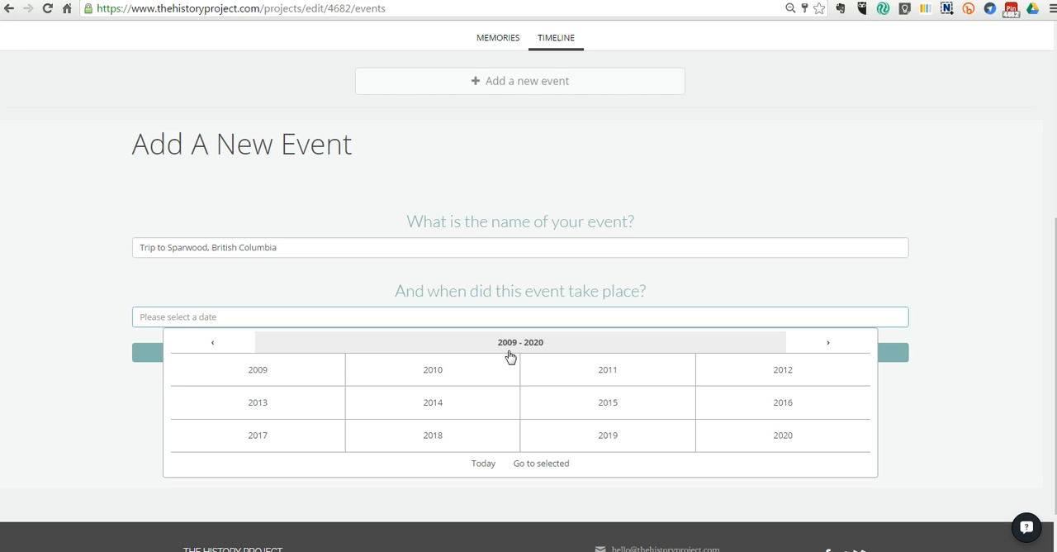
pyautogui.click(211, 342)
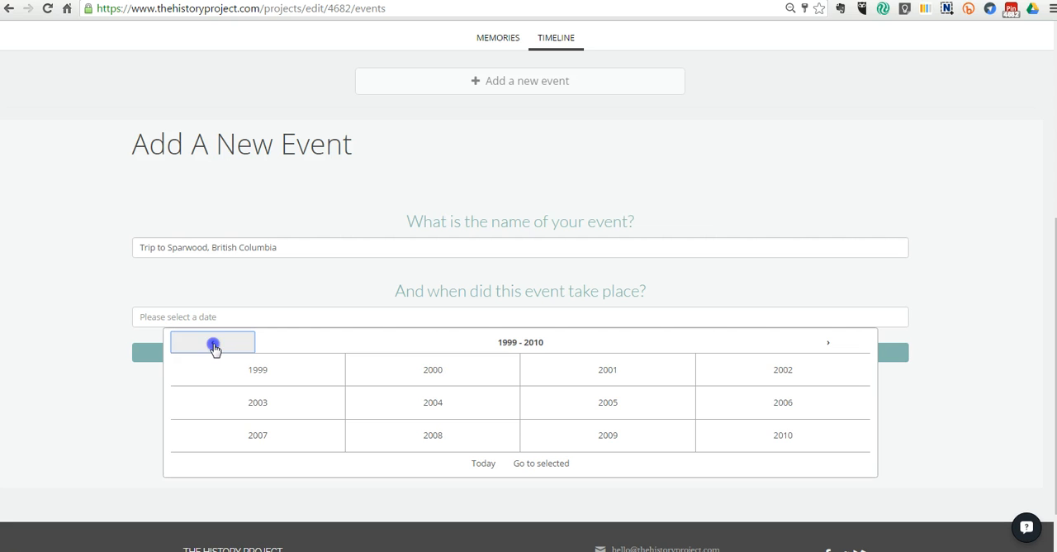
pyautogui.click(211, 342)
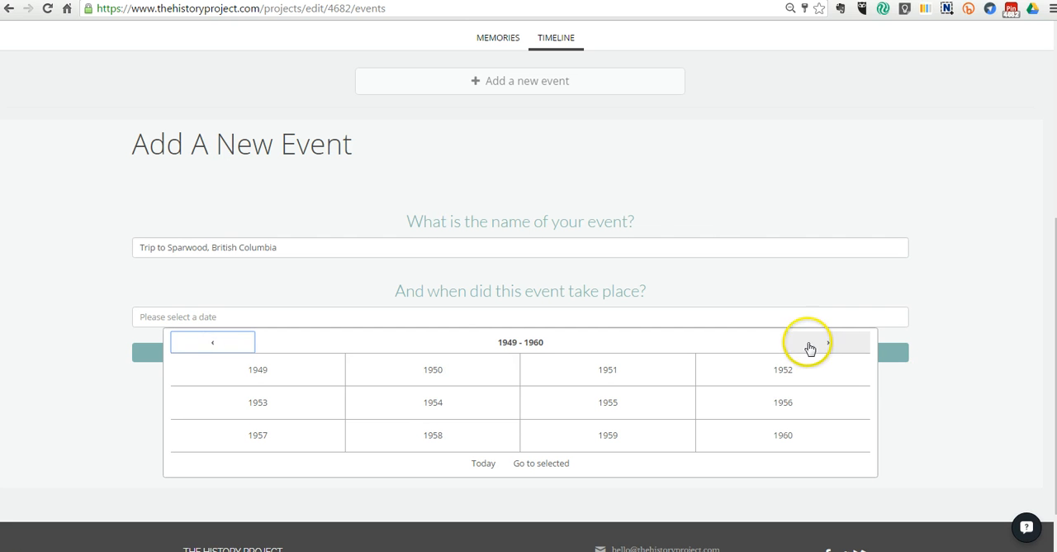
pyautogui.click(824, 342)
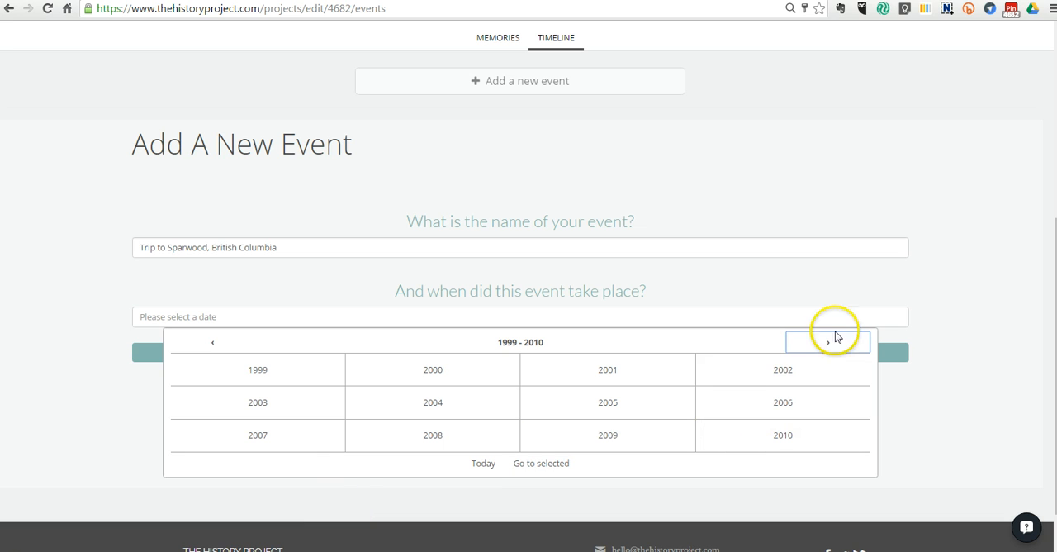
pyautogui.click(826, 340)
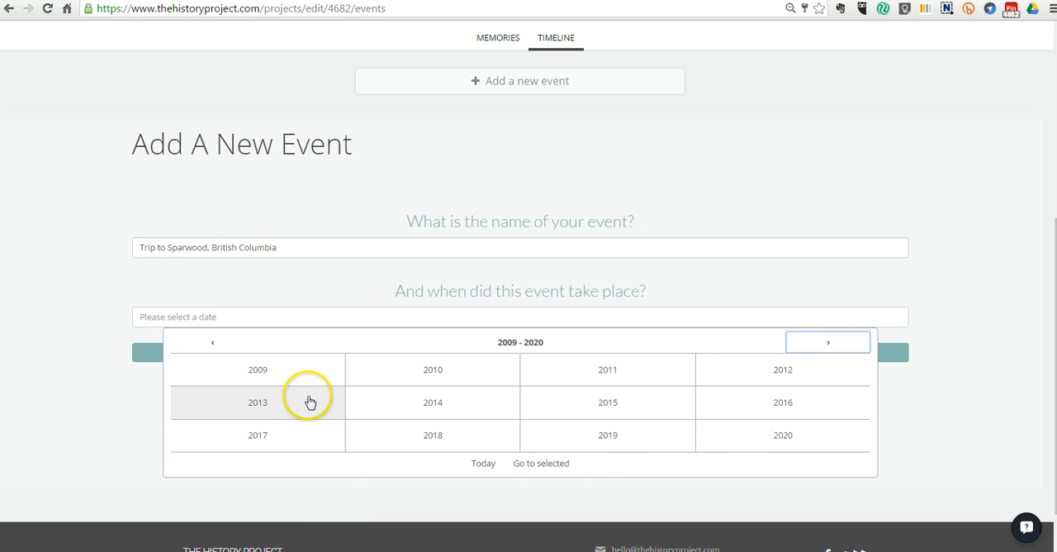
pyautogui.click(782, 370)
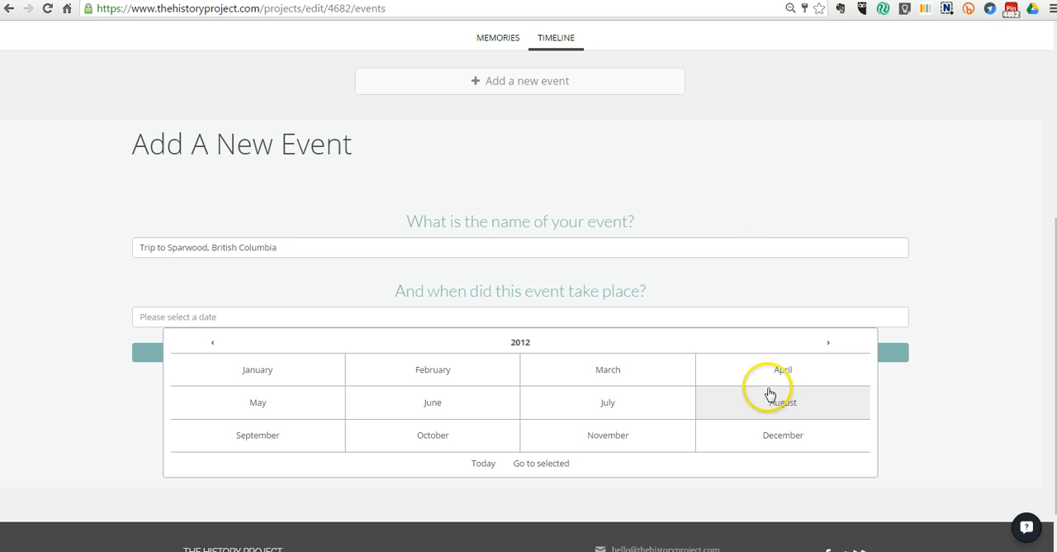
pyautogui.moveTo(782, 407)
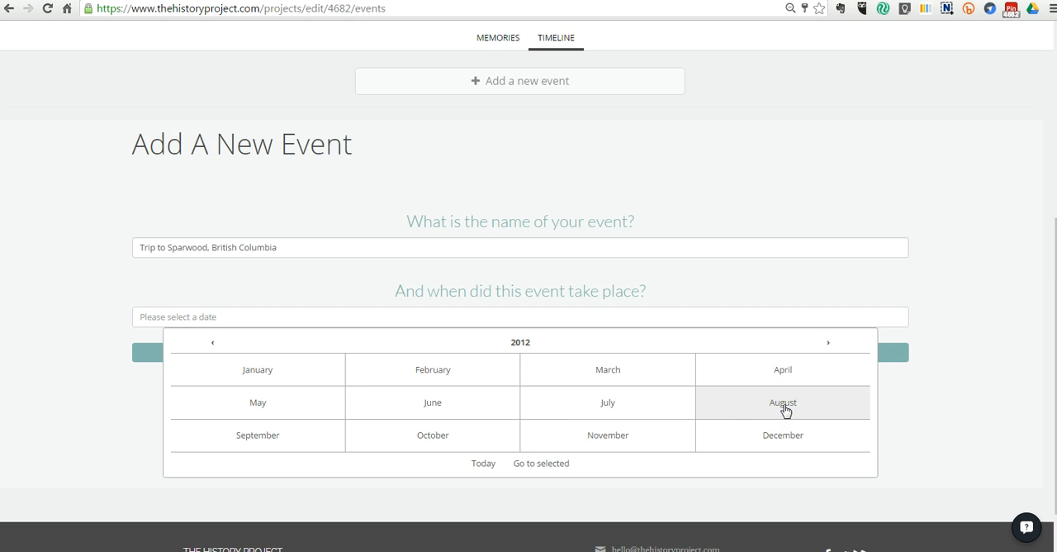
pyautogui.click(782, 403)
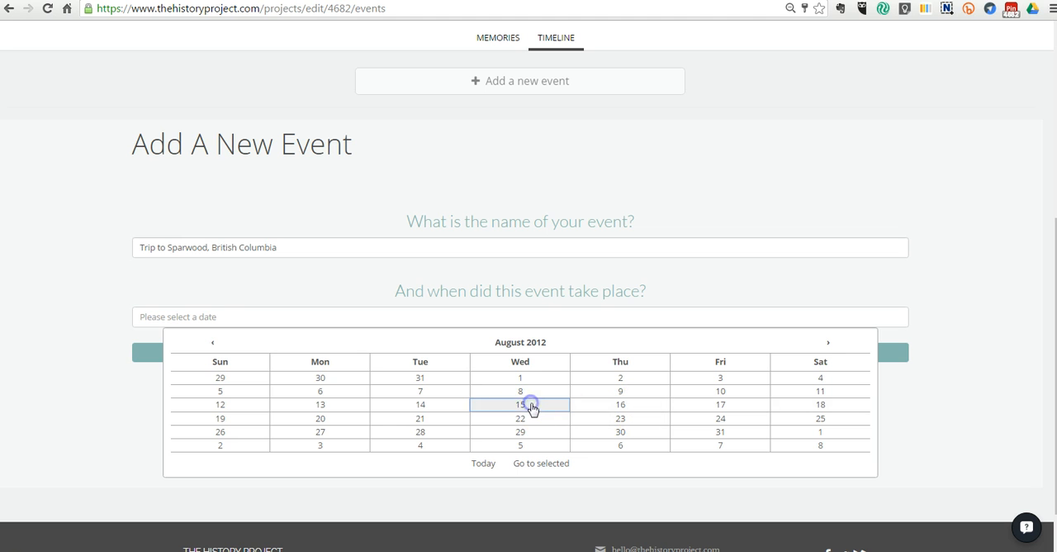
# - Set the day to August 18, 2012 and save the event
pyautogui.click(518, 405)
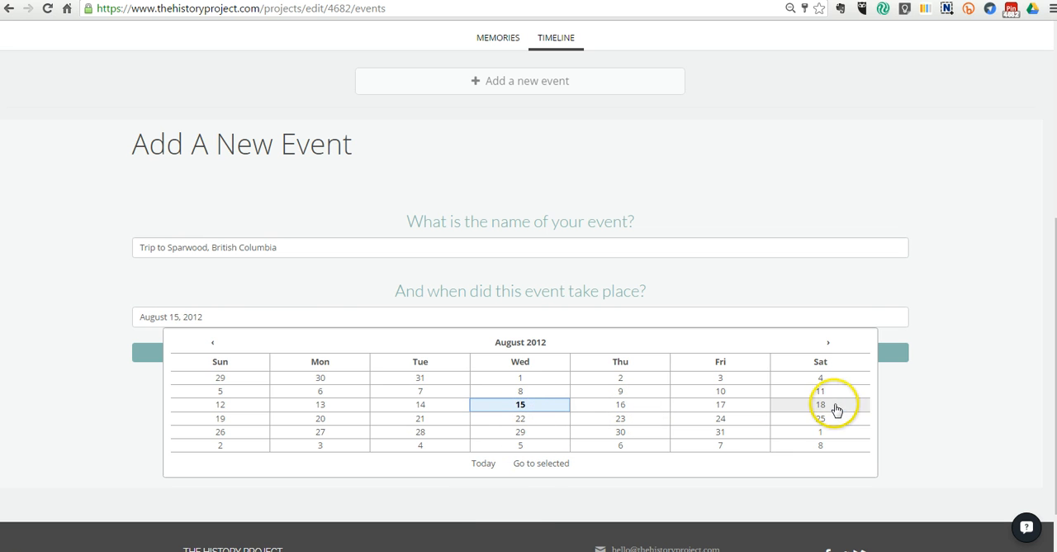
pyautogui.click(819, 404)
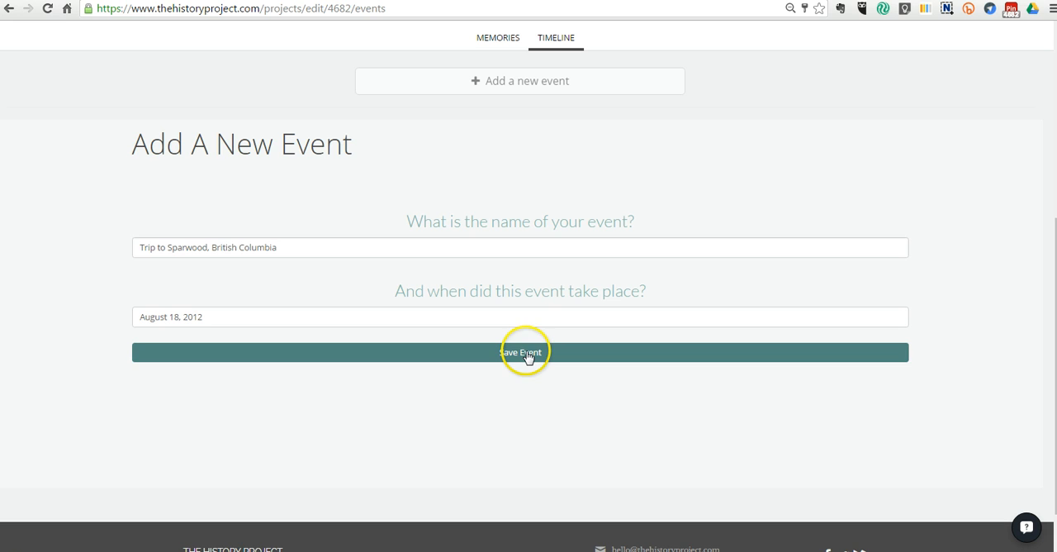
pyautogui.click(519, 350)
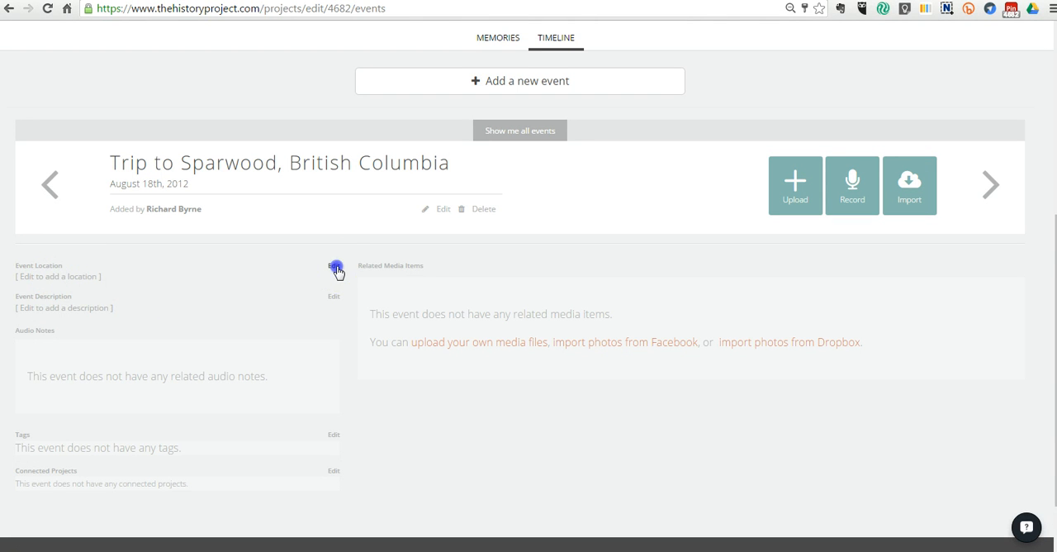
# - Set the event location to Sparwood, BC, Canada from the suggestions
pyautogui.click(333, 264)
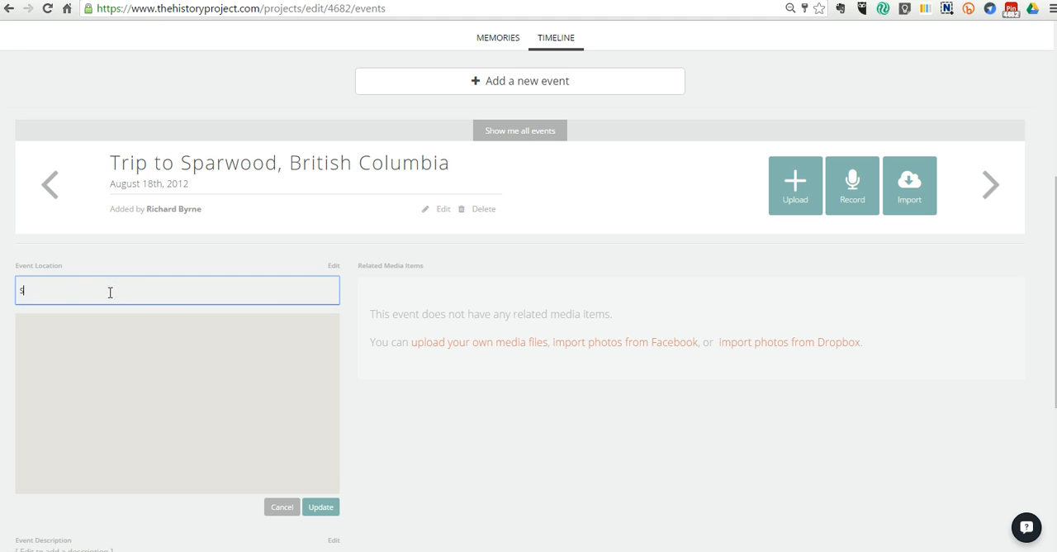
pyautogui.write('Sparwood,')
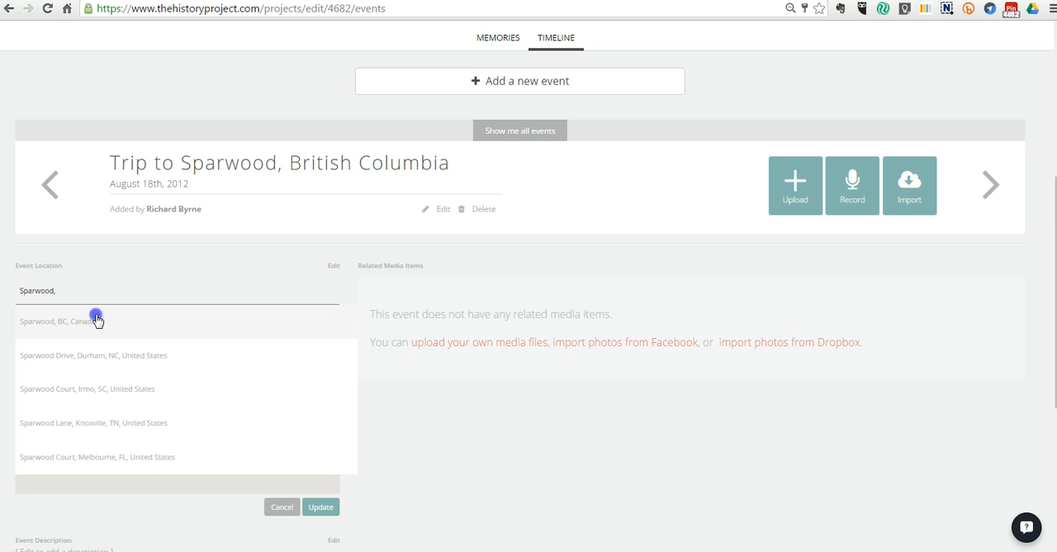
pyautogui.click(56, 321)
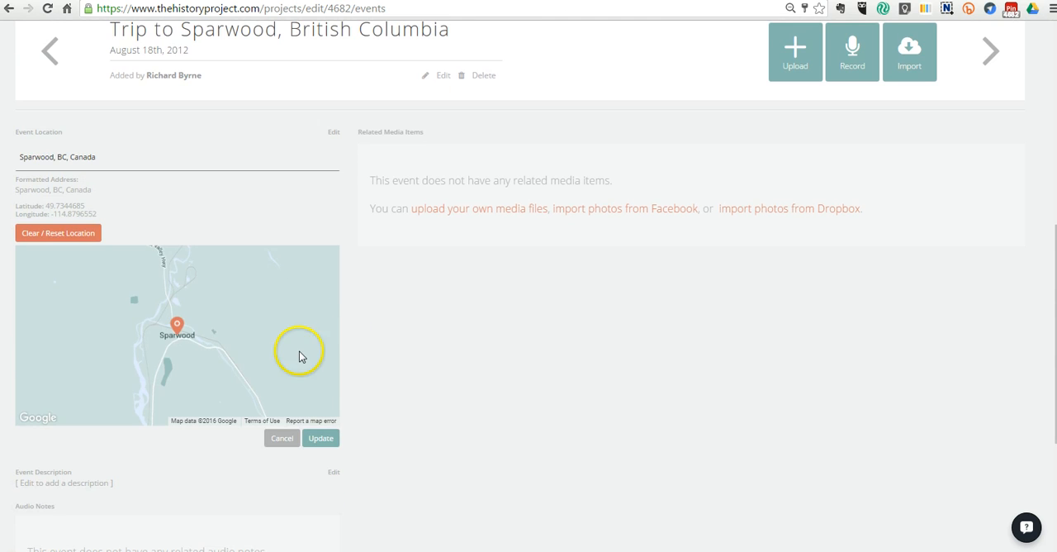
pyautogui.scroll(-3)
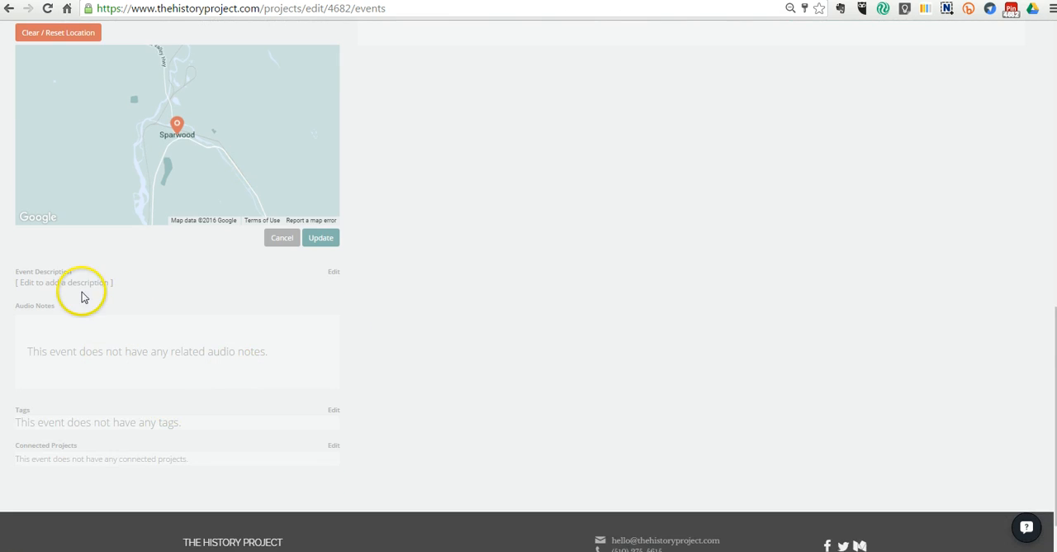
# - Write and save the event description about visiting Sparwood after an adventure race and seeing a giant truck
pyautogui.click(333, 270)
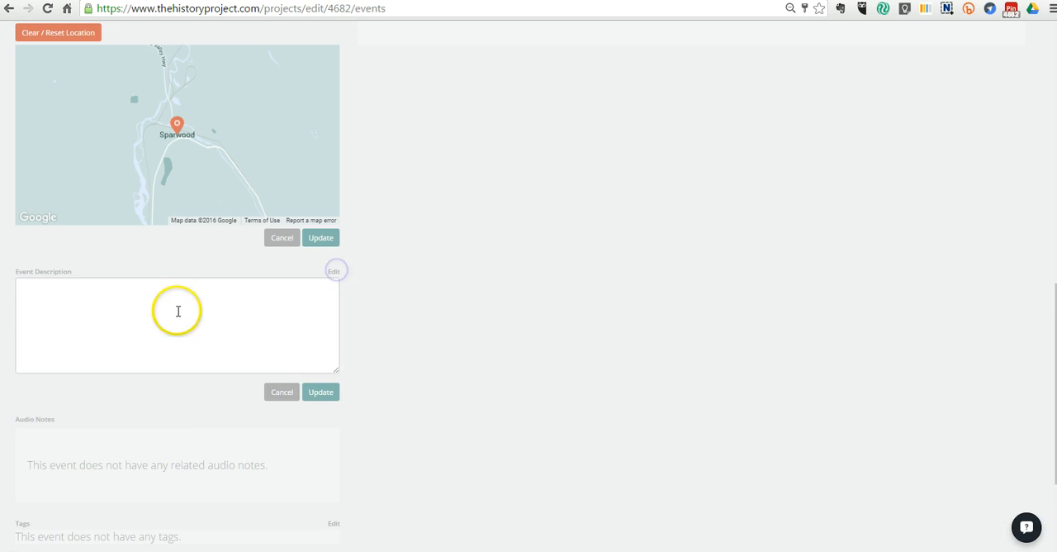
pyautogui.click(177, 324)
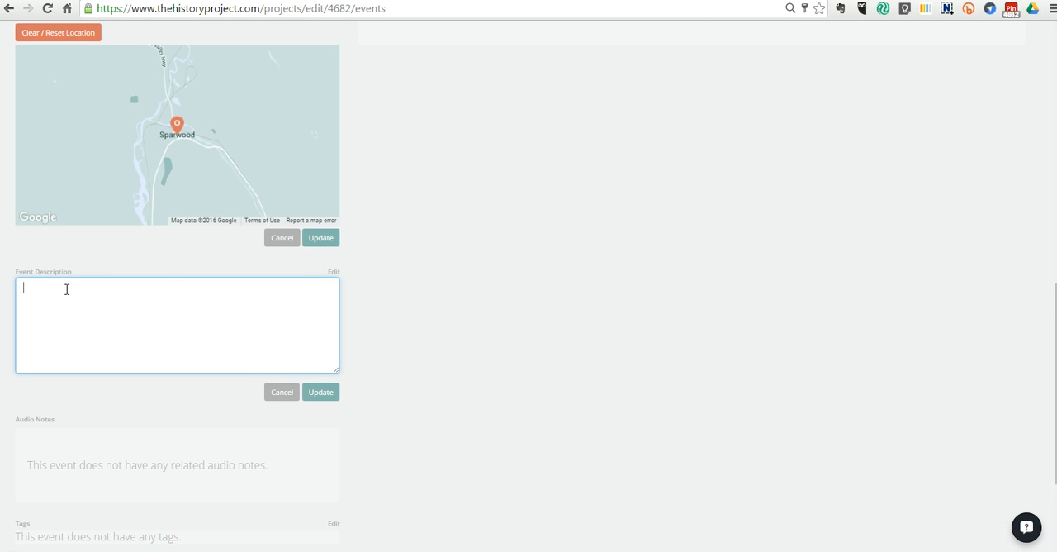
pyautogui.write('I visi')
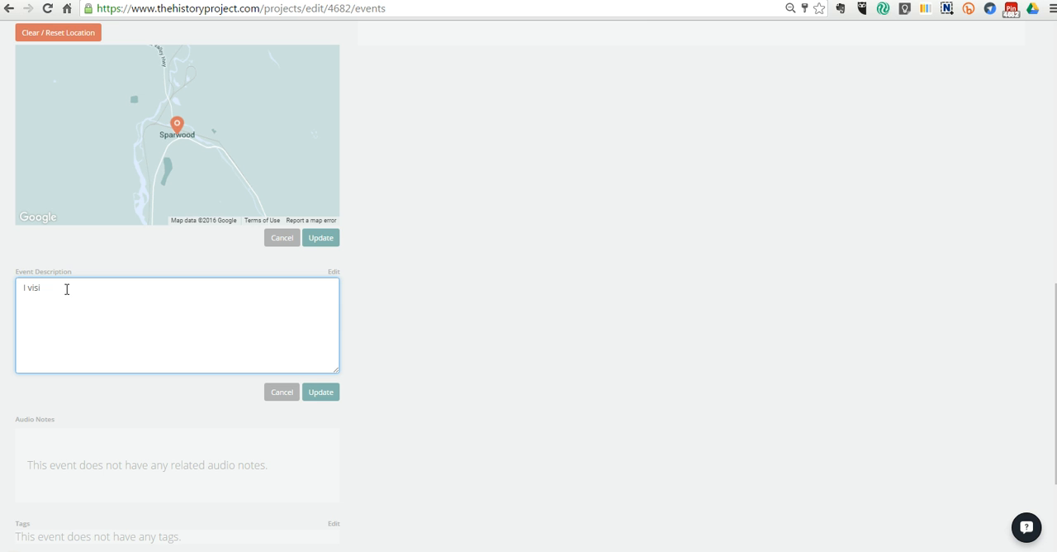
pyautogui.write('ted Sparwood after')
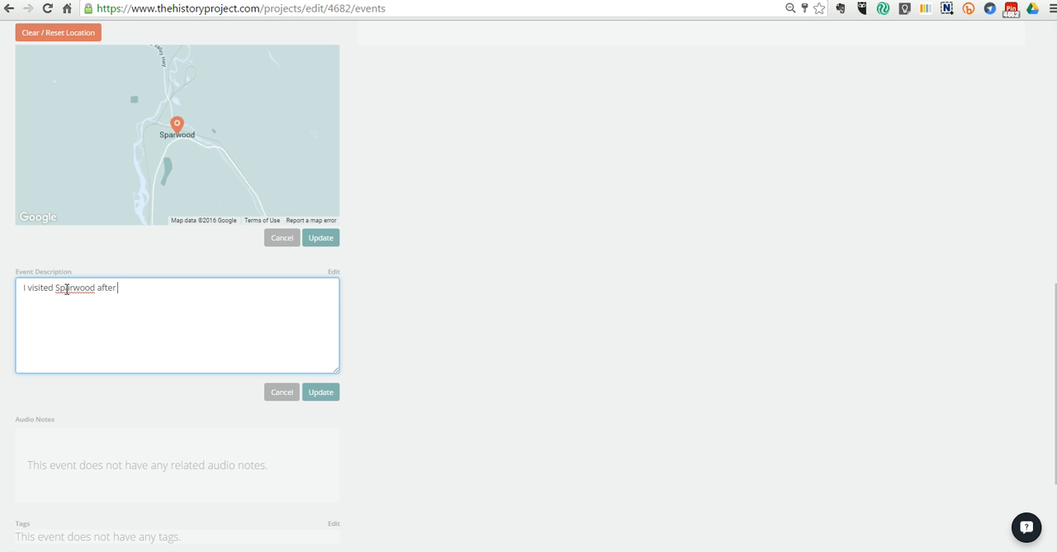
pyautogui.write('competing in an adventur')
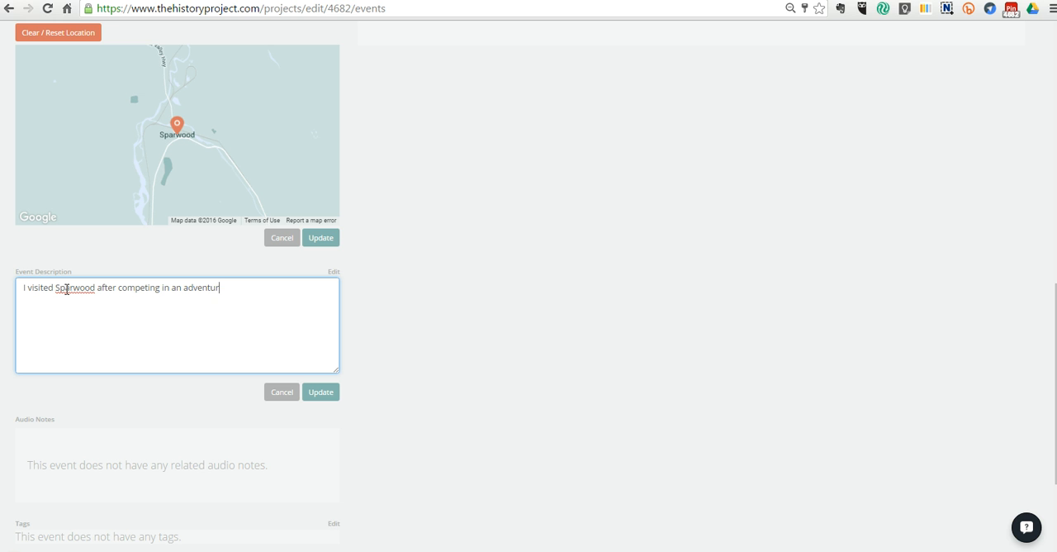
pyautogui.write('e race.')
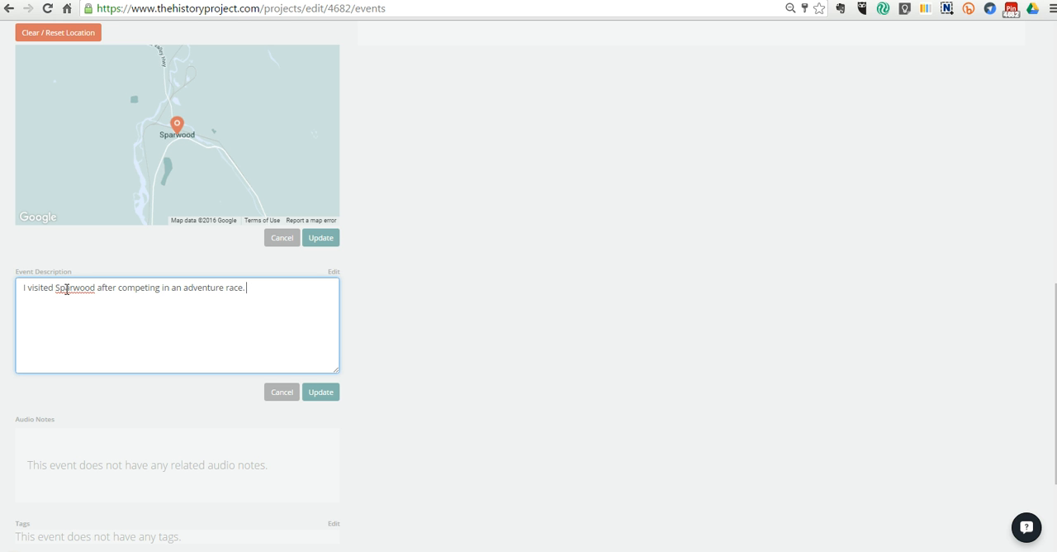
pyautogui.write('I stopped')
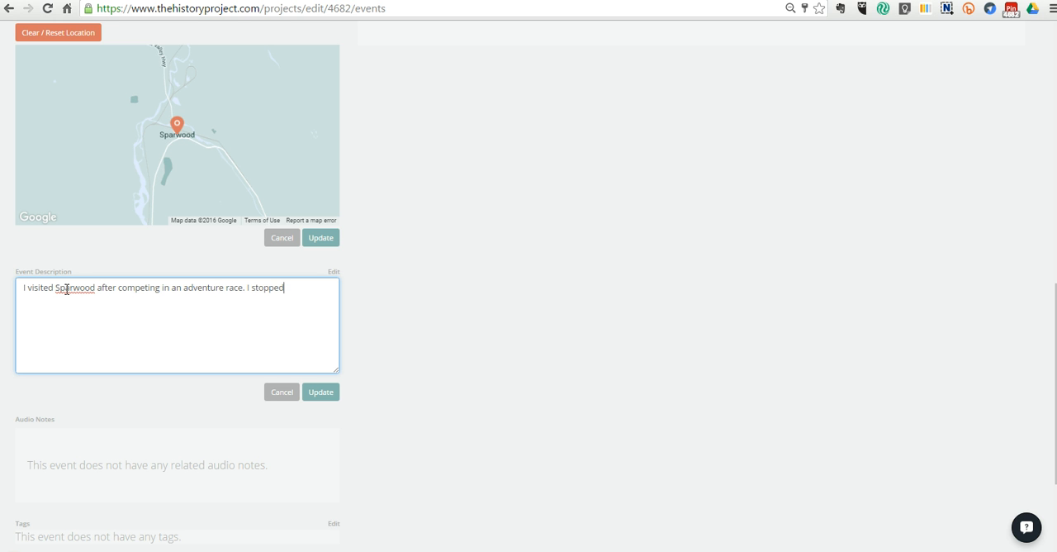
pyautogui.write('when I saw a')
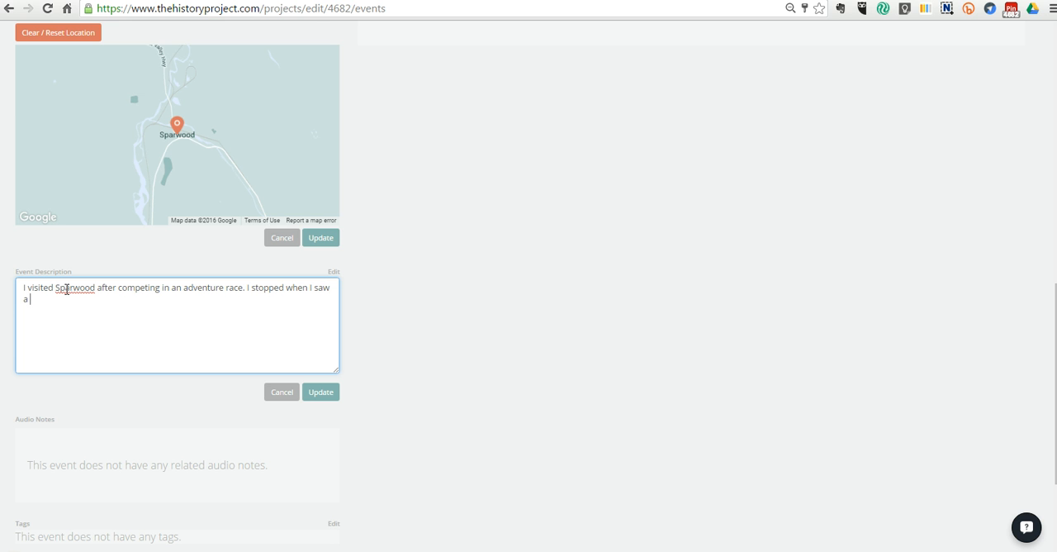
pyautogui.write('giant')
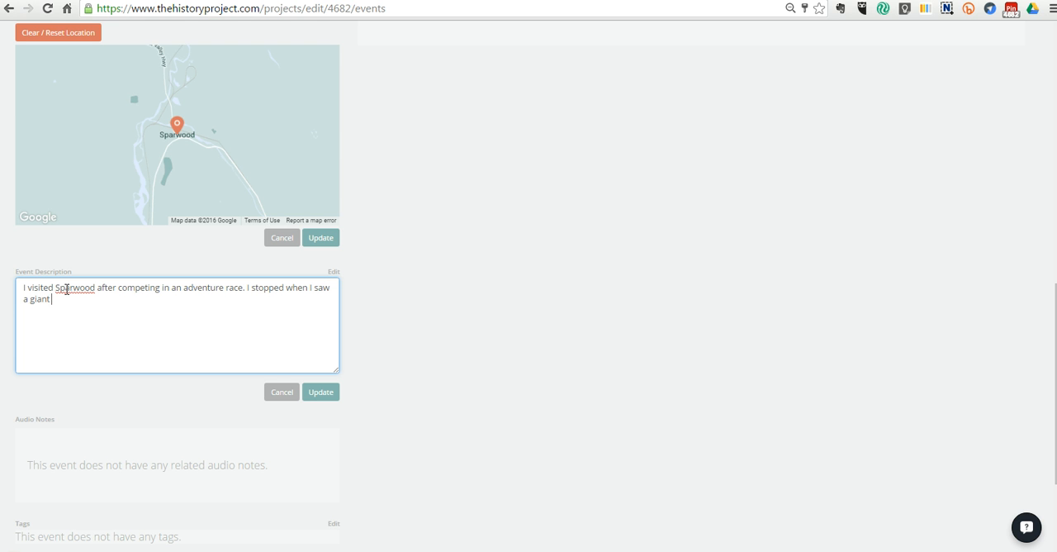
pyautogui.write('truck.')
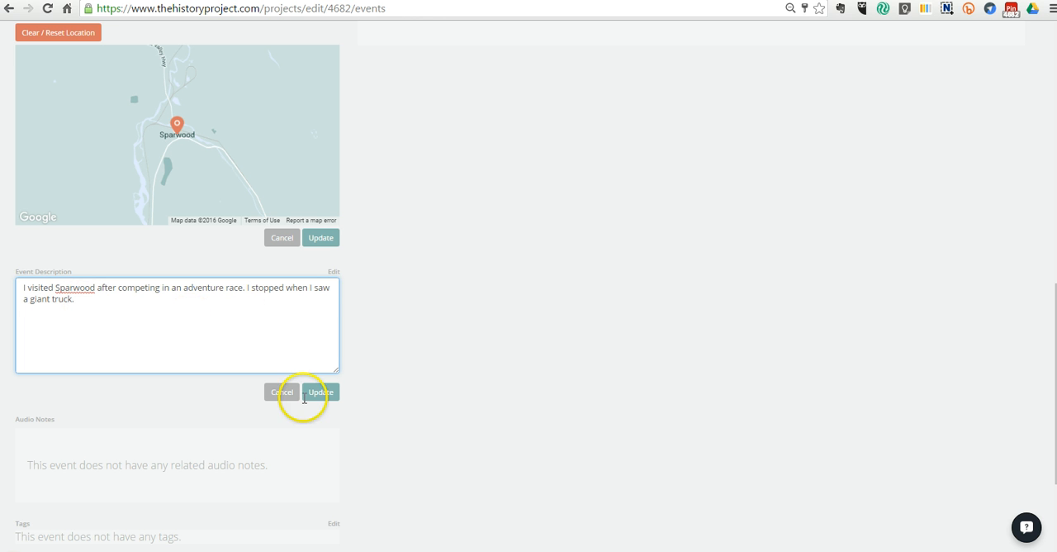
pyautogui.click(320, 391)
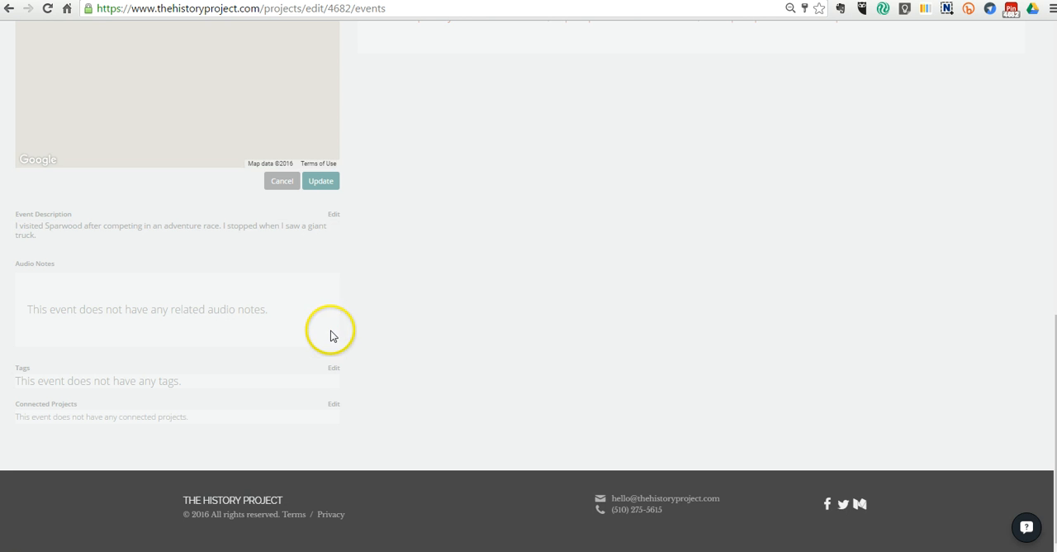
pyautogui.click(281, 179)
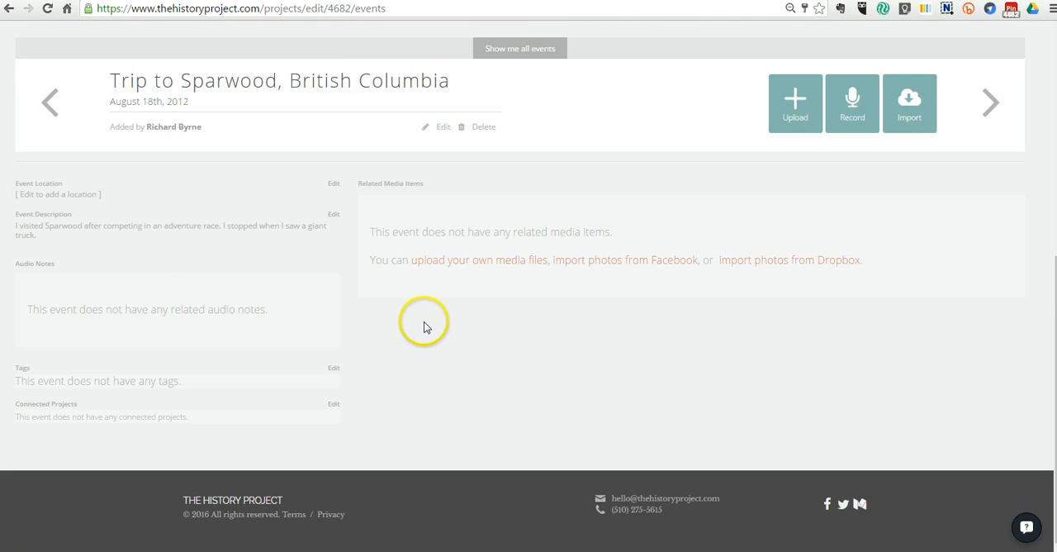
pyautogui.scroll(3)
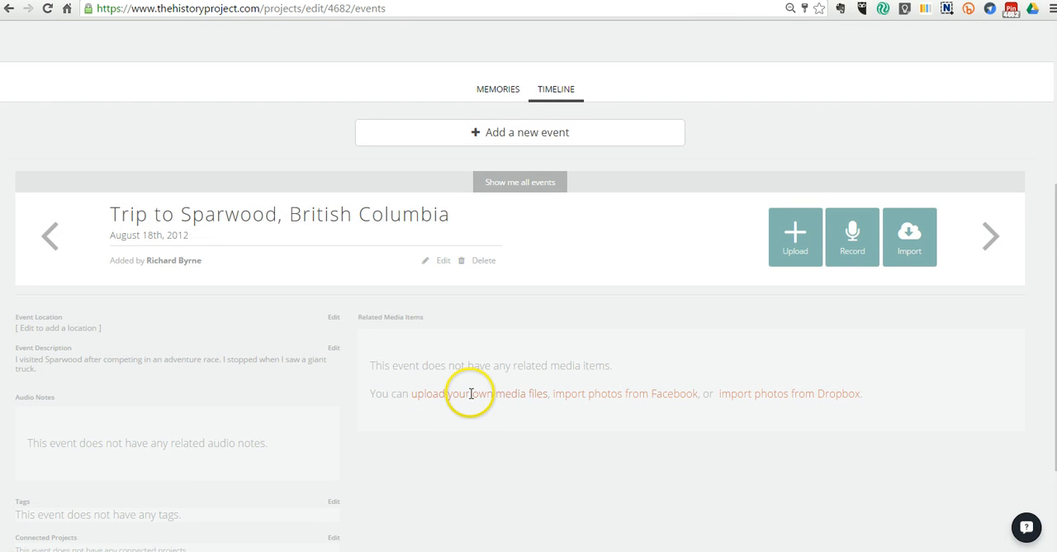
pyautogui.moveTo(792, 236)
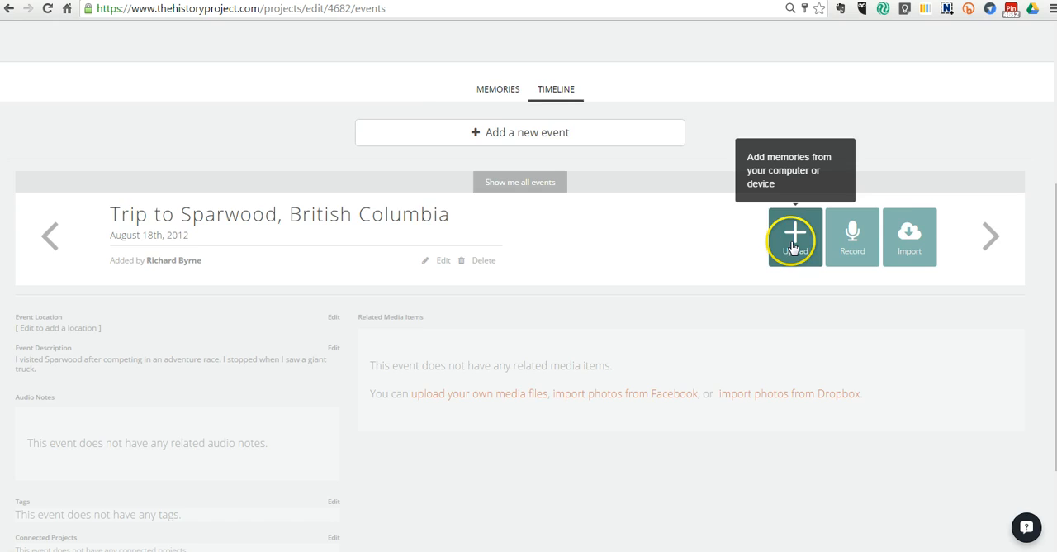
# - Upload the 'big truck' photo from Personal images as related media on the event
pyautogui.click(792, 238)
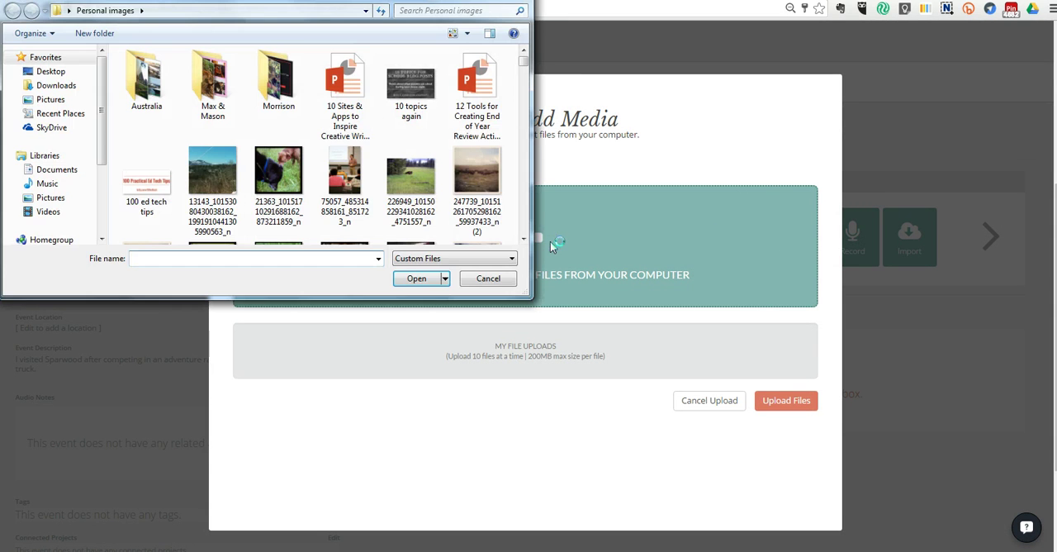
pyautogui.scroll(-3)
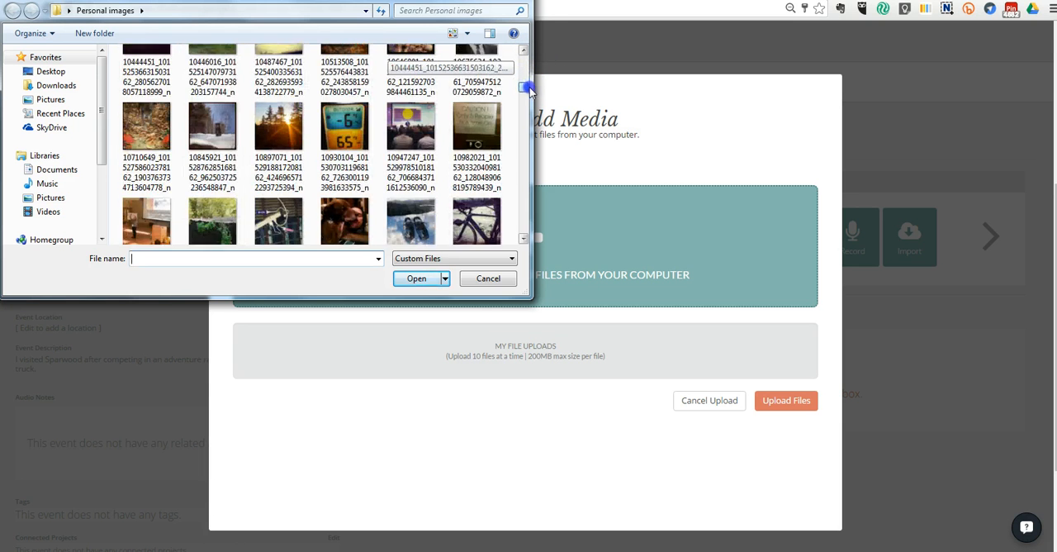
pyautogui.scroll(3)
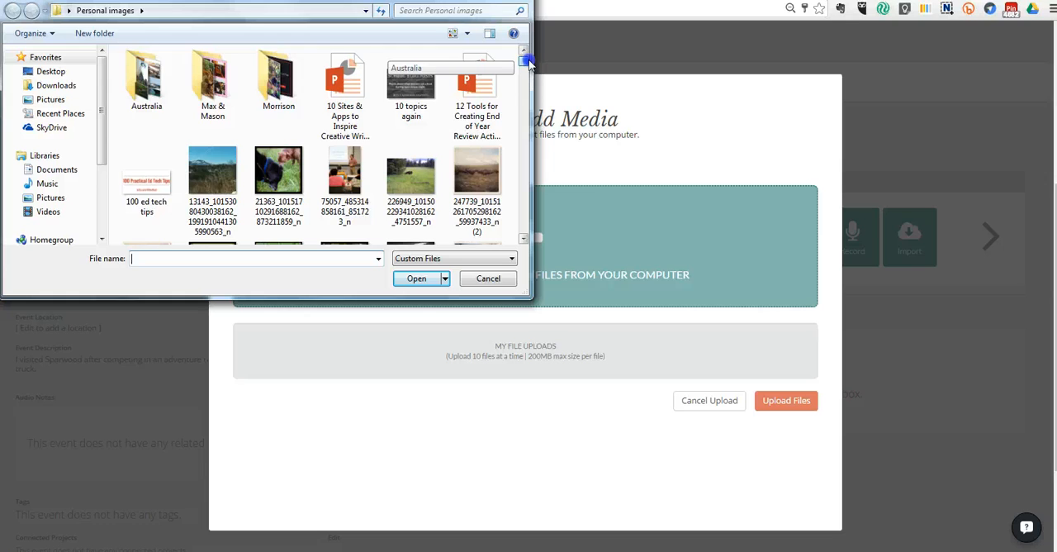
pyautogui.scroll(-3)
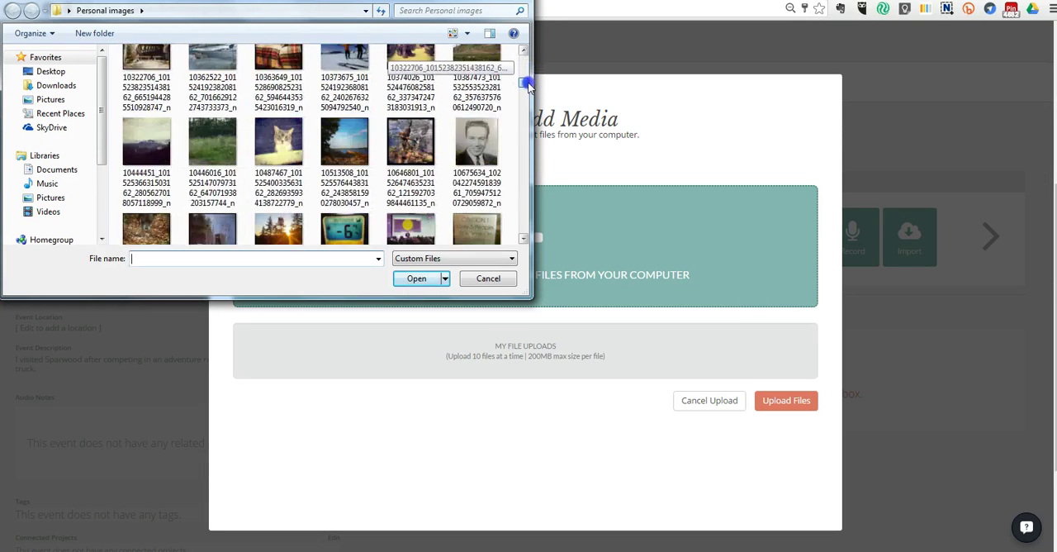
pyautogui.scroll(-3)
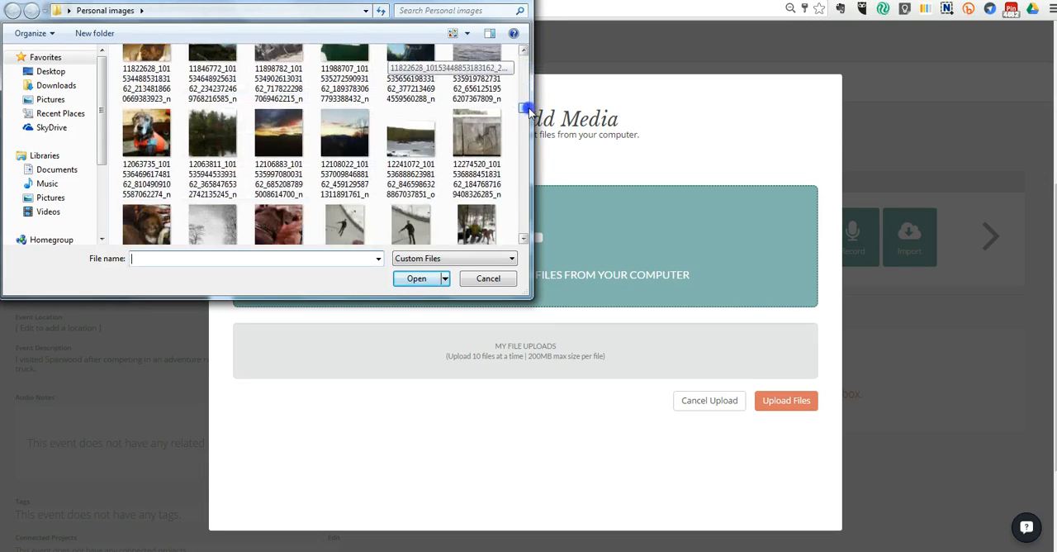
pyautogui.scroll(3)
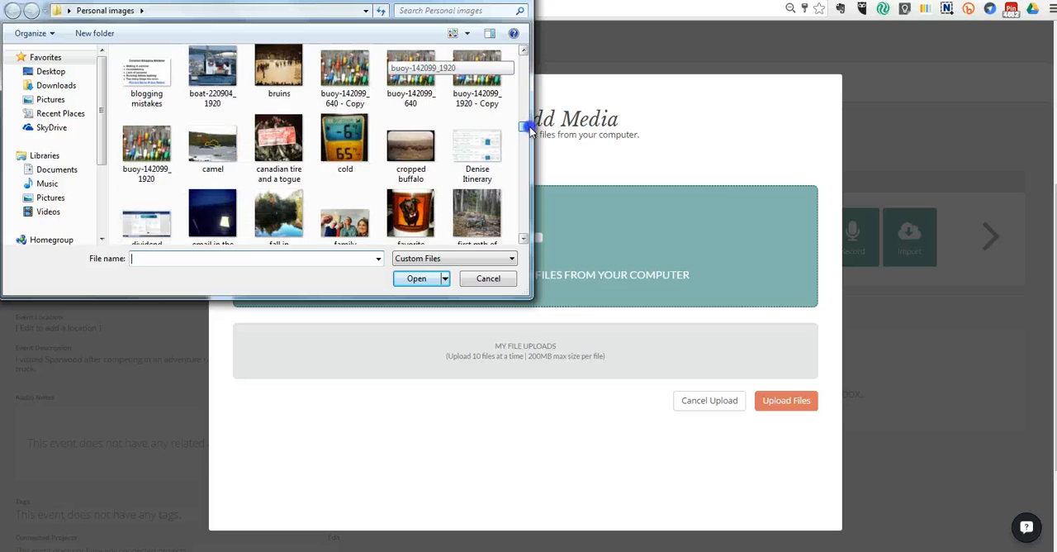
pyautogui.scroll(-3)
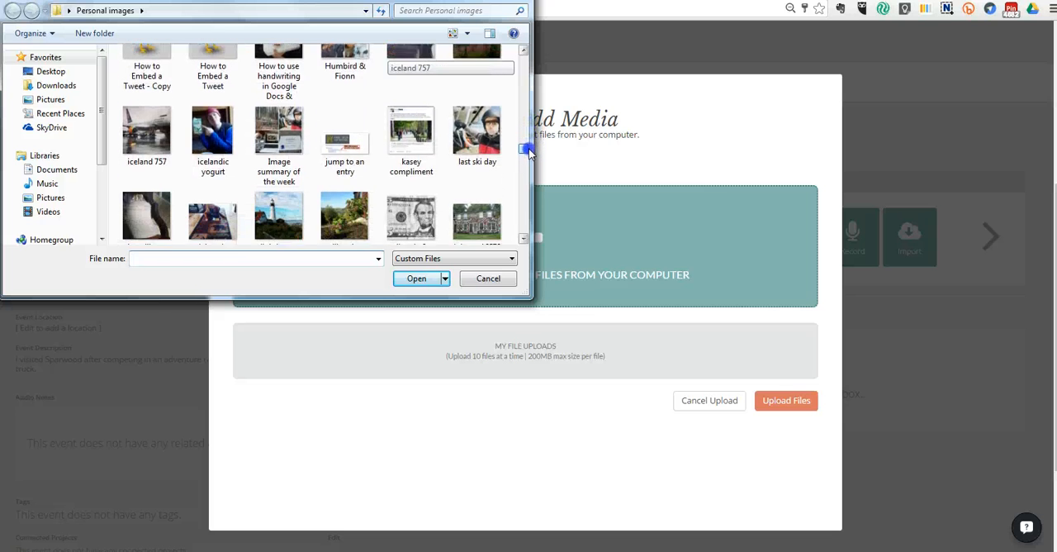
pyautogui.scroll(-3)
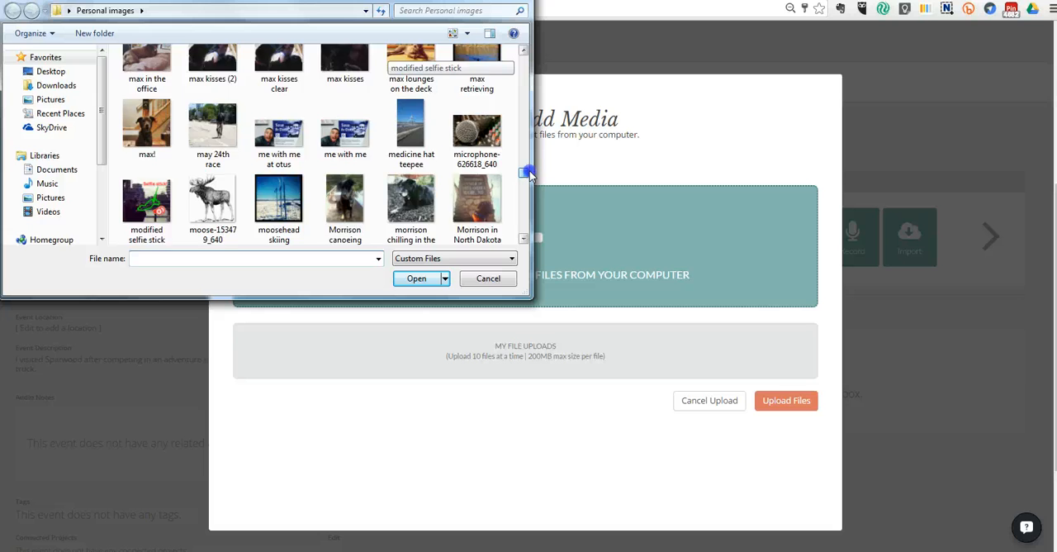
pyautogui.scroll(-3)
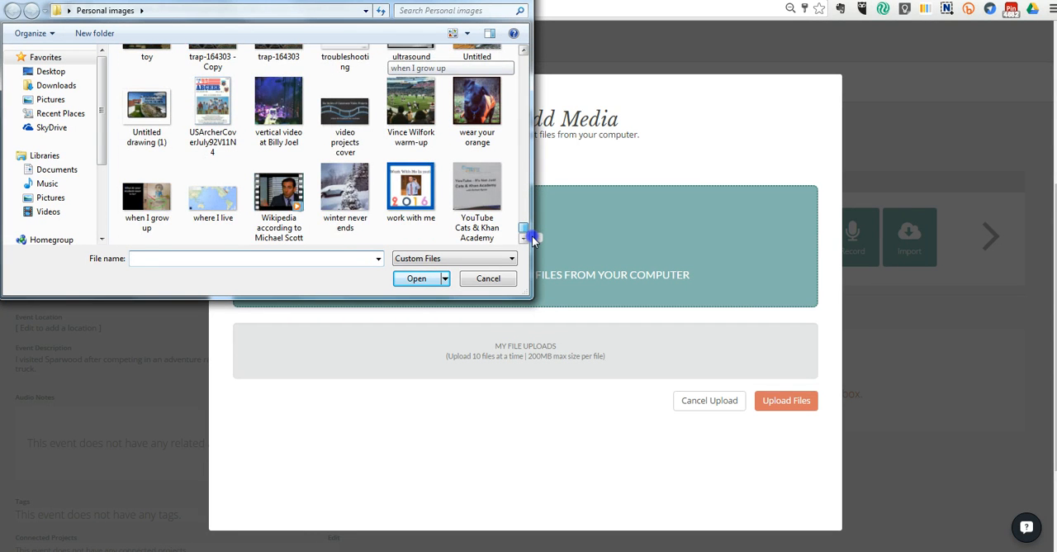
pyautogui.scroll(3)
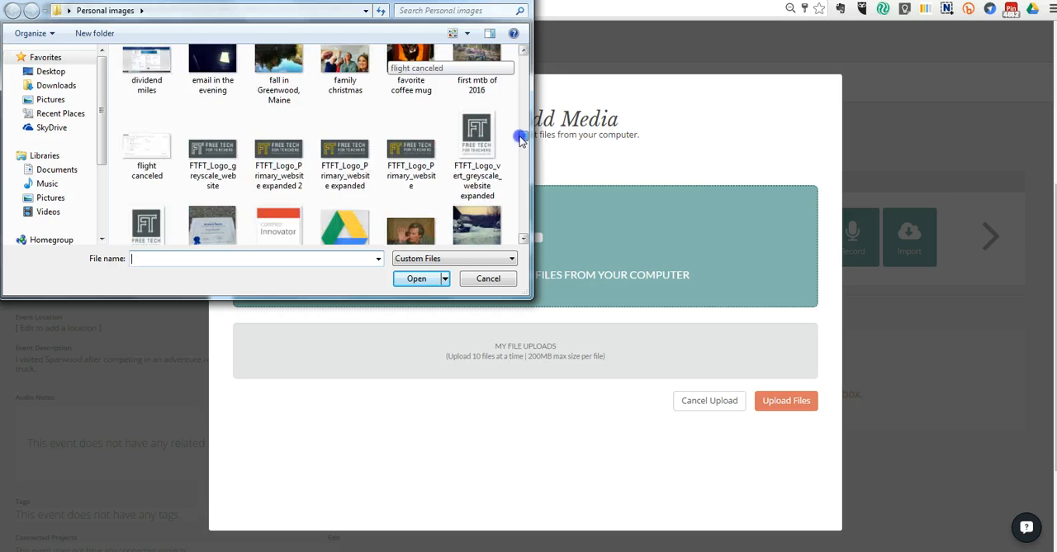
pyautogui.scroll(3)
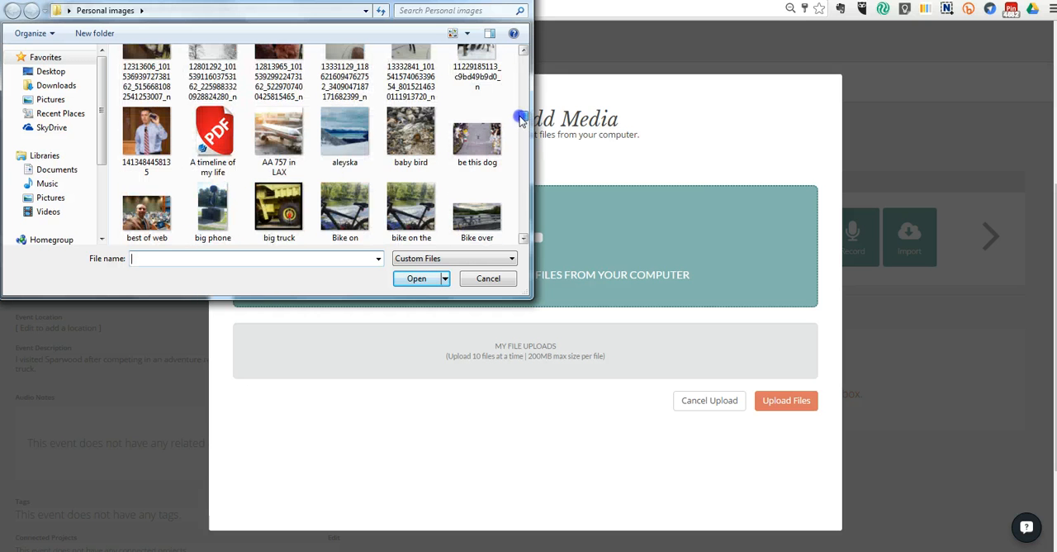
pyautogui.click(277, 190)
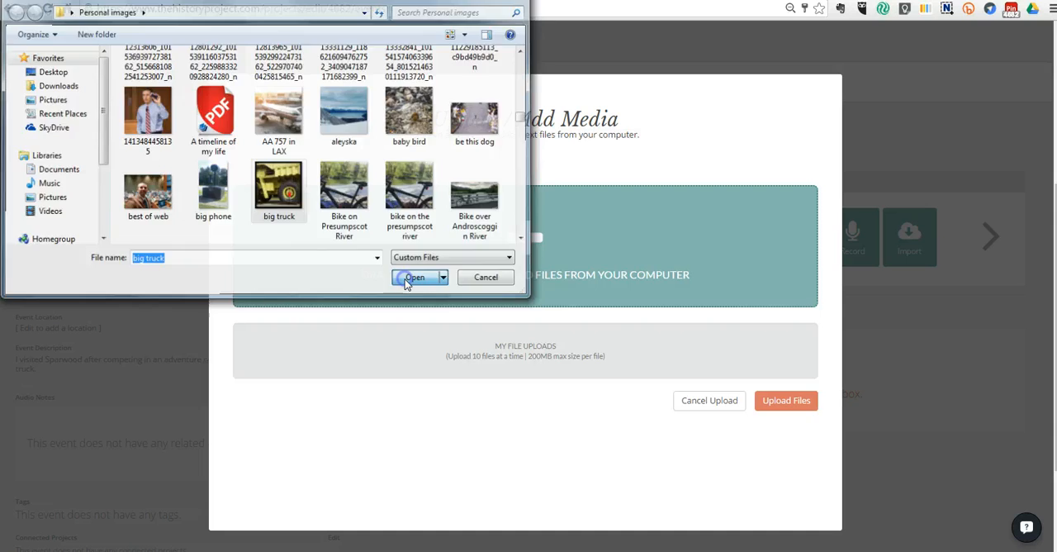
pyautogui.click(414, 277)
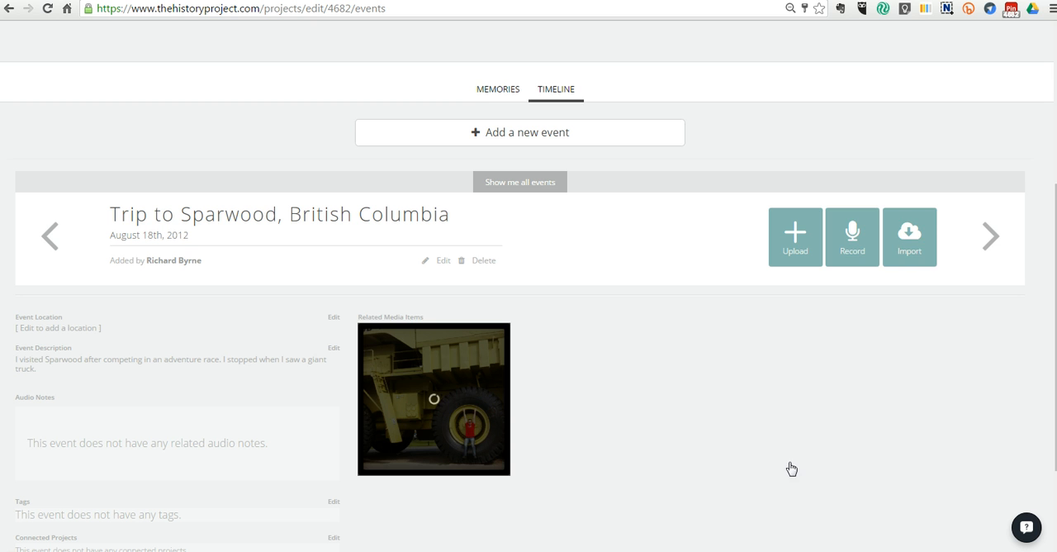
pyautogui.moveTo(852, 237)
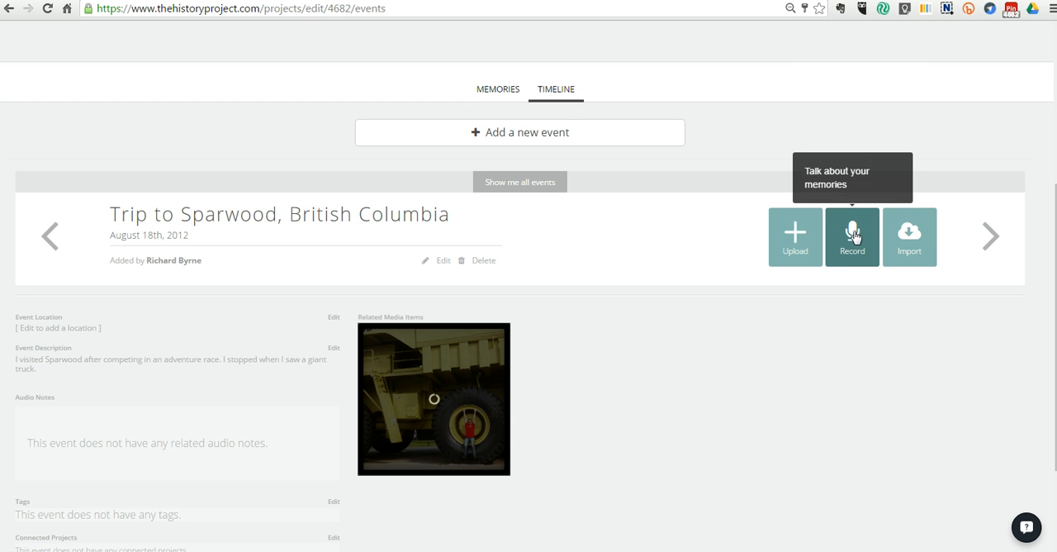
pyautogui.scroll(-3)
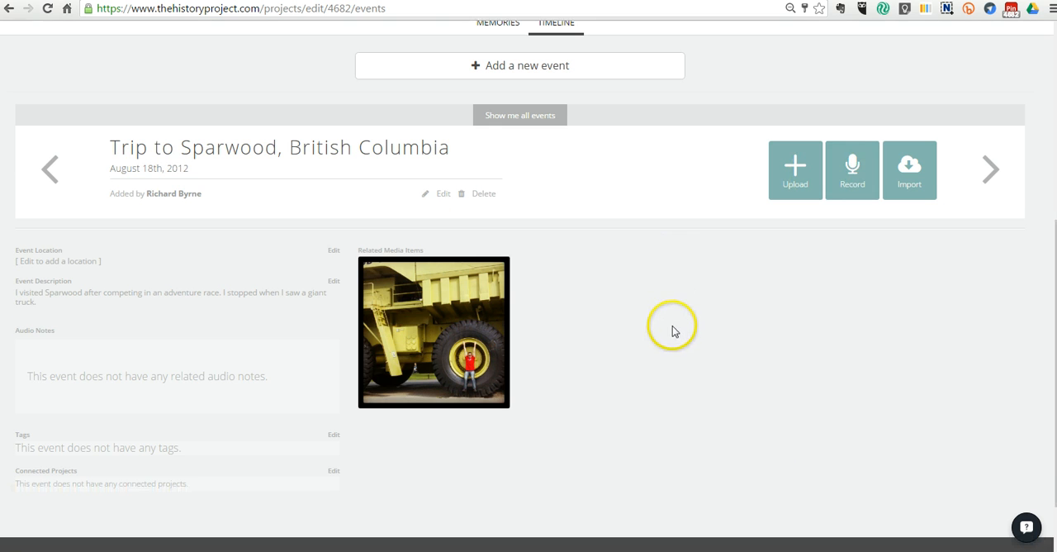
pyautogui.moveTo(682, 359)
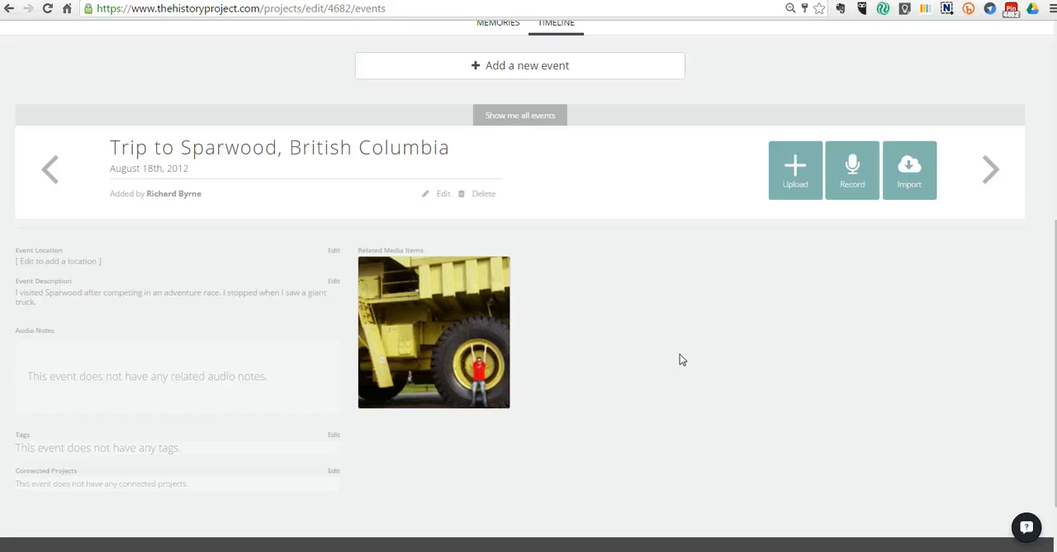
pyautogui.moveTo(852, 168)
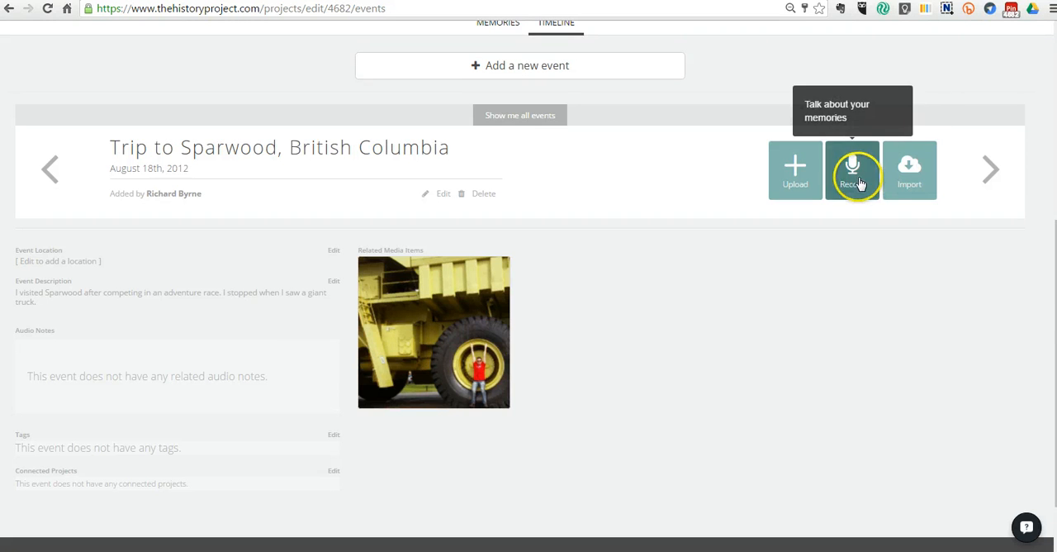
# - Allow microphone access, record a voice note and keep the finished recording
pyautogui.click(852, 168)
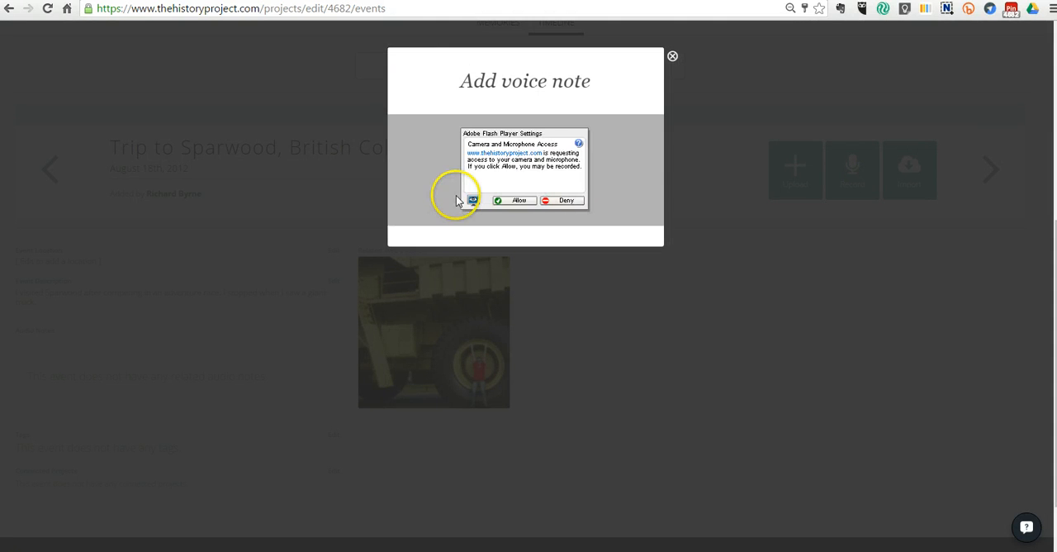
pyautogui.click(512, 200)
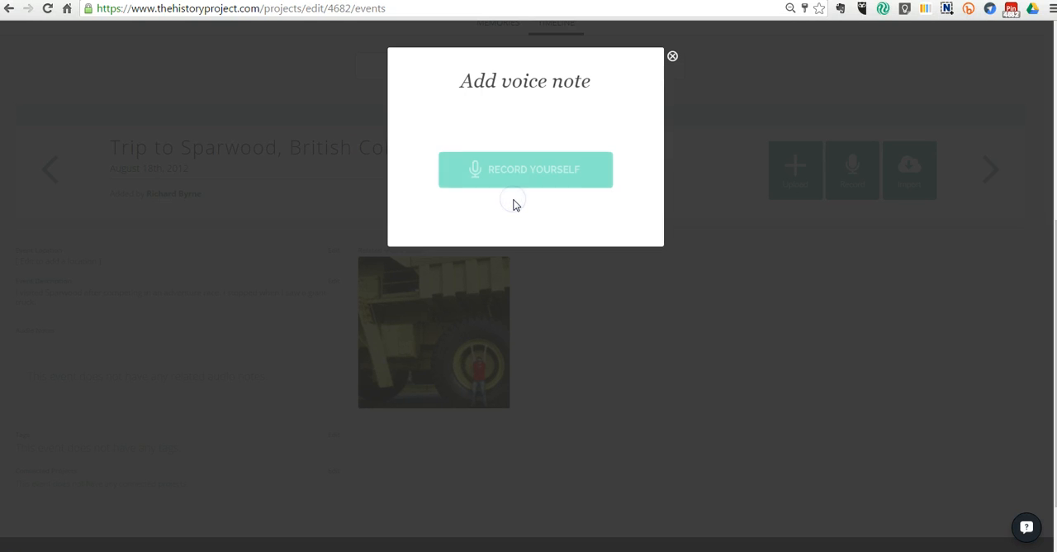
pyautogui.click(525, 169)
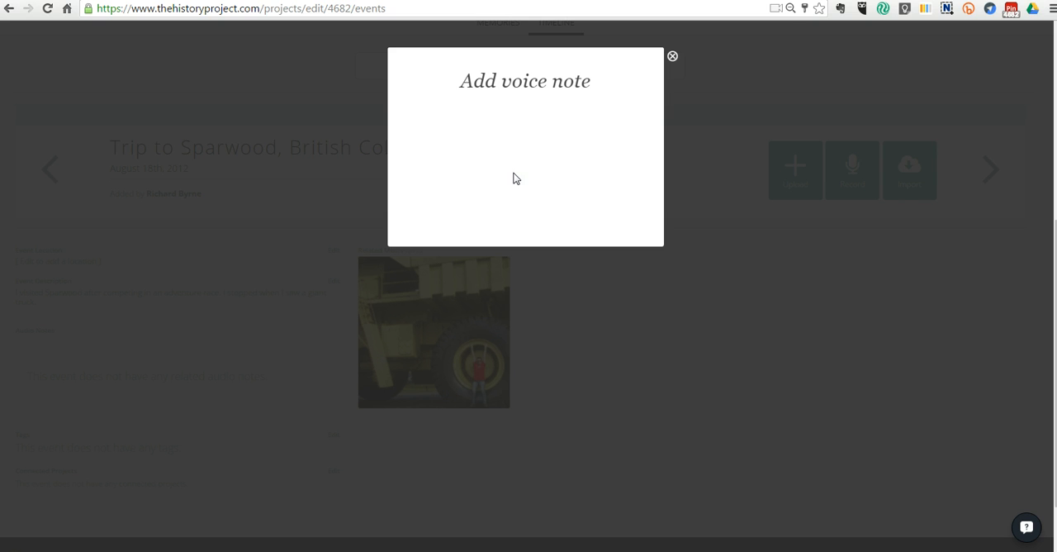
pyautogui.click(525, 178)
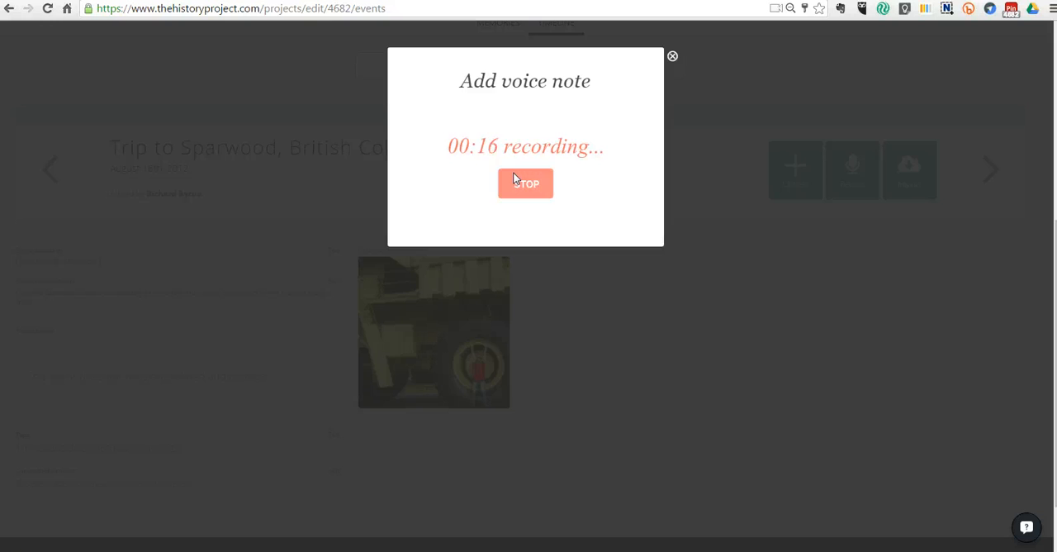
pyautogui.click(525, 183)
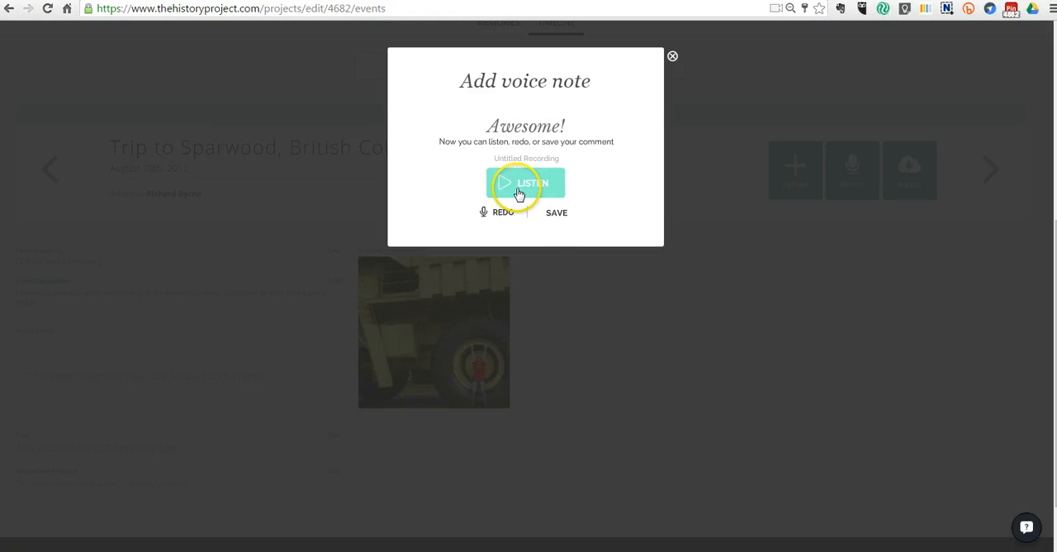
pyautogui.click(555, 211)
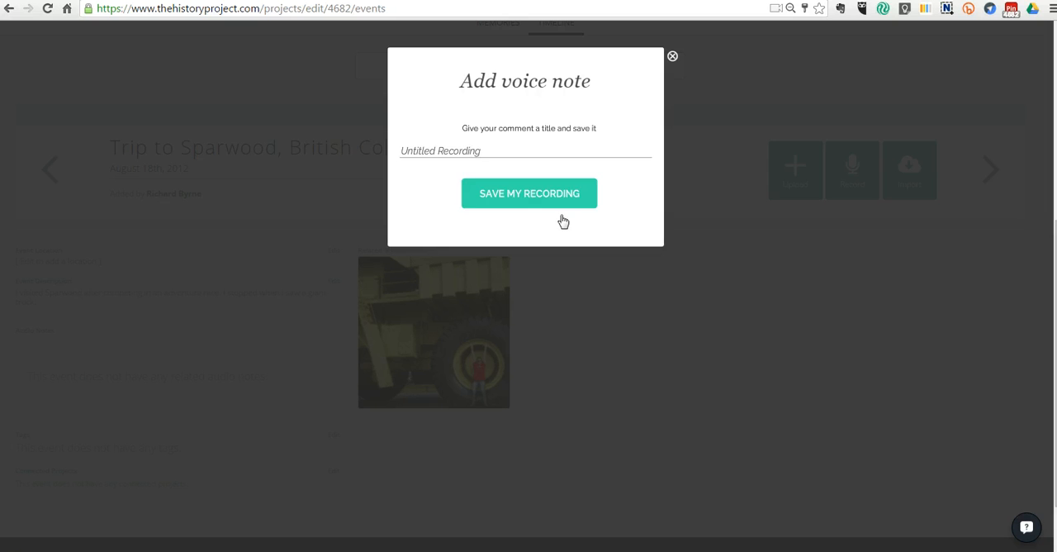
# - Title the recording 'Talking about Sparwood' and save it to the event
pyautogui.click(525, 151)
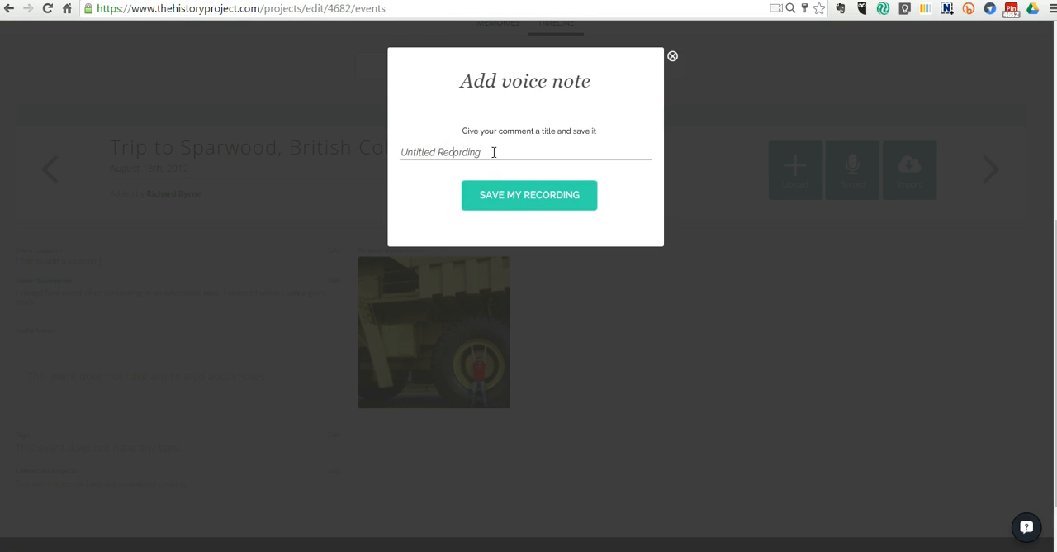
pyautogui.write('Talking about Sparwo')
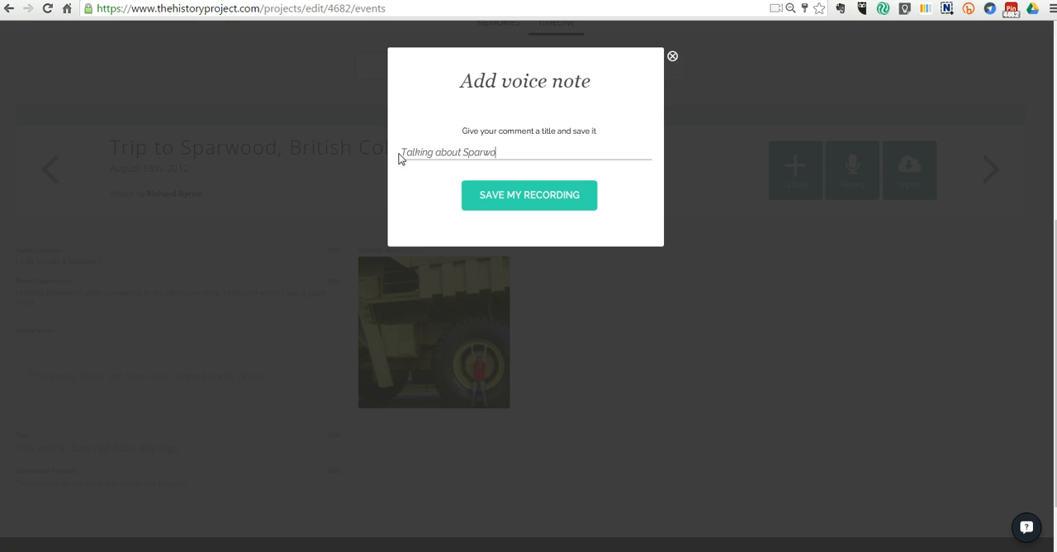
pyautogui.click(528, 195)
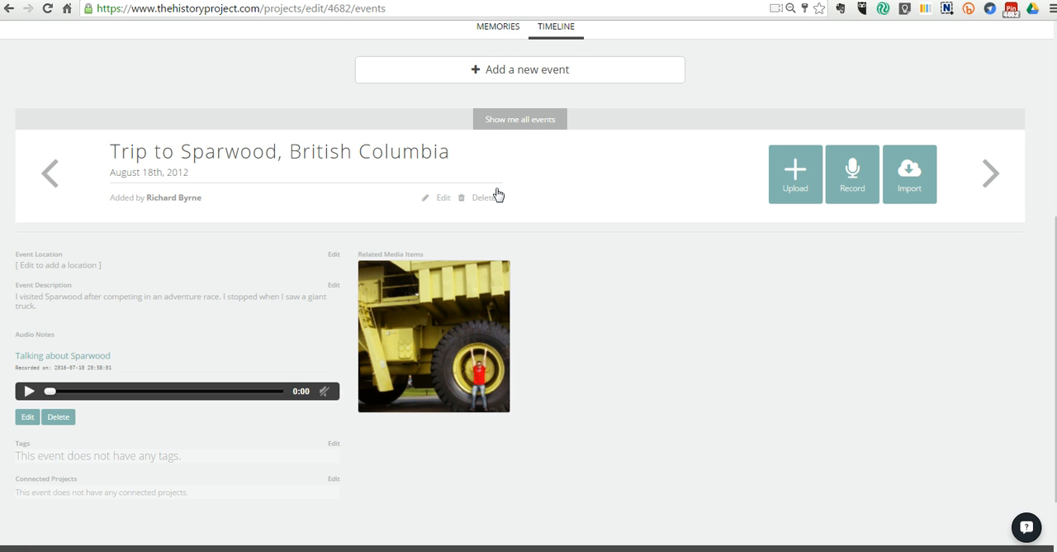
# - Go to Invite collaborators from the top of the project page
pyautogui.scroll(3)
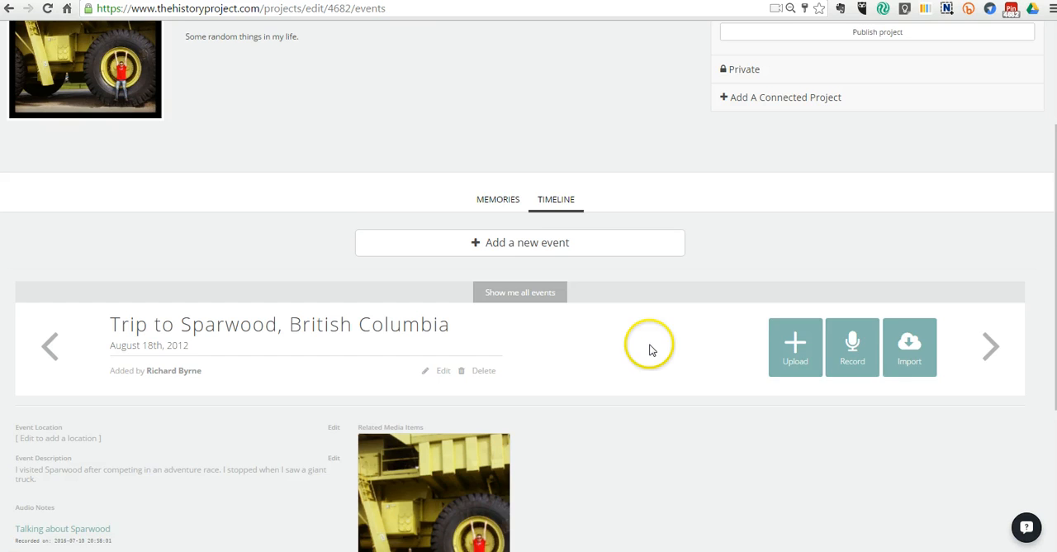
pyautogui.scroll(3)
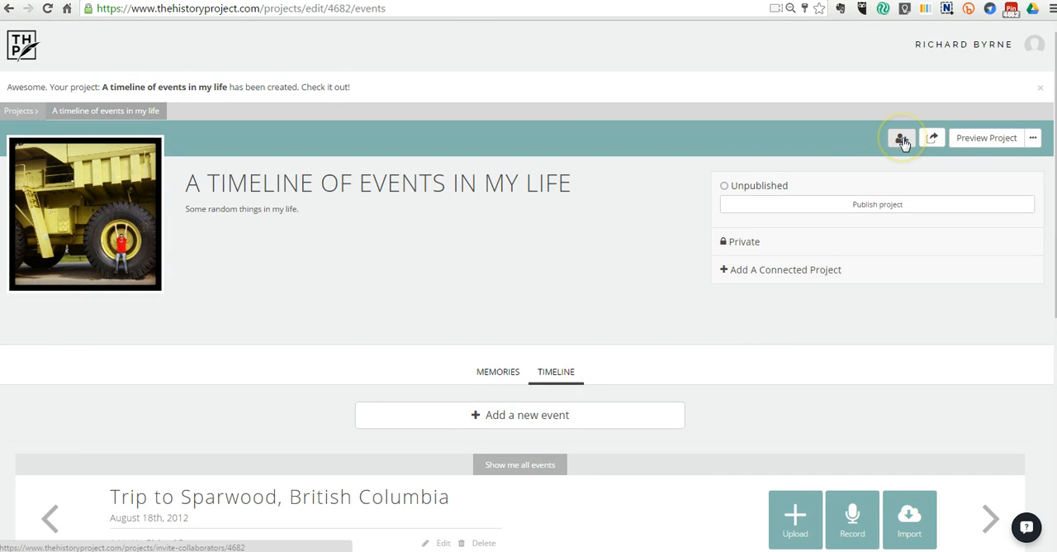
pyautogui.moveTo(902, 137)
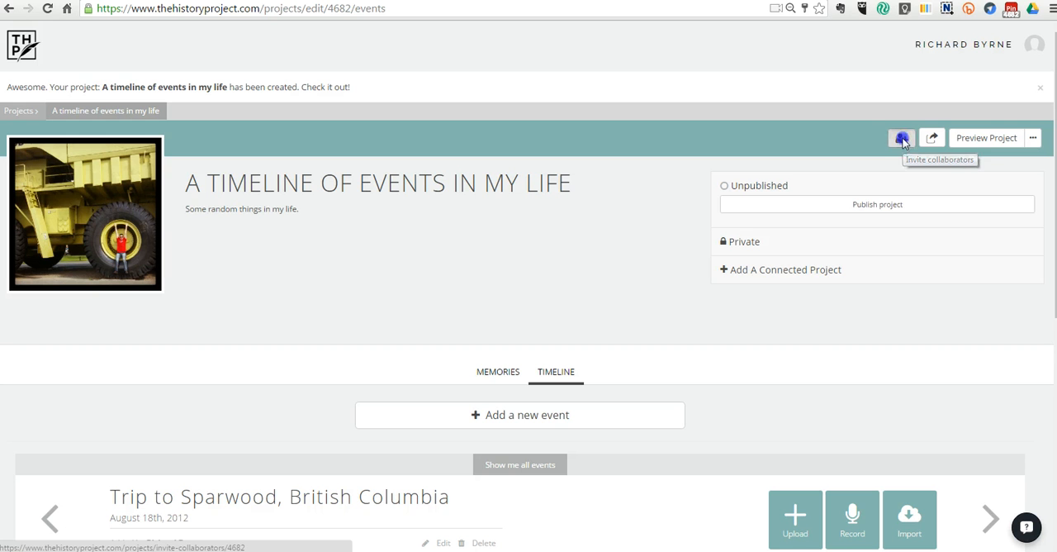
pyautogui.click(901, 137)
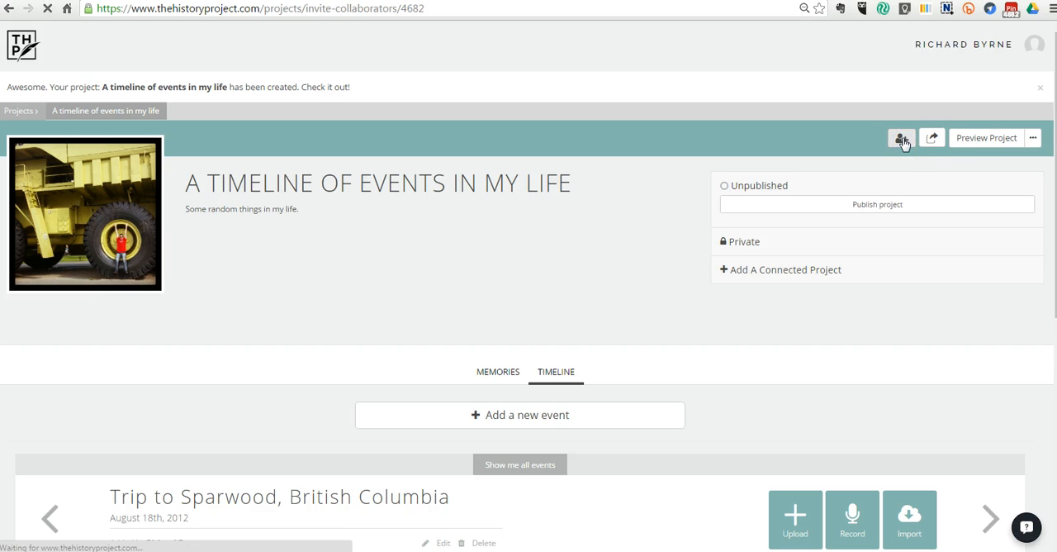
pyautogui.click(902, 137)
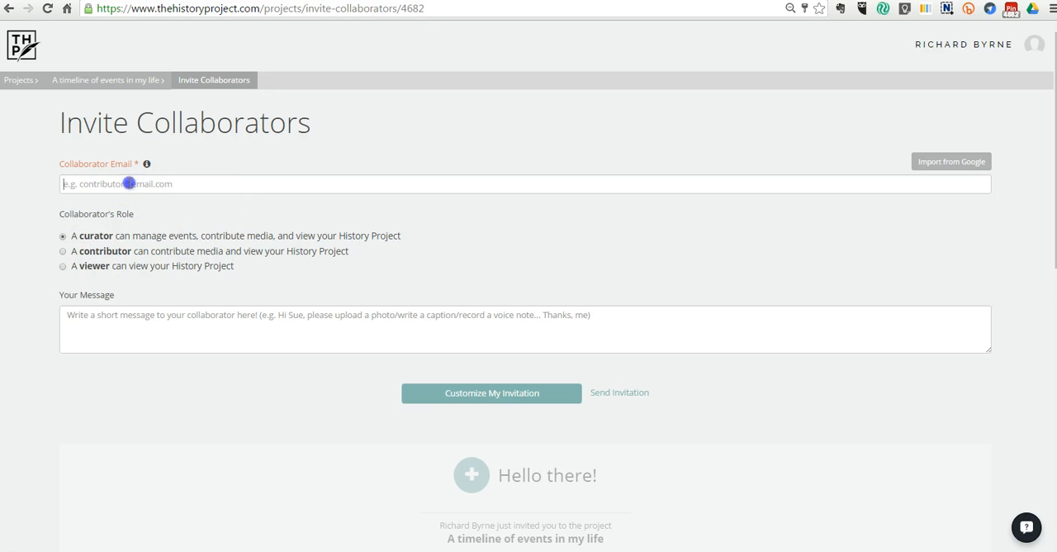
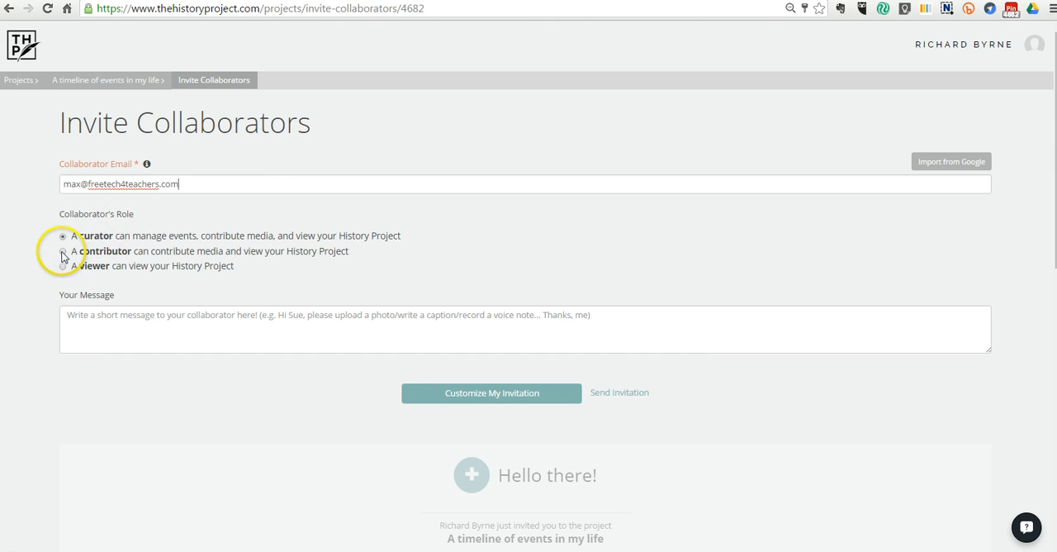
pyautogui.click(62, 251)
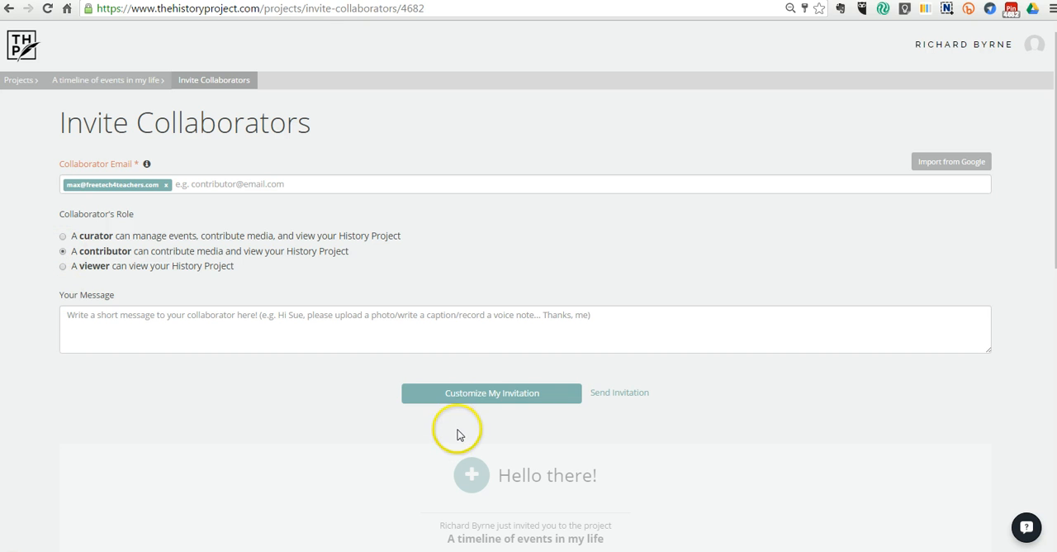
pyautogui.click(619, 393)
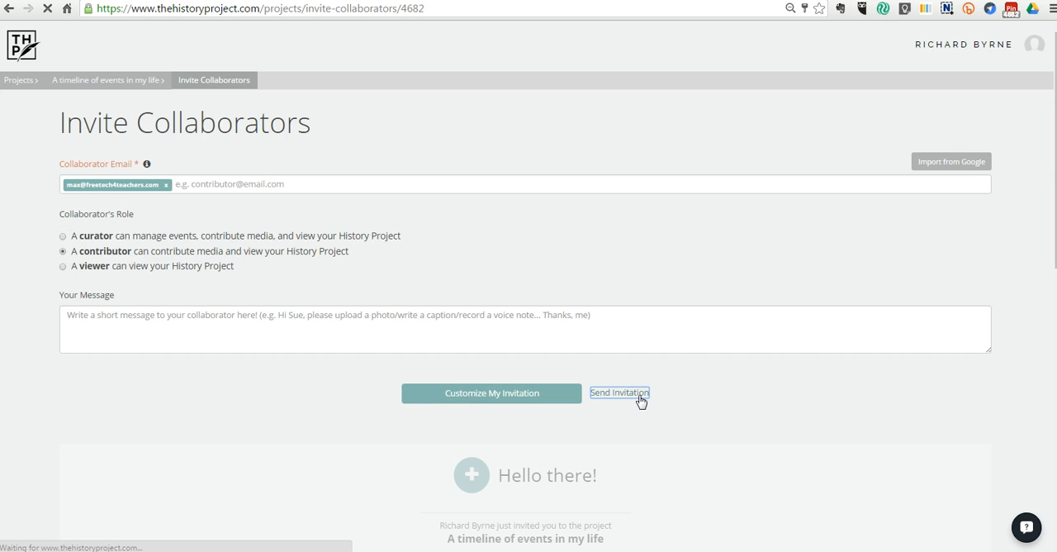
pyautogui.click(618, 393)
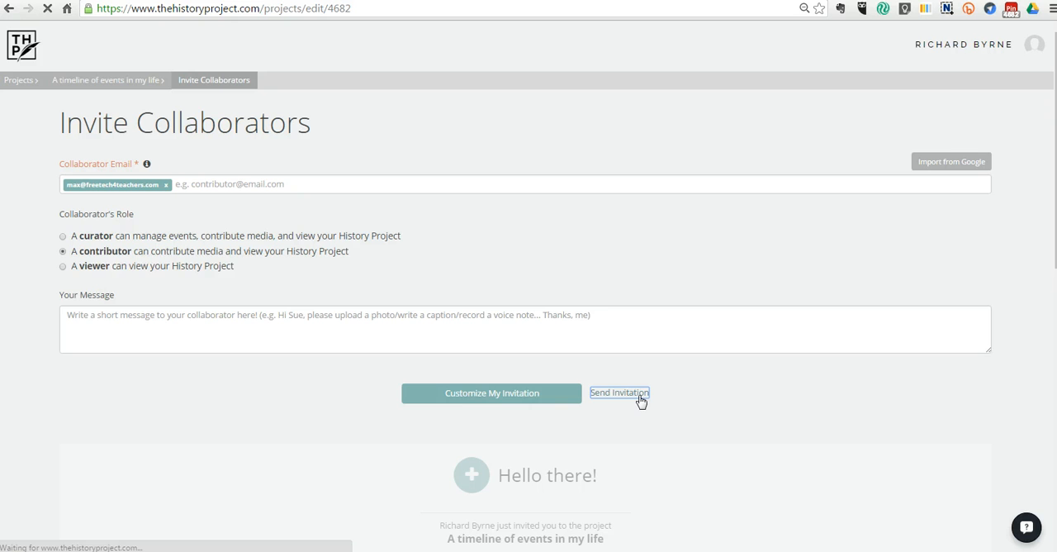
pyautogui.click(619, 393)
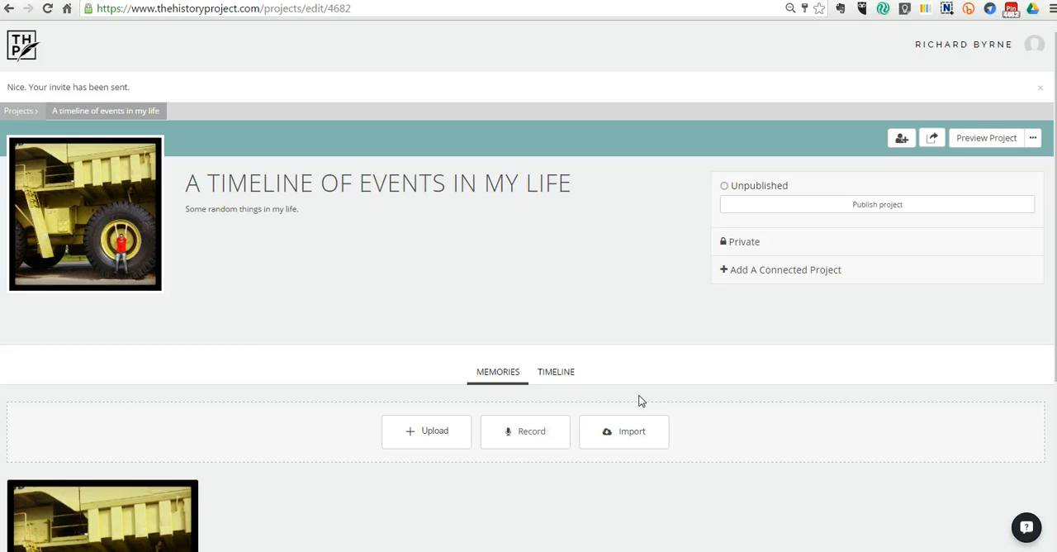
pyautogui.moveTo(761, 320)
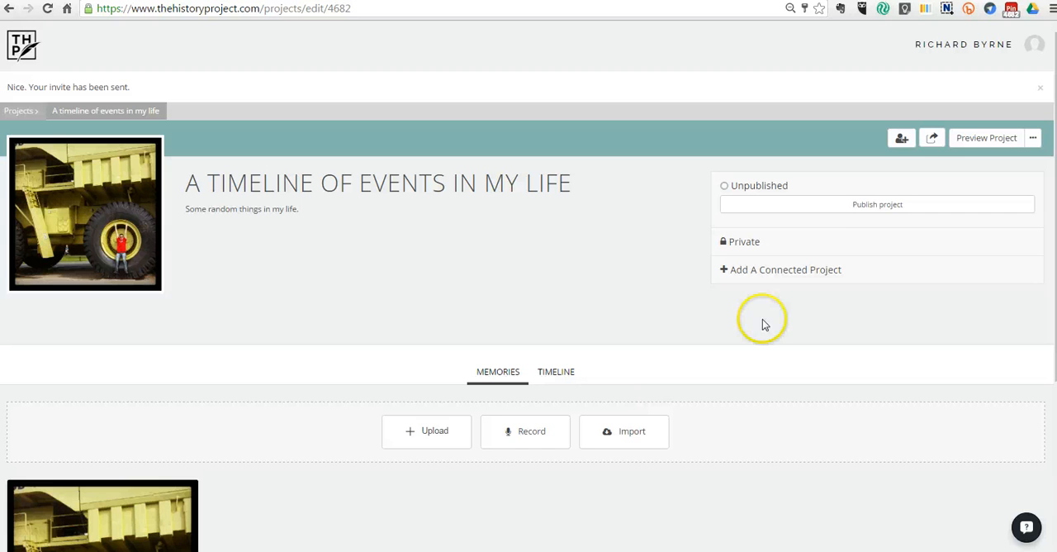
pyautogui.moveTo(875, 205)
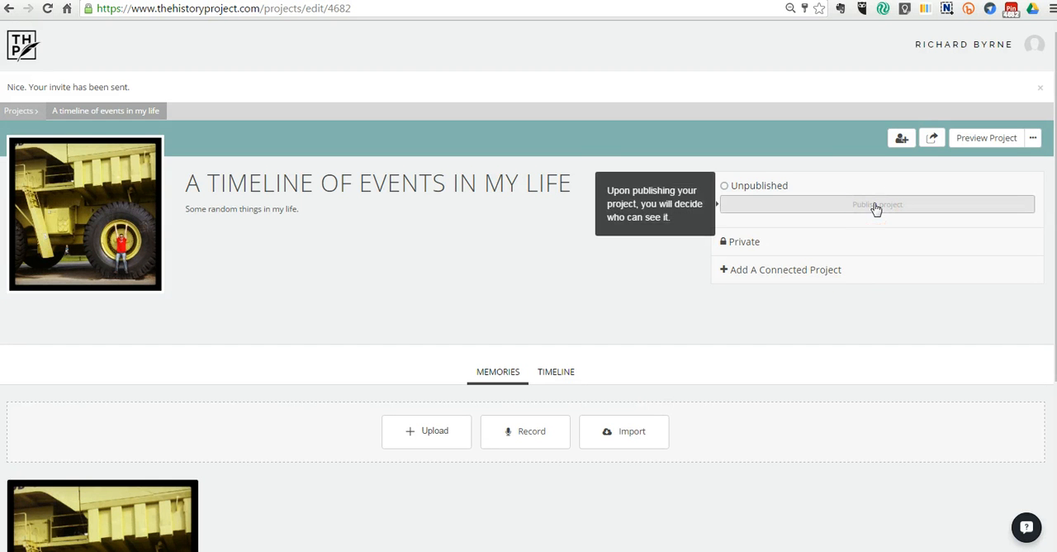
# - Publish the project visible to 'Anyone with the password', setting and saving a password
pyautogui.click(876, 205)
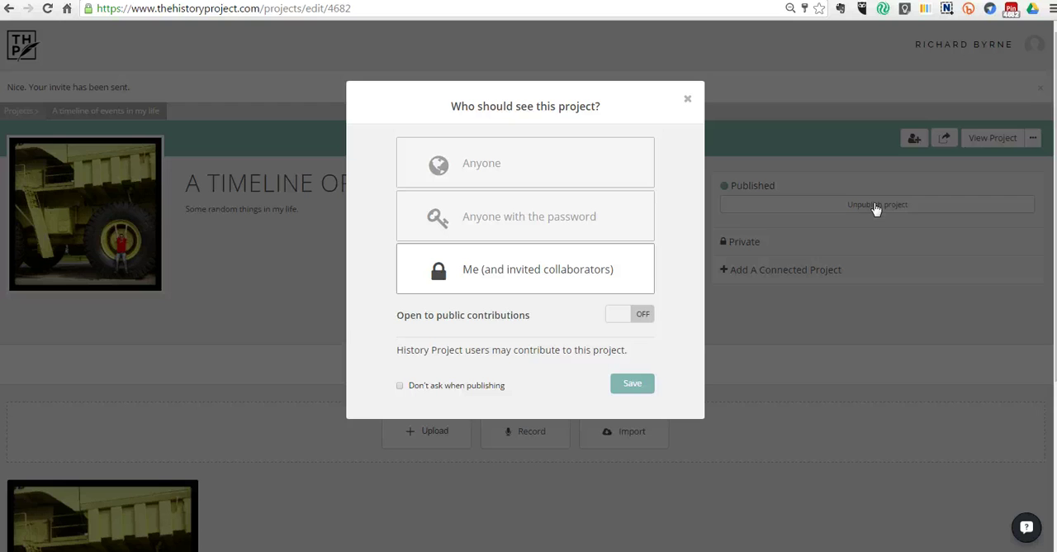
pyautogui.moveTo(512, 234)
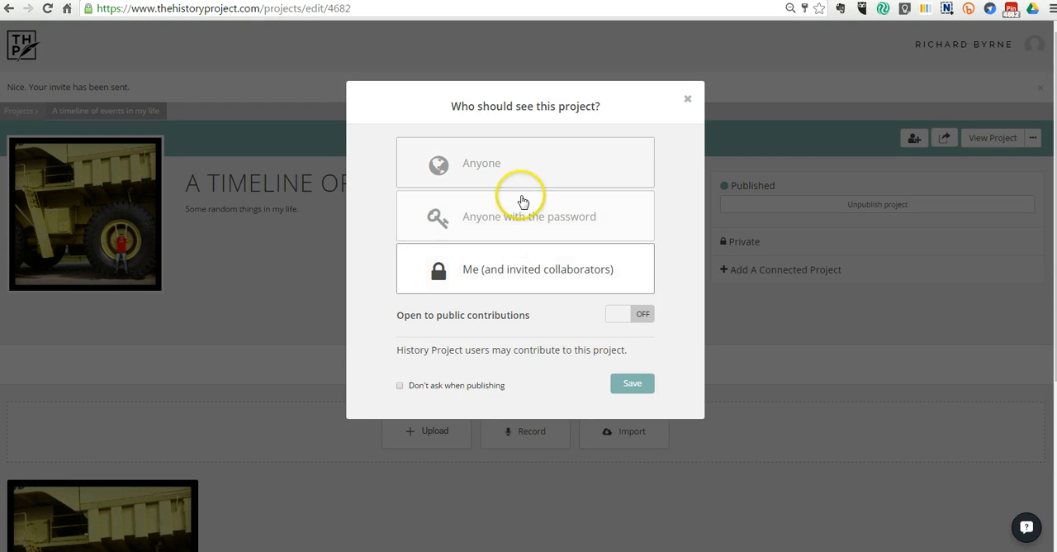
pyautogui.moveTo(519, 247)
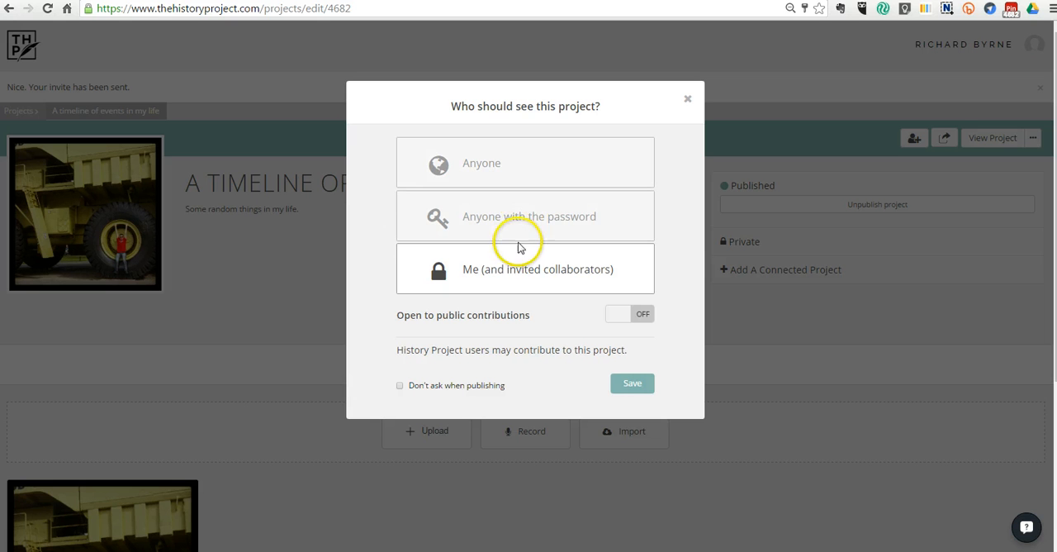
pyautogui.moveTo(511, 284)
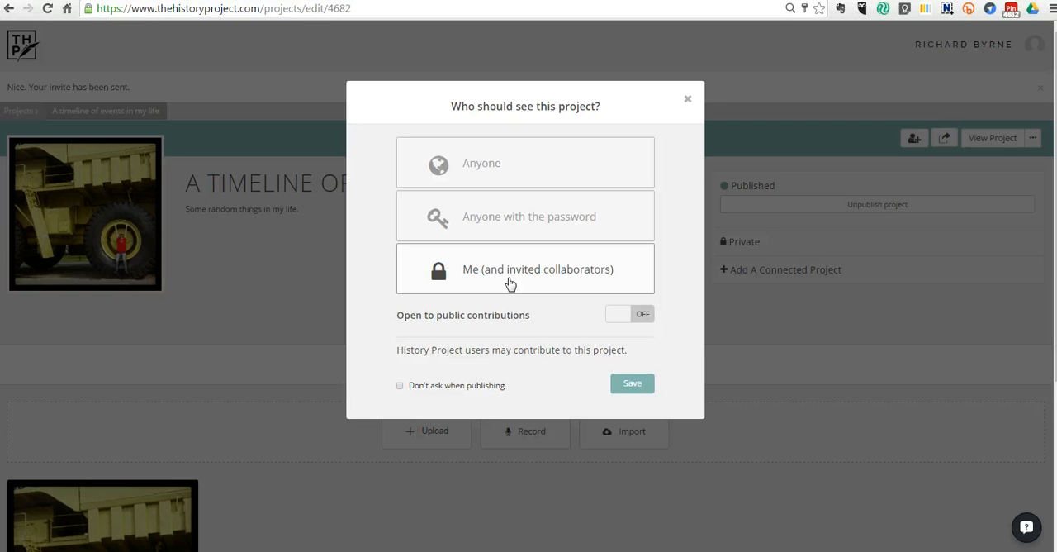
pyautogui.click(525, 214)
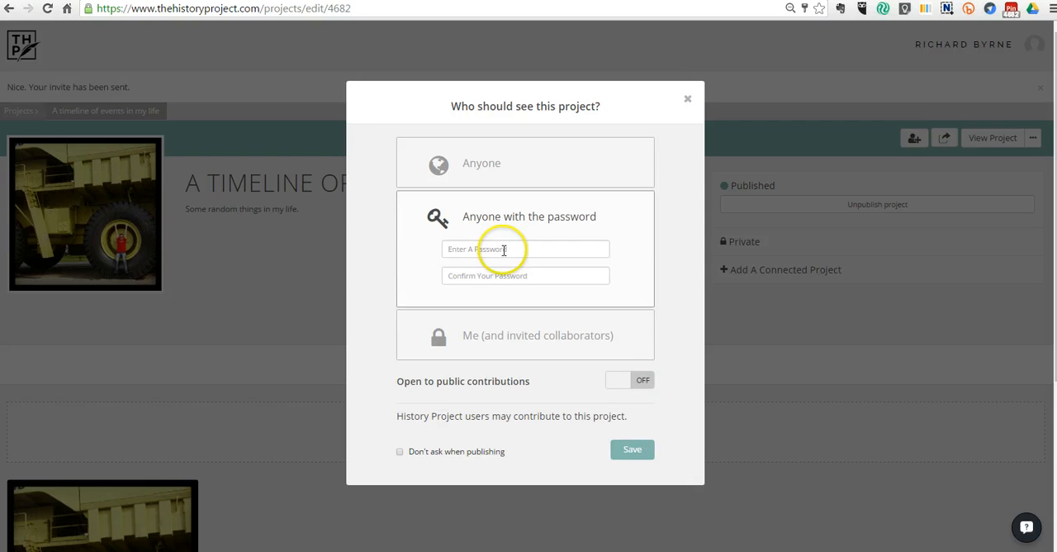
pyautogui.click(525, 247)
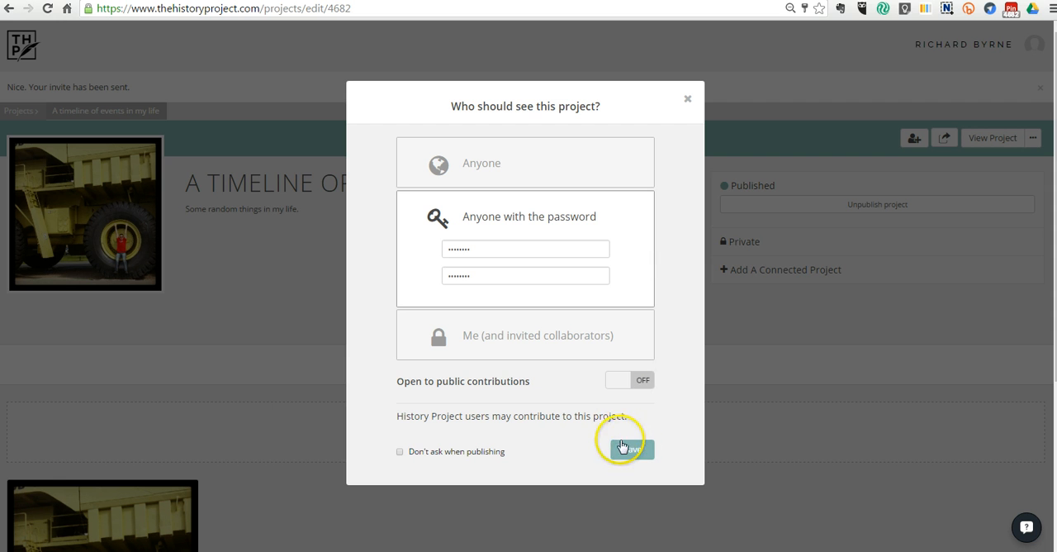
pyautogui.click(631, 449)
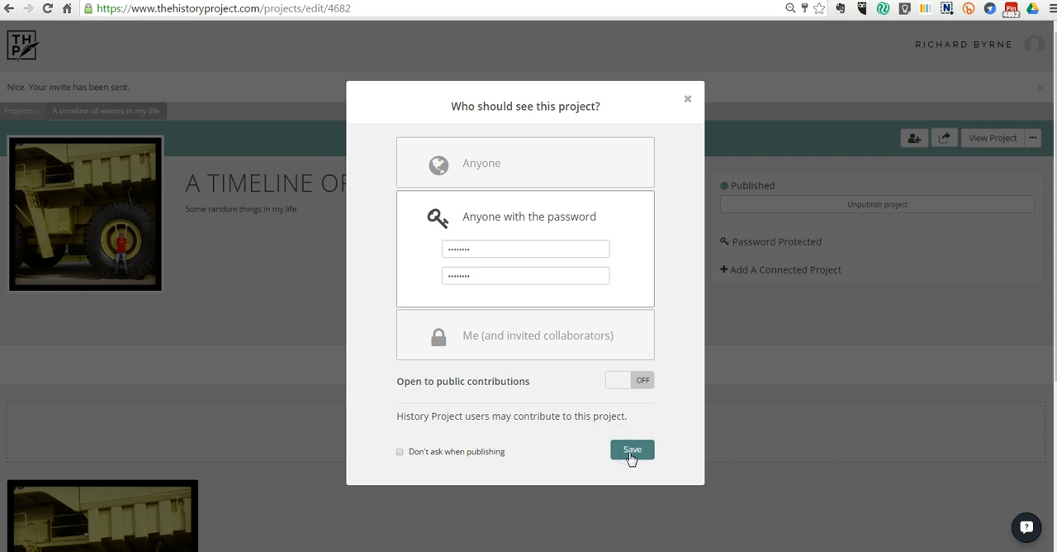
pyautogui.click(630, 449)
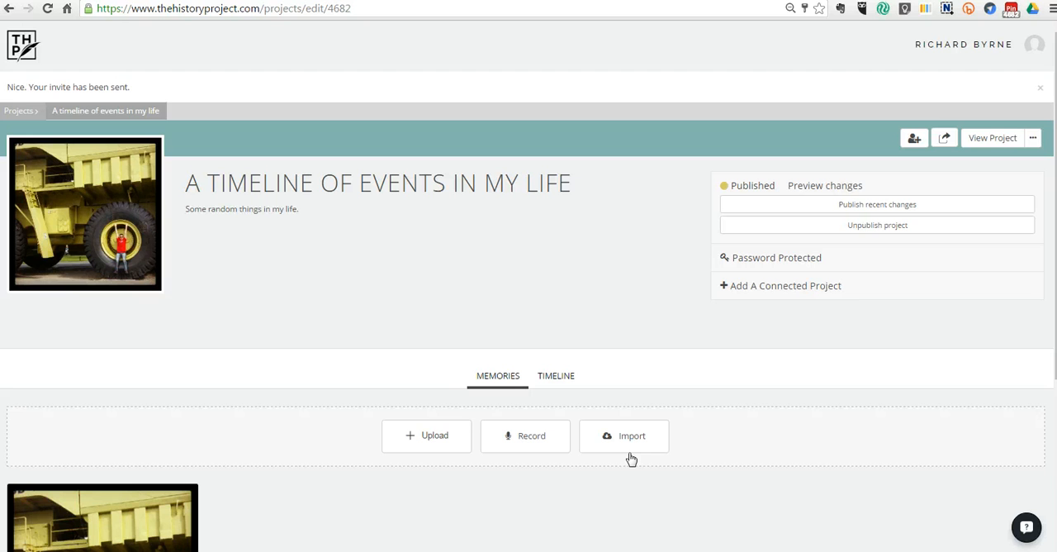
pyautogui.moveTo(707, 398)
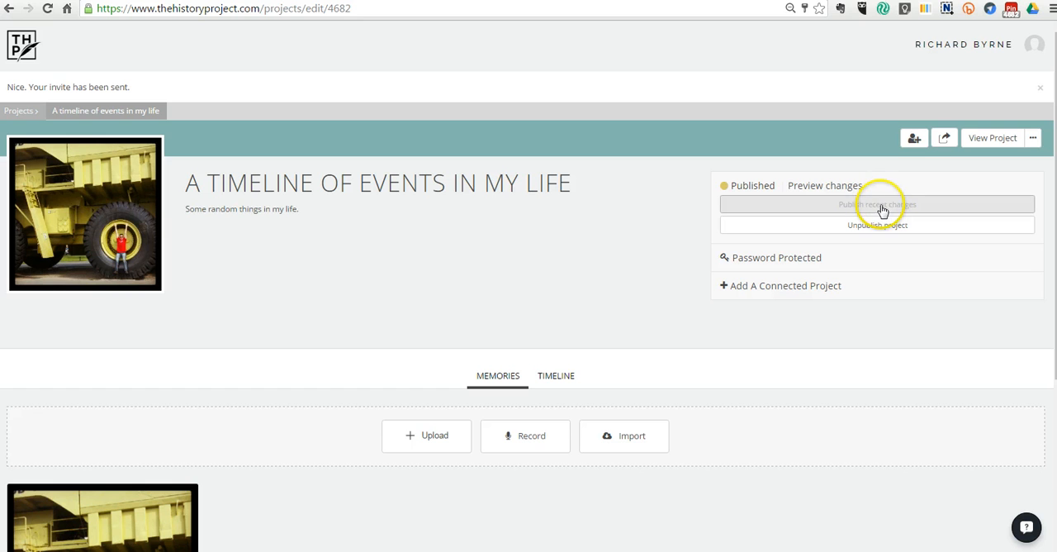
pyautogui.moveTo(876, 225)
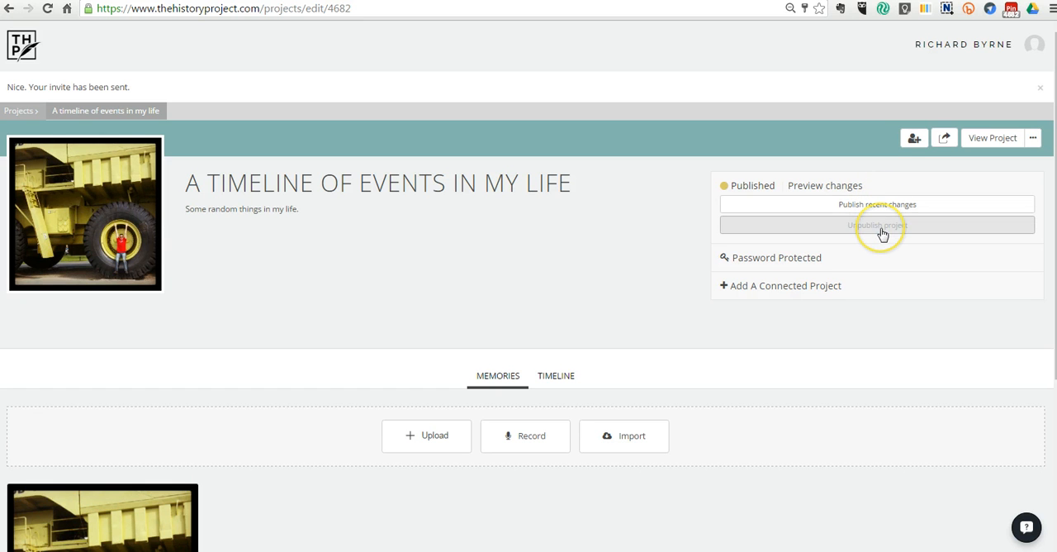
# - Unpublish the project, then republish it with visibility 'Anyone' and save
pyautogui.click(877, 225)
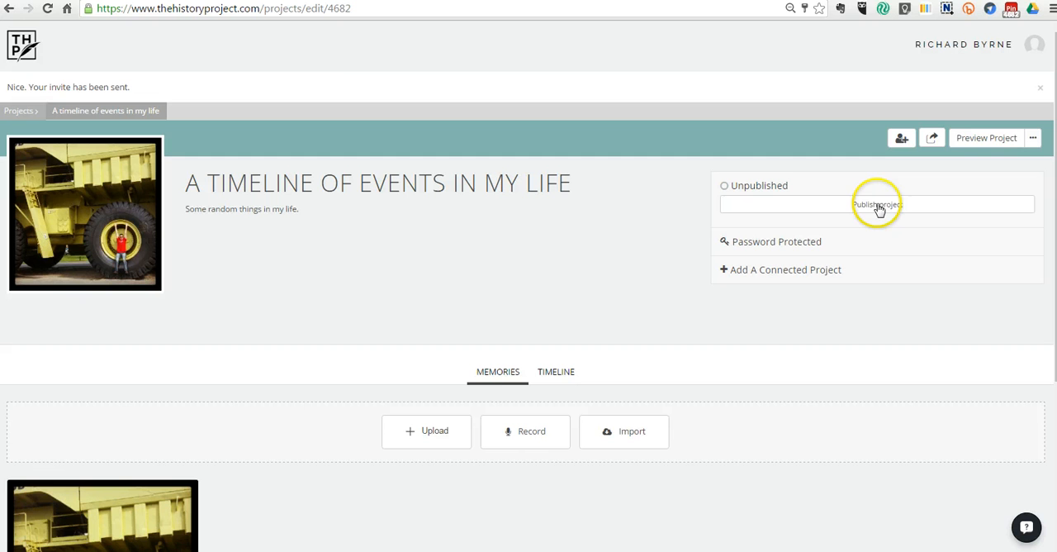
pyautogui.moveTo(877, 205)
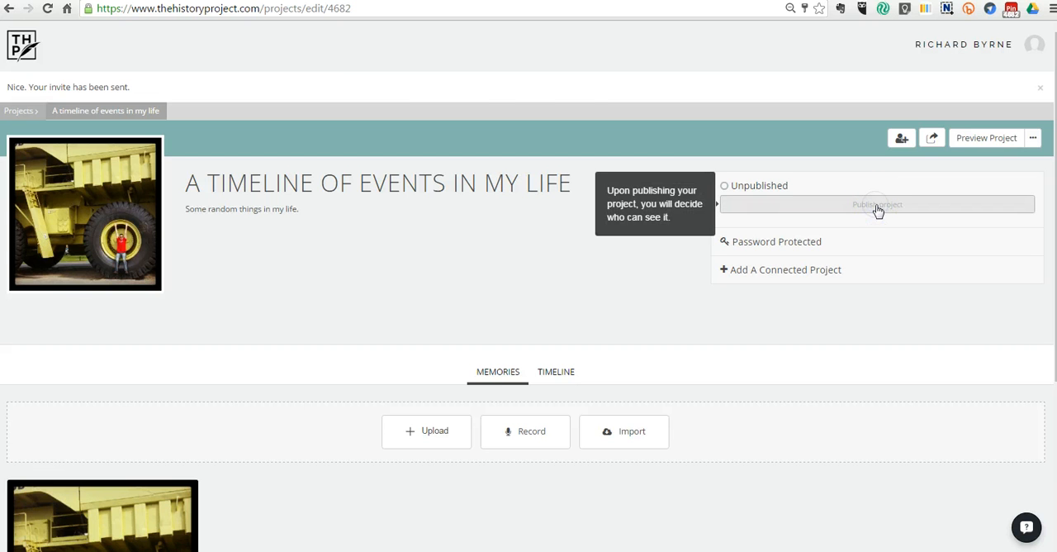
pyautogui.click(876, 205)
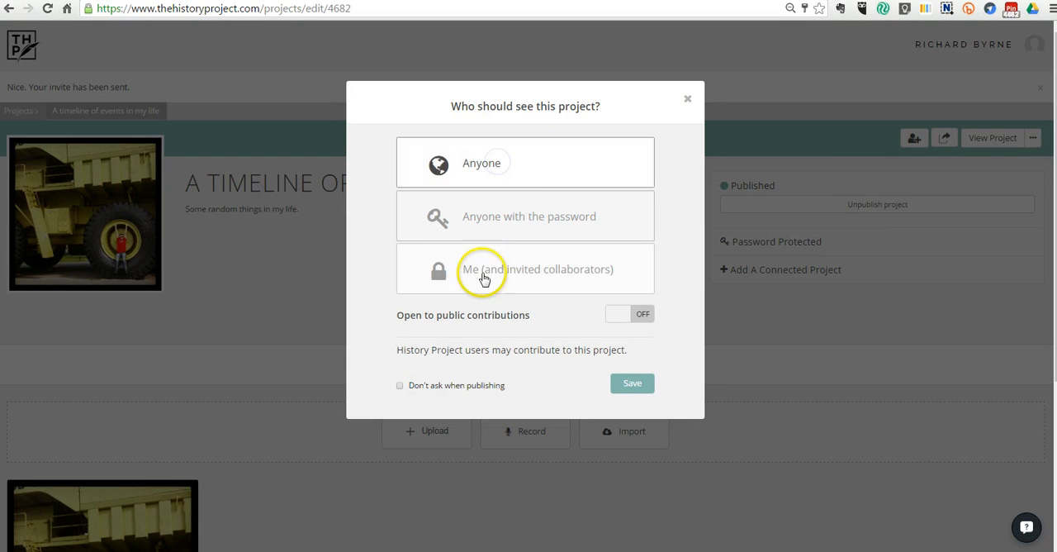
pyautogui.moveTo(607, 317)
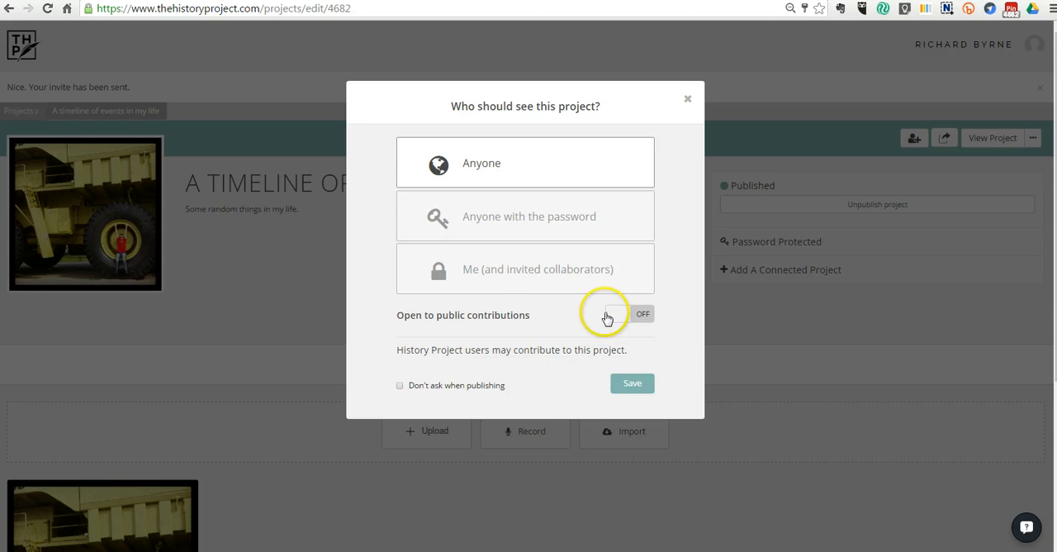
pyautogui.moveTo(483, 331)
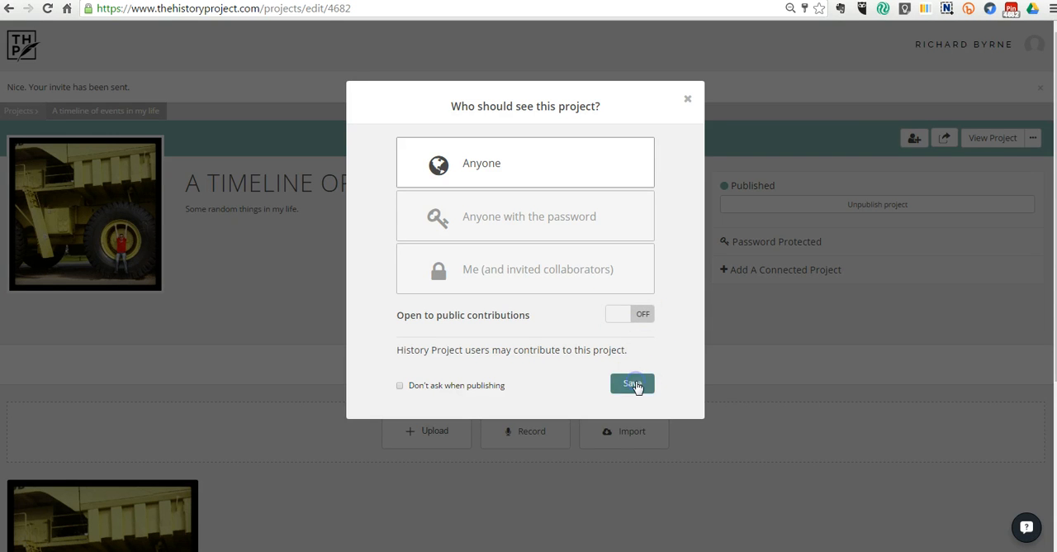
pyautogui.click(631, 383)
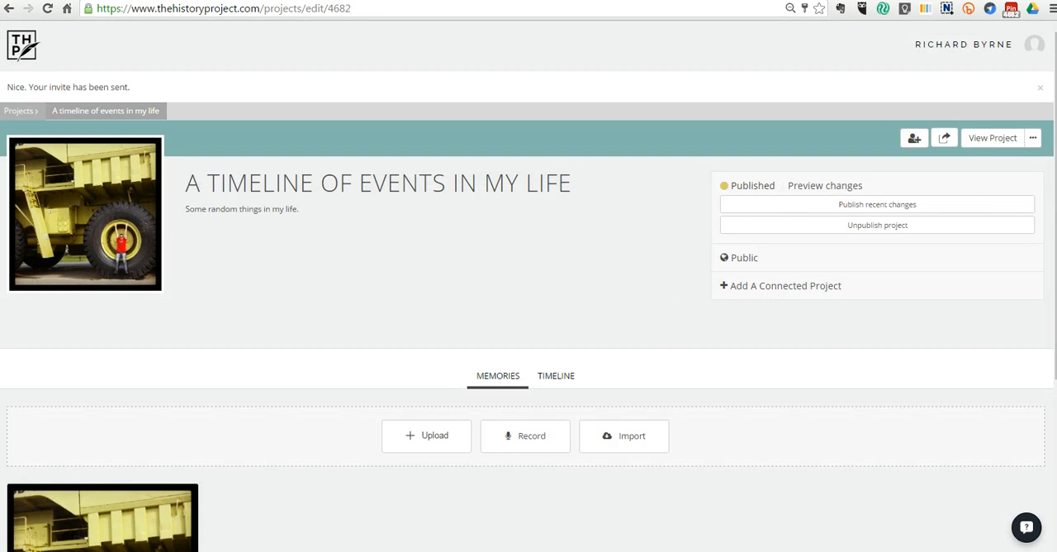
pyautogui.click(991, 137)
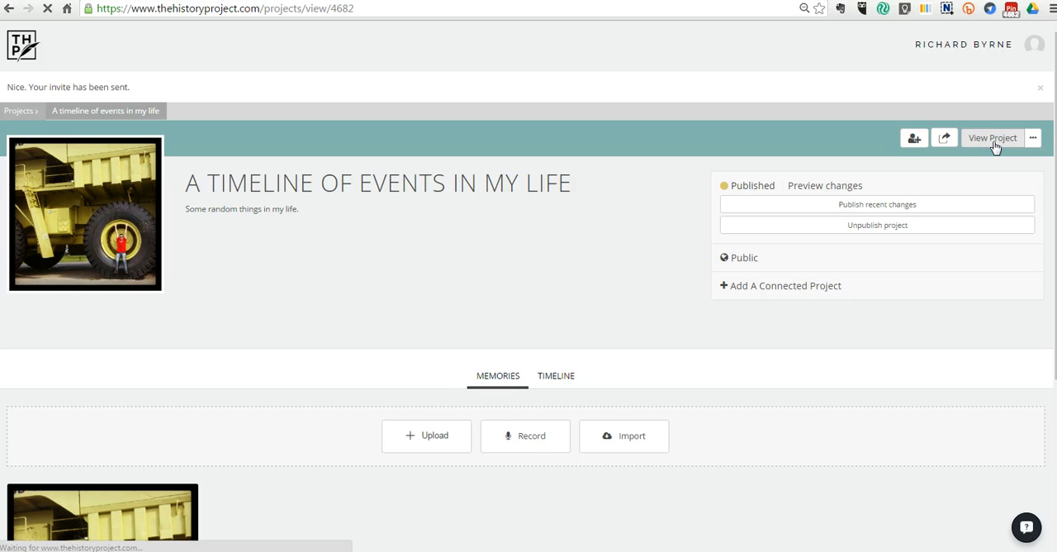
# - View the public Timeline showing the Trip to Sparwood, British Columbia event in August 2012
pyautogui.click(991, 139)
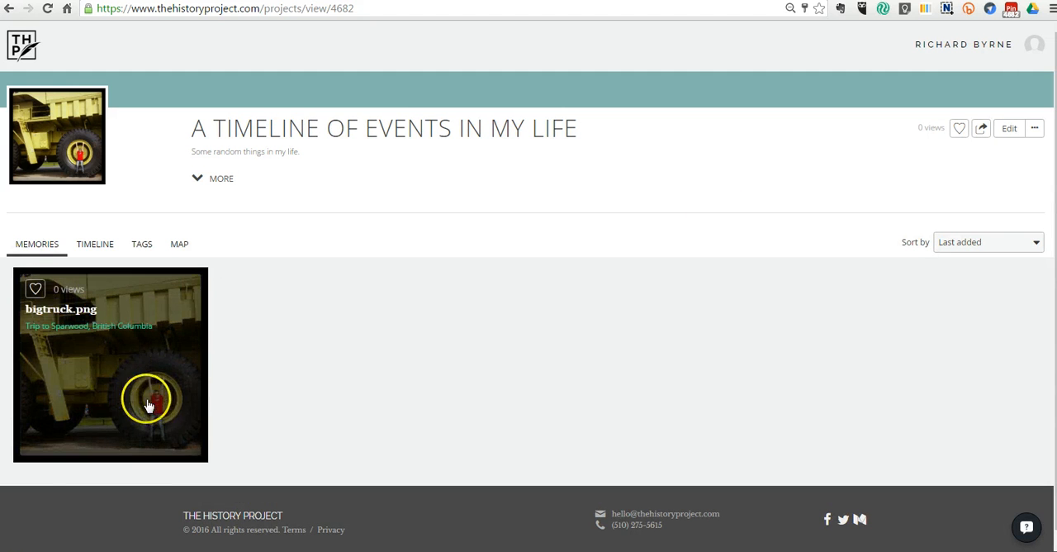
pyautogui.click(96, 245)
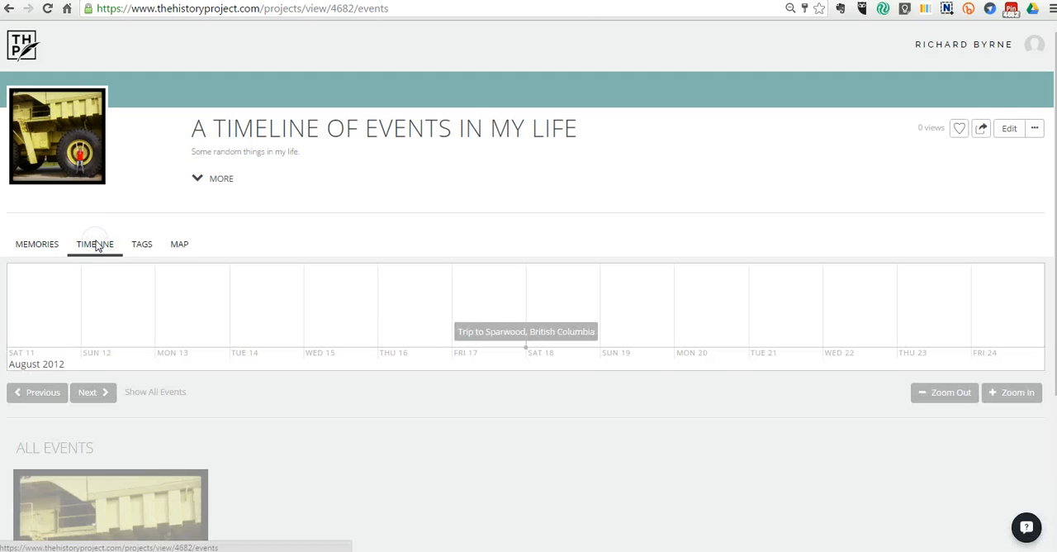
pyautogui.moveTo(720, 367)
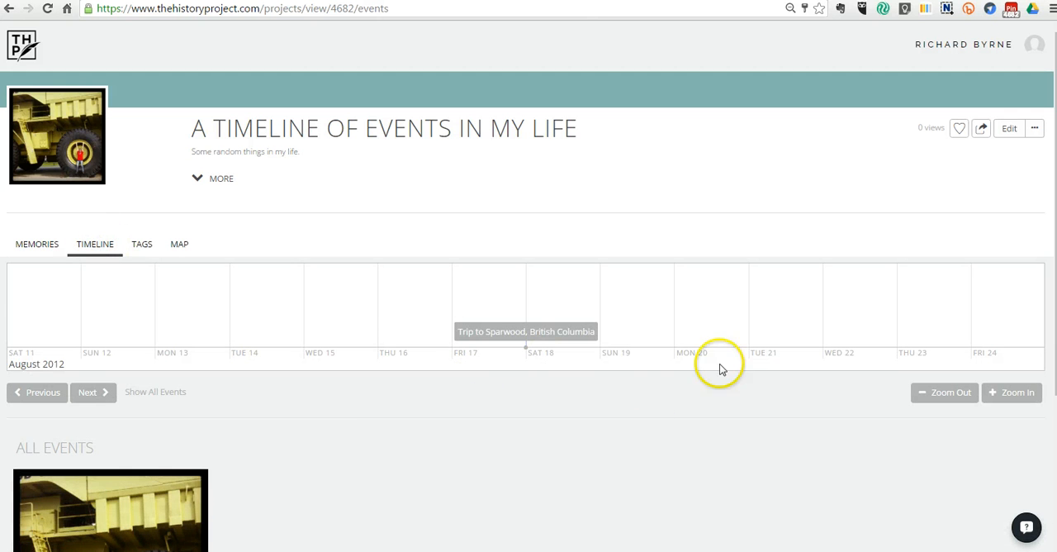
pyautogui.scroll(-3)
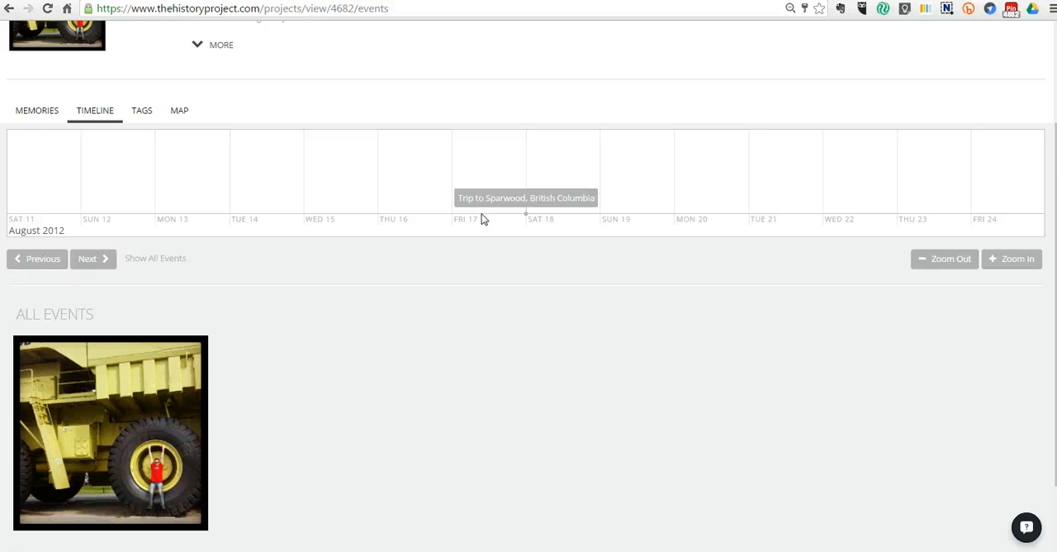
pyautogui.scroll(3)
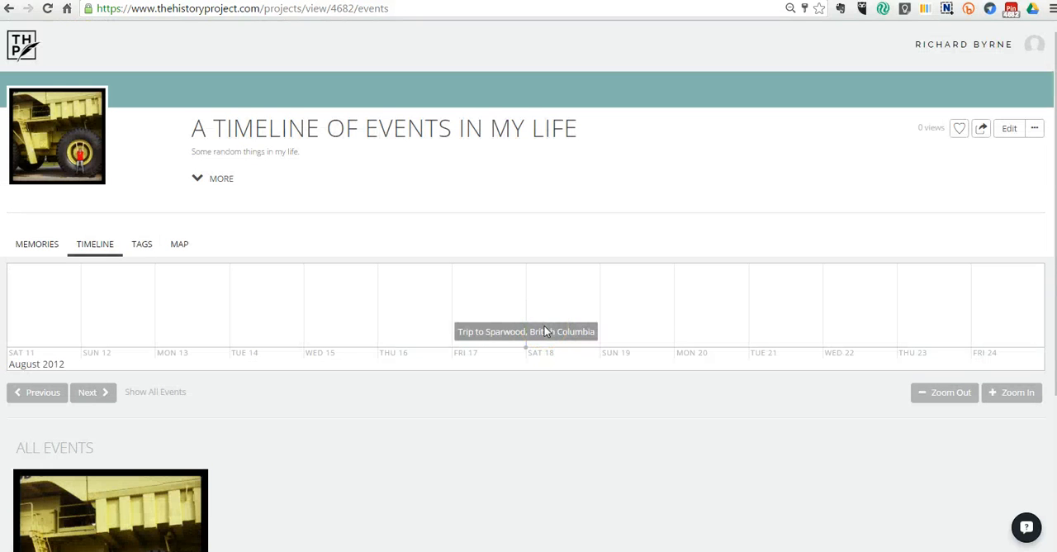